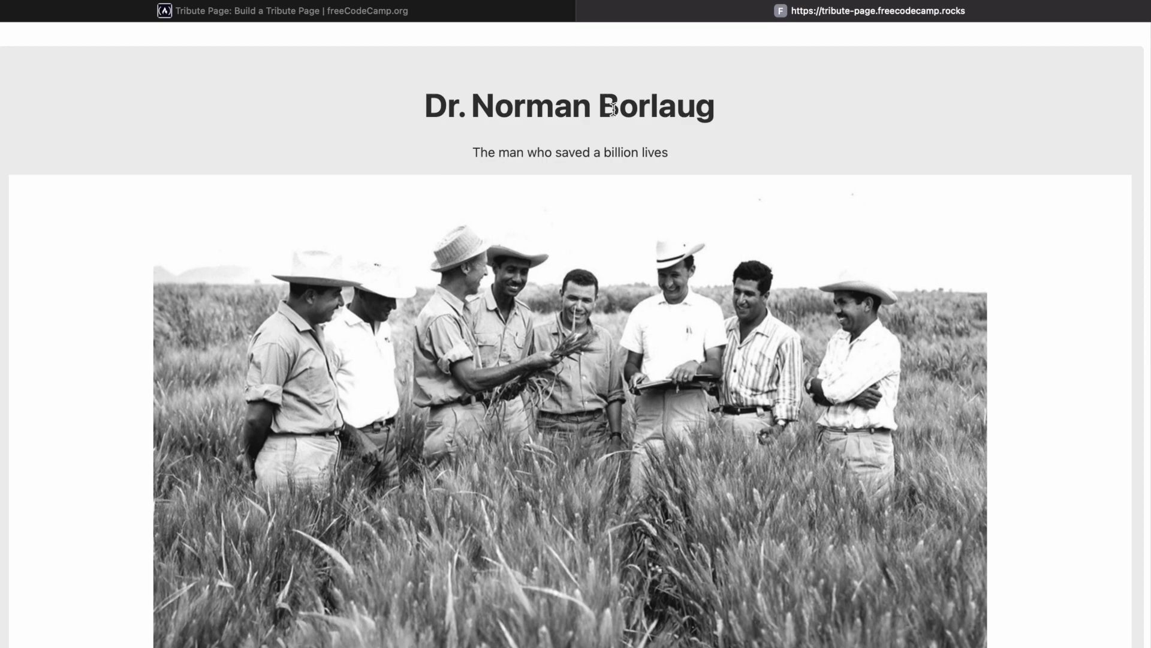
- Scroll through the example Dr. Norman Borlaug tribute page for reference
scroll("down", 3)
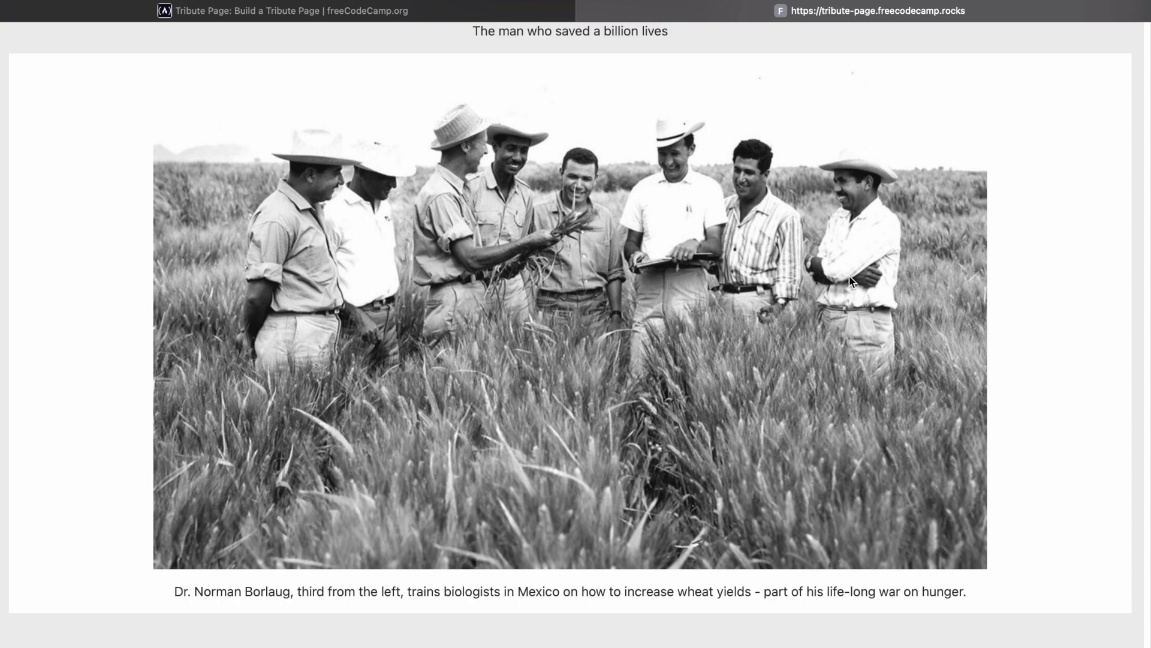
scroll("down", 3)
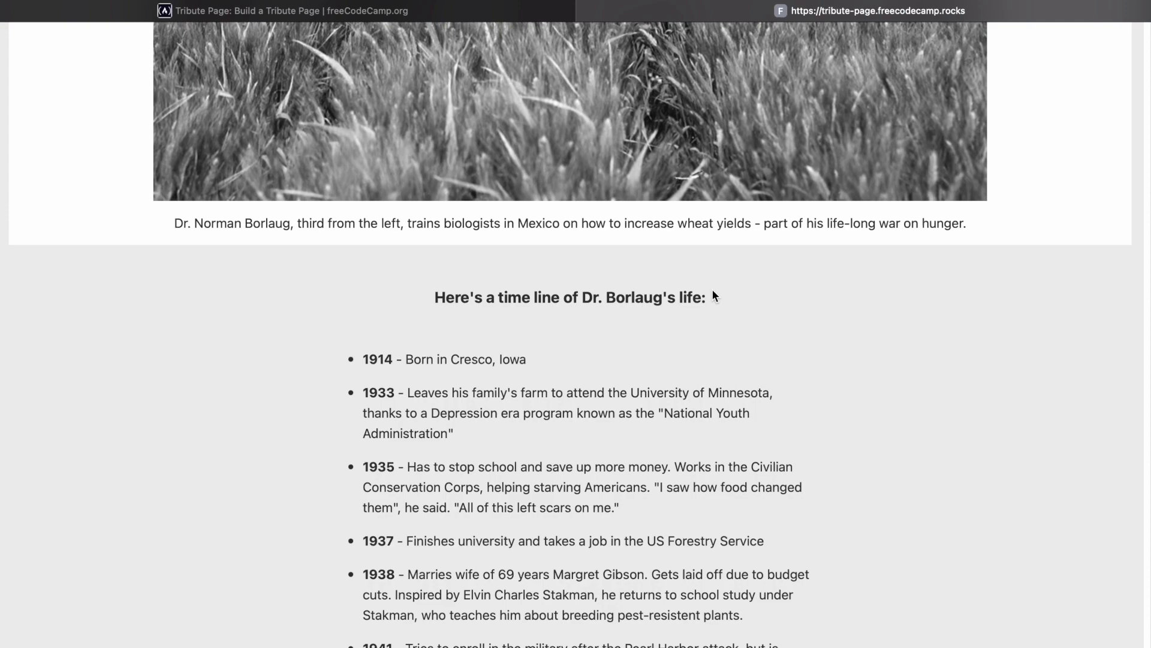
scroll("down", 3)
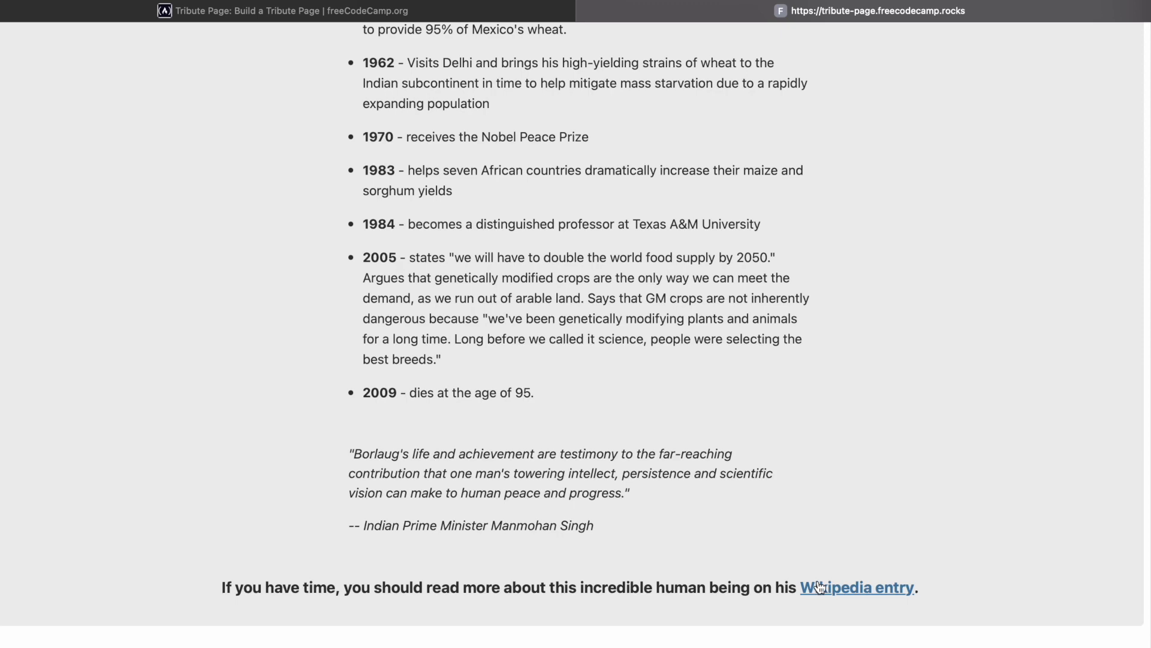
scroll("up", 3)
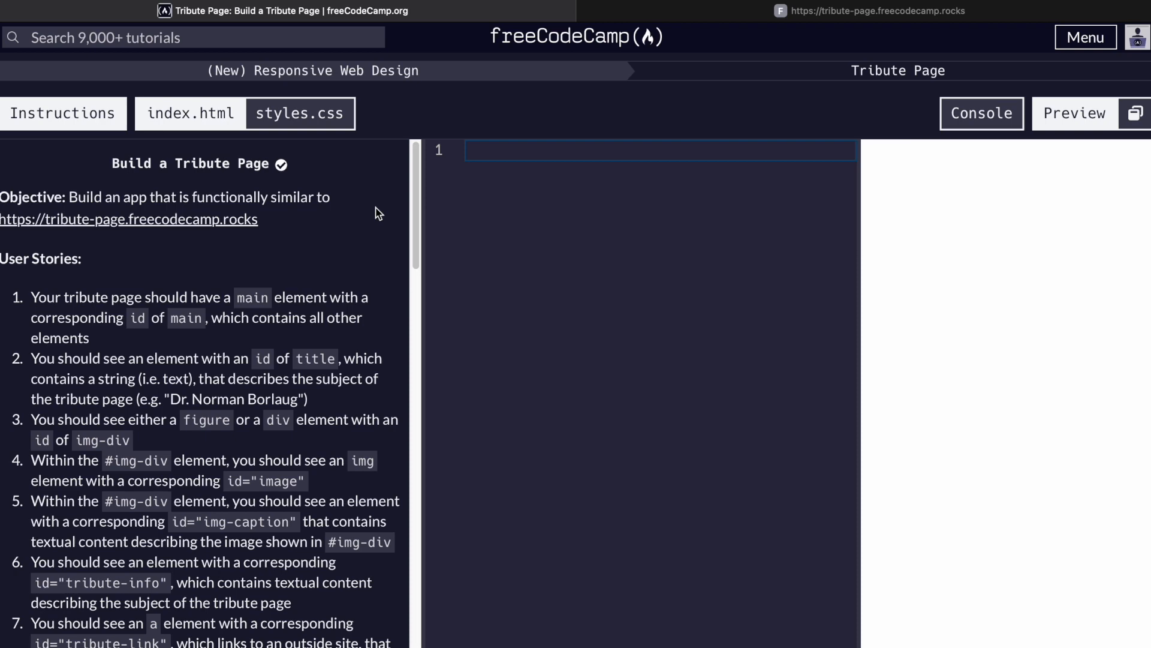
- Open a <main id="main"> element on line 1 of index.html and begin the next tag
scroll("down", 3)
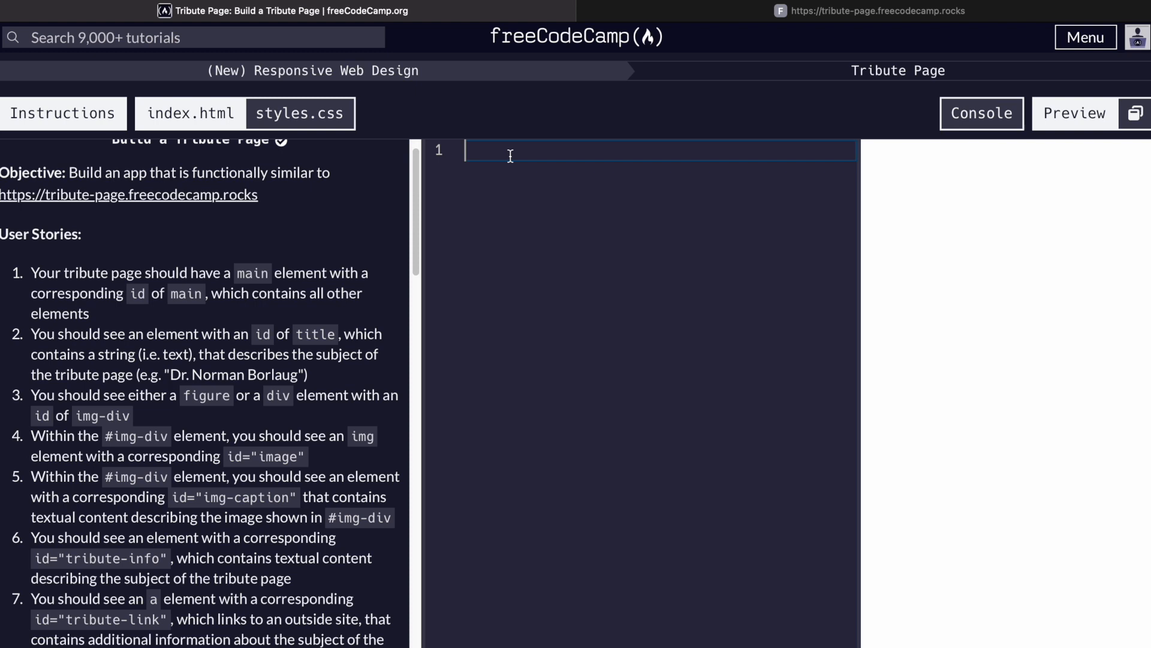
type("<main id=\",")
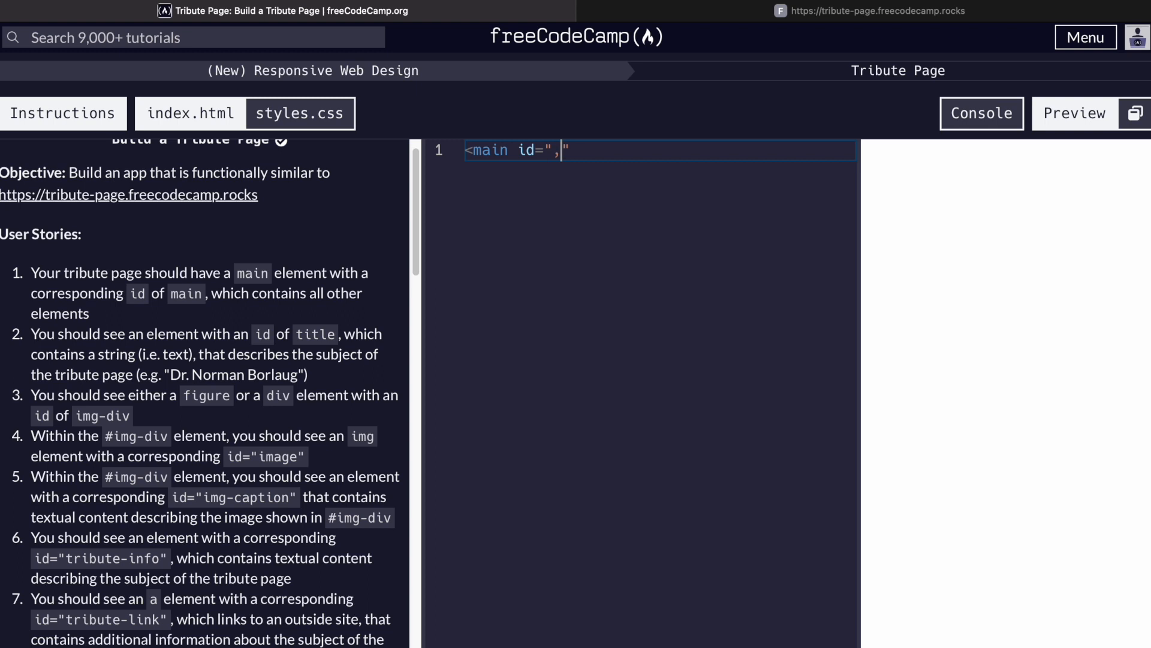
type("main")
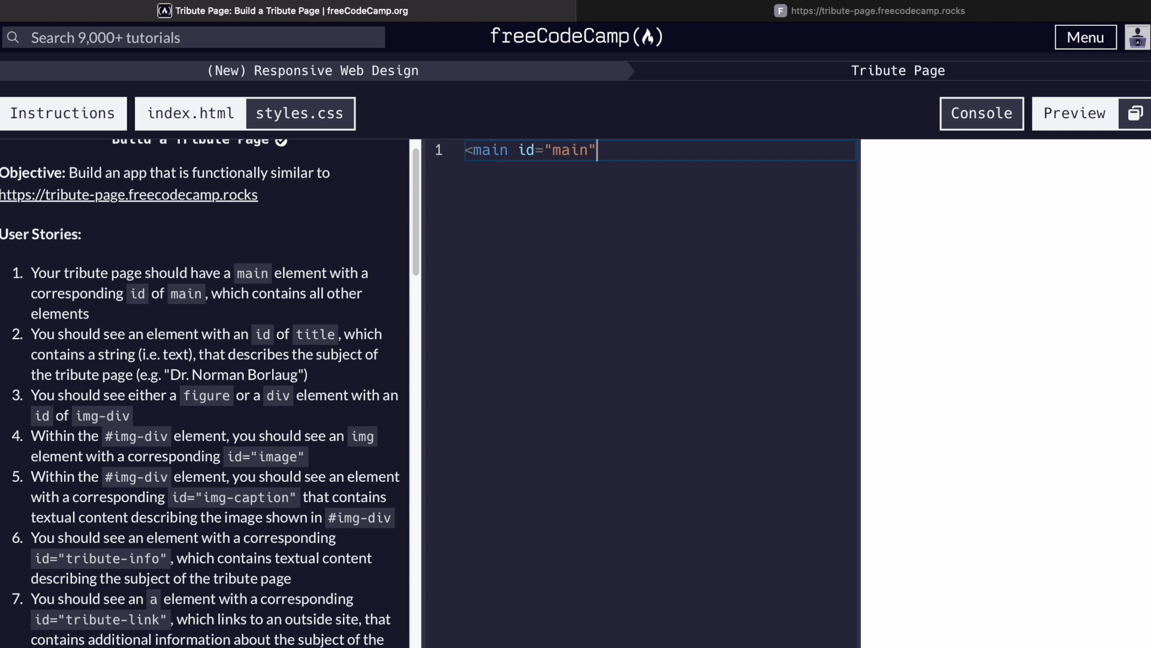
type(">")
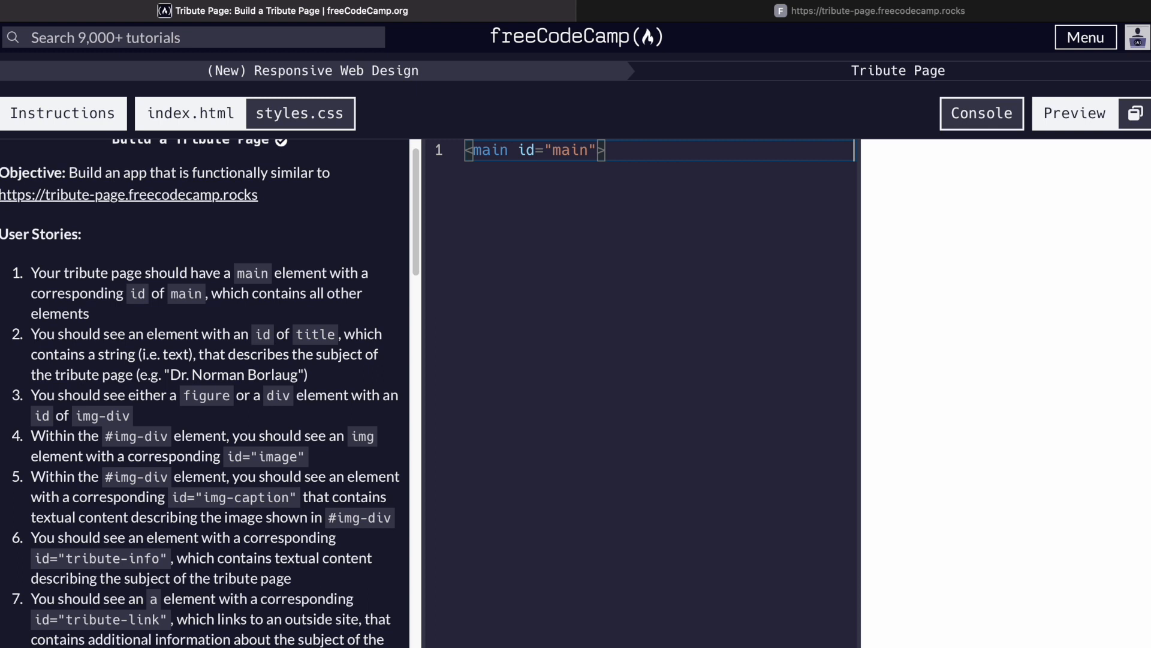
type("<")
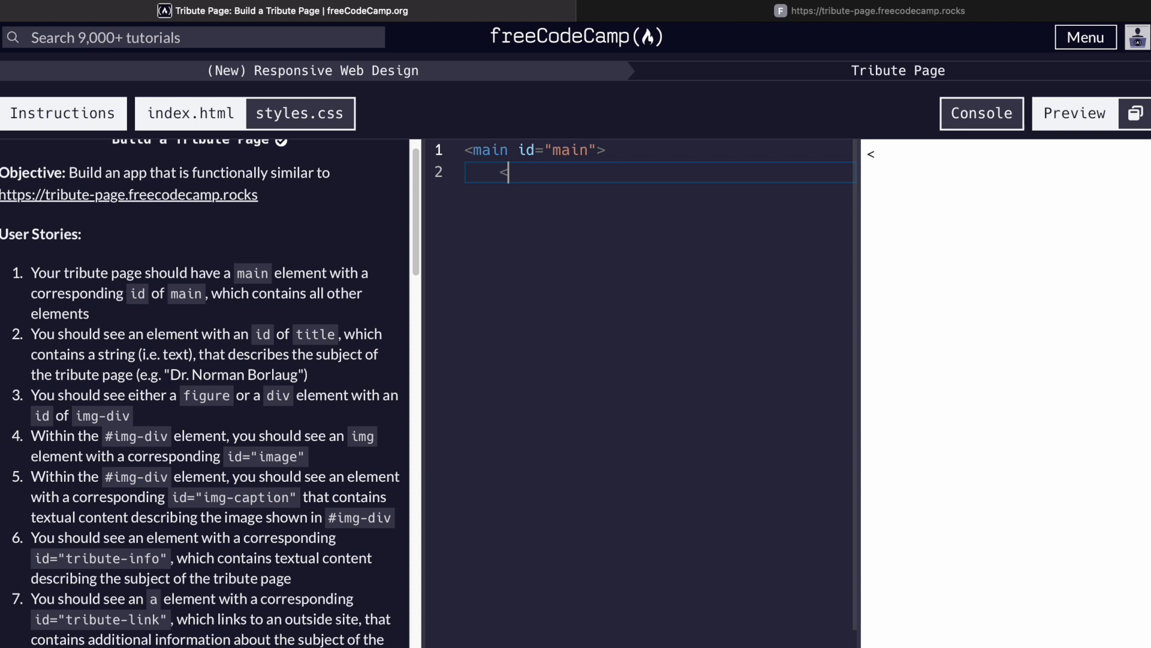
- Add an h1 with id "title" reading "Porsche GT3-RS"
type("h1 id=\"title\"")
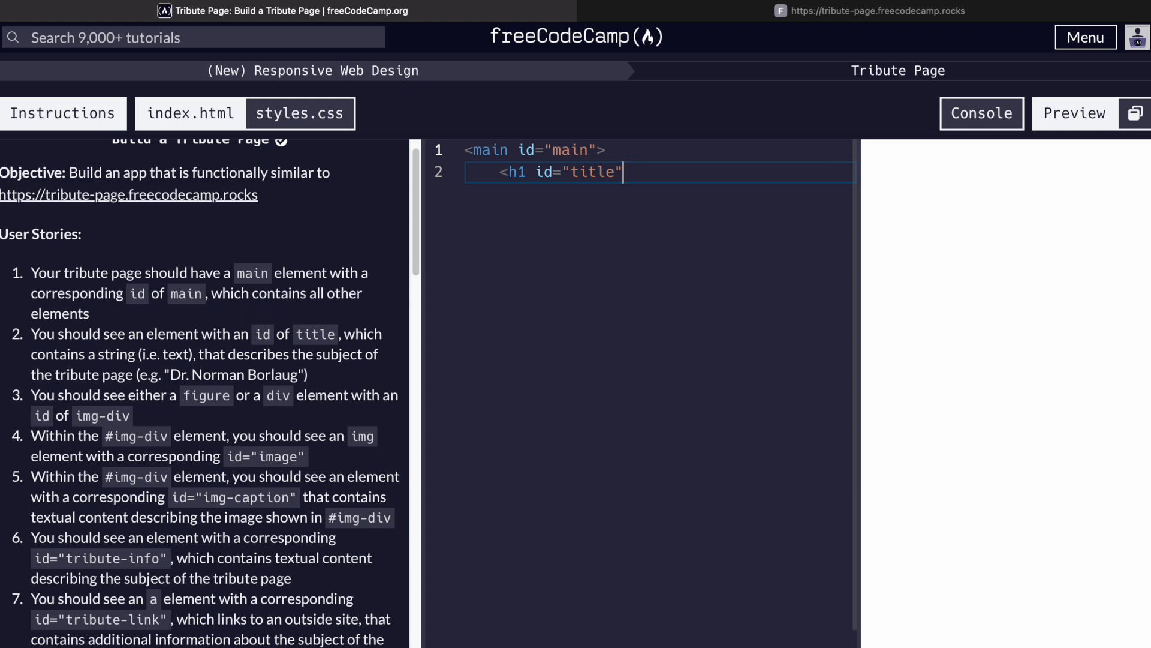
type("></h1>")
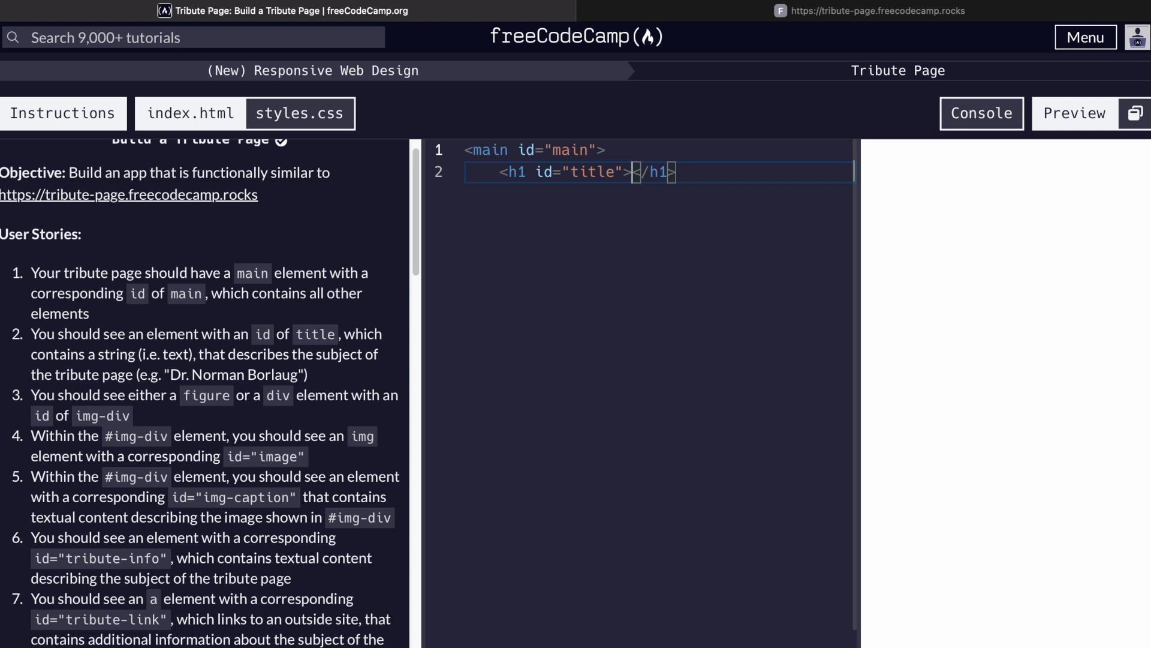
type("Porsche")
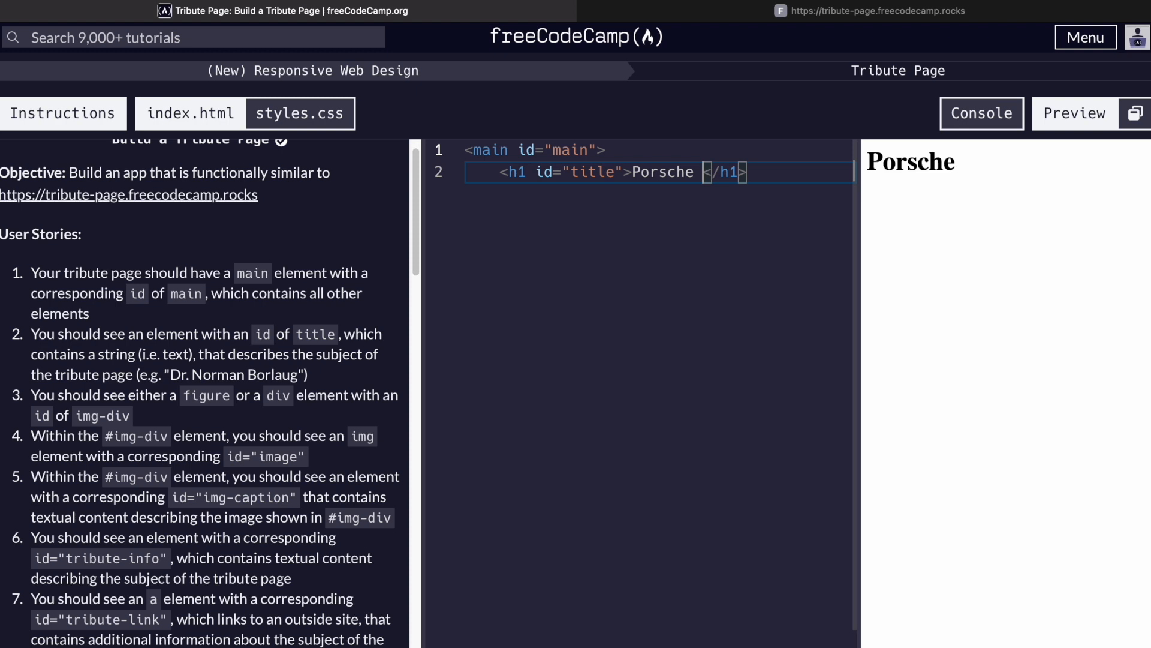
type("GT3-RS")
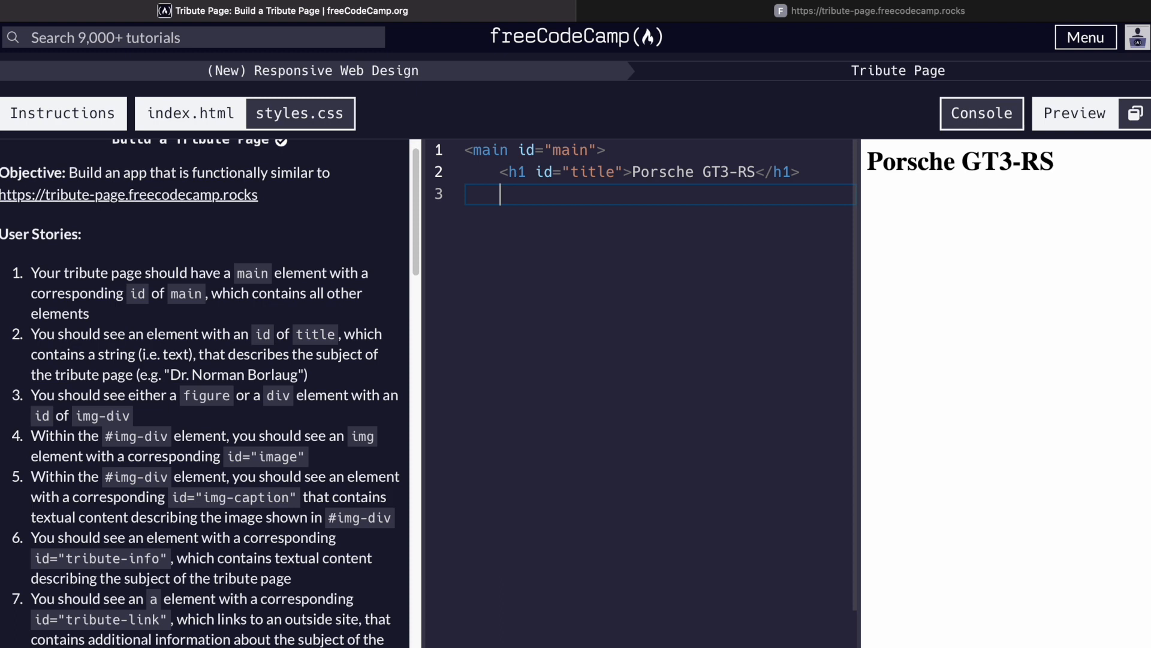
- Add an h2 subheading reading "The Greatest Sports Car In The World"
type("<h2></h2>")
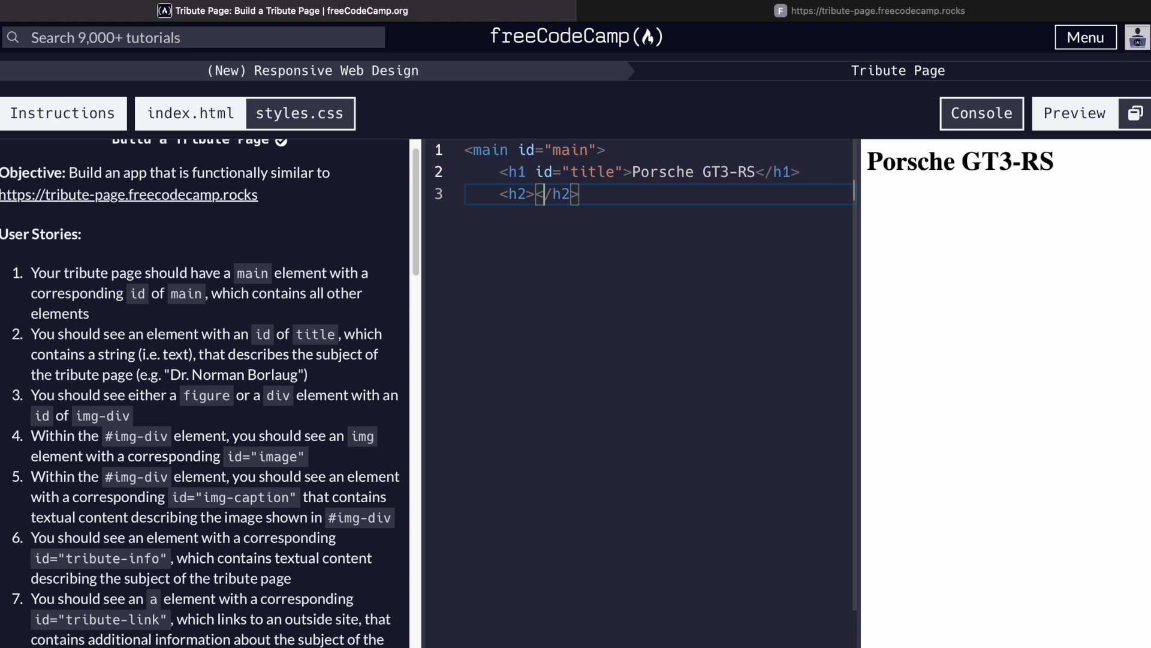
type("The Greatest")
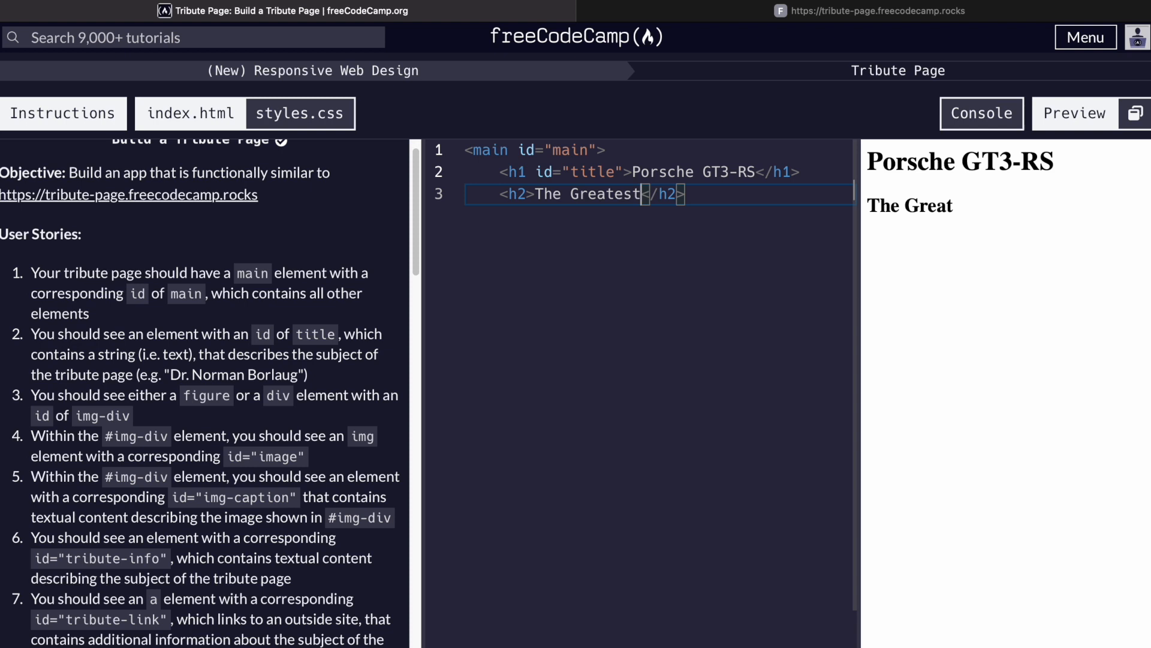
type("Sports Car In The World")
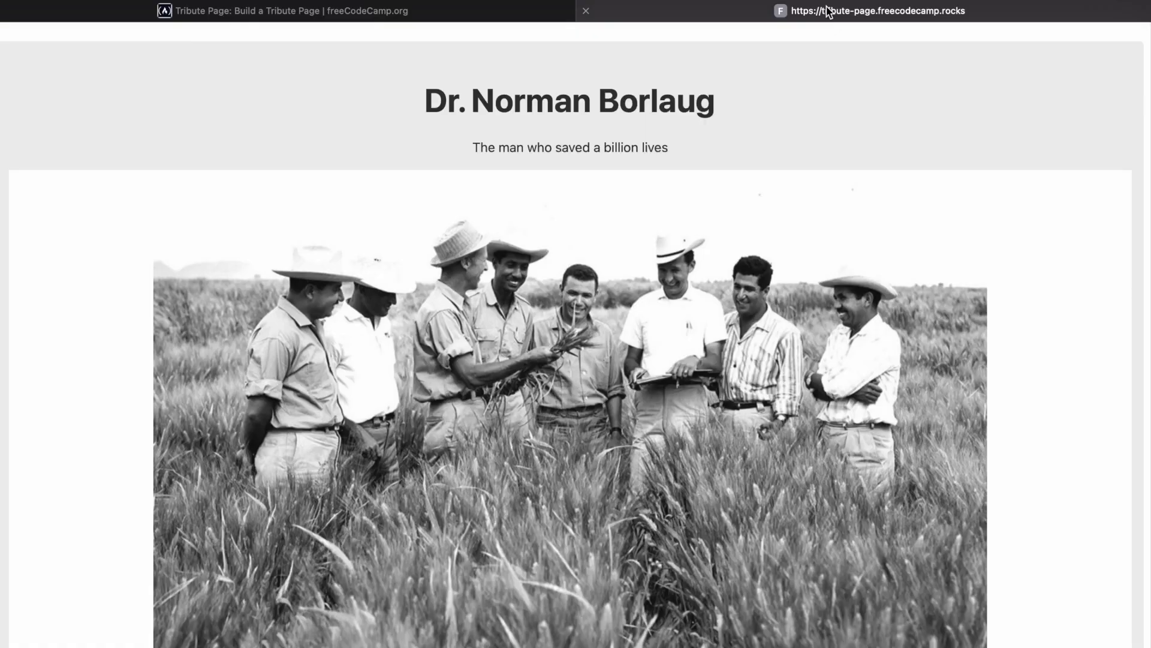
- Open a div with class "img-container" and id "img-div" below the headings
left_click(287, 11)
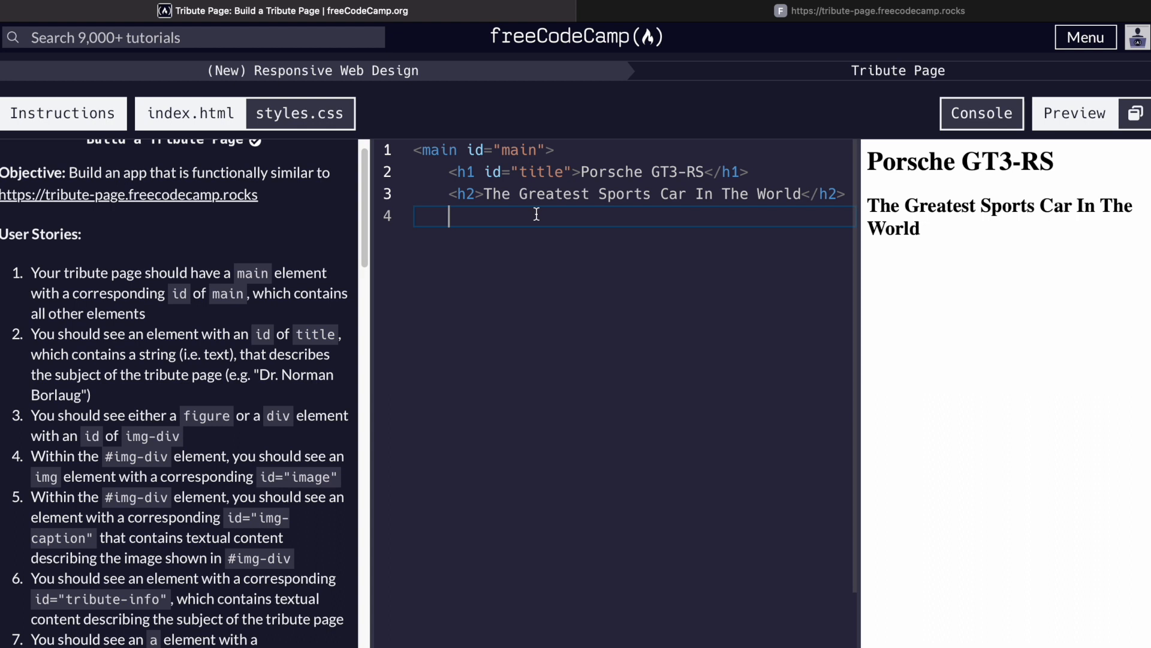
type("<div cla")
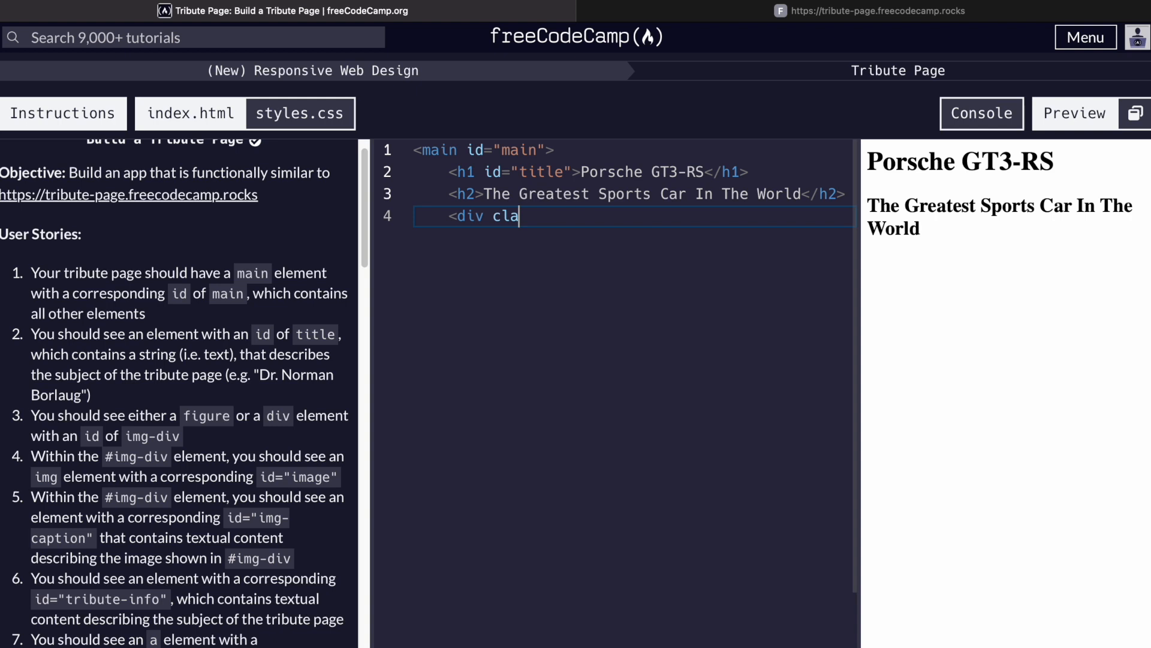
type("ss=\"img-container\"")
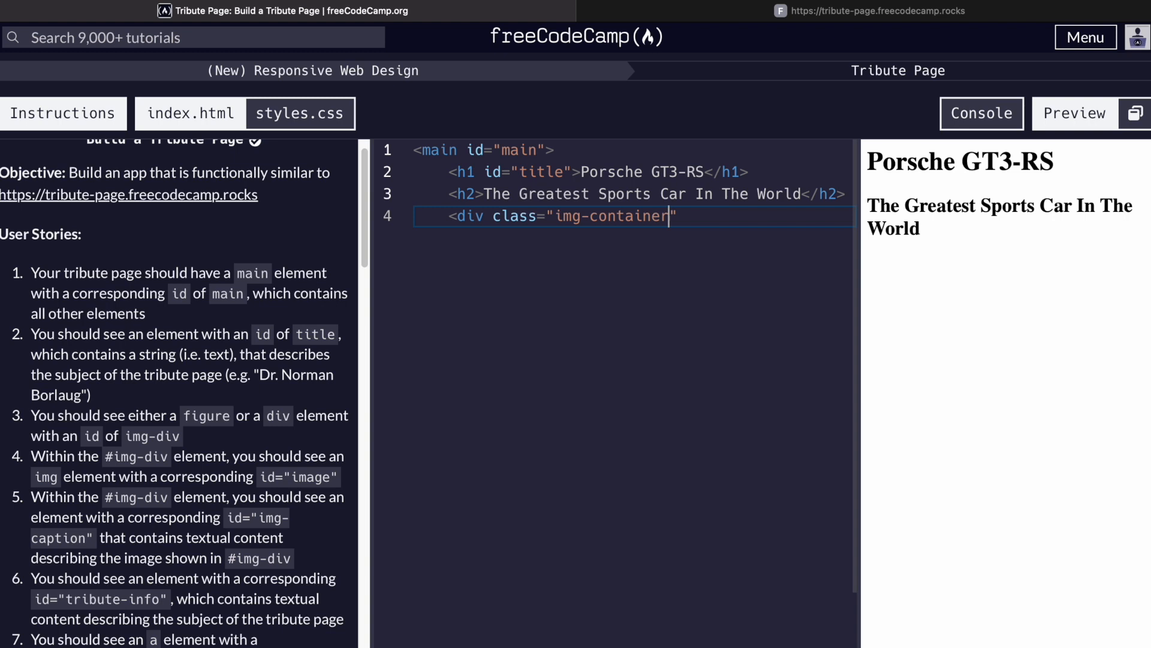
type("id=\"img-div\">")
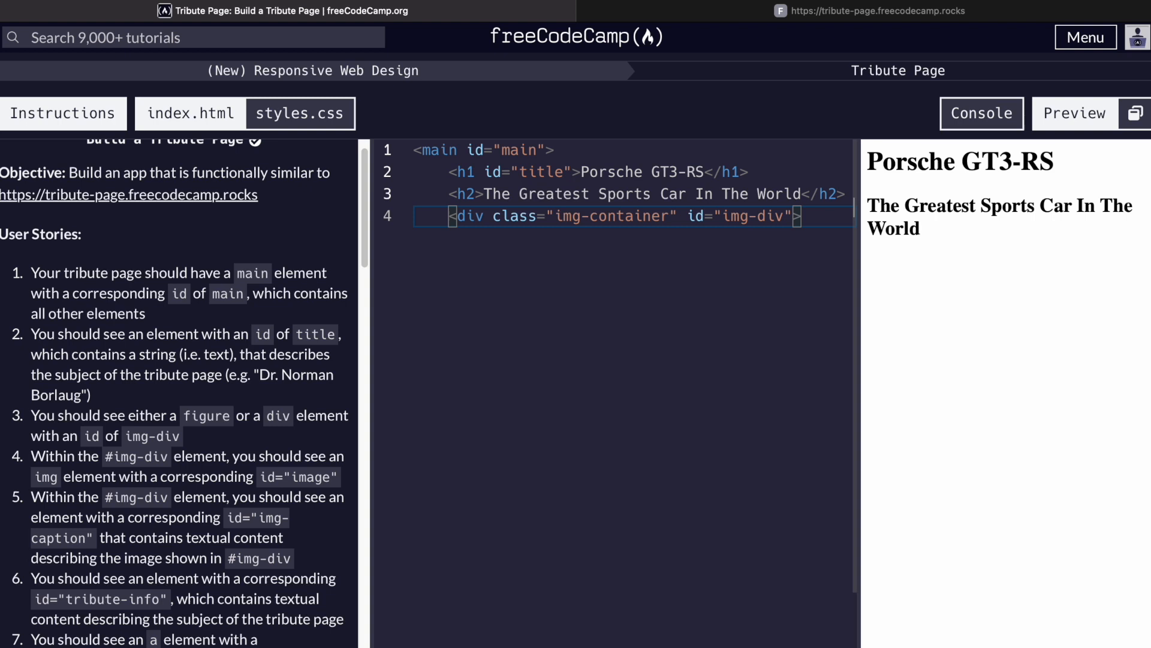
type("<")
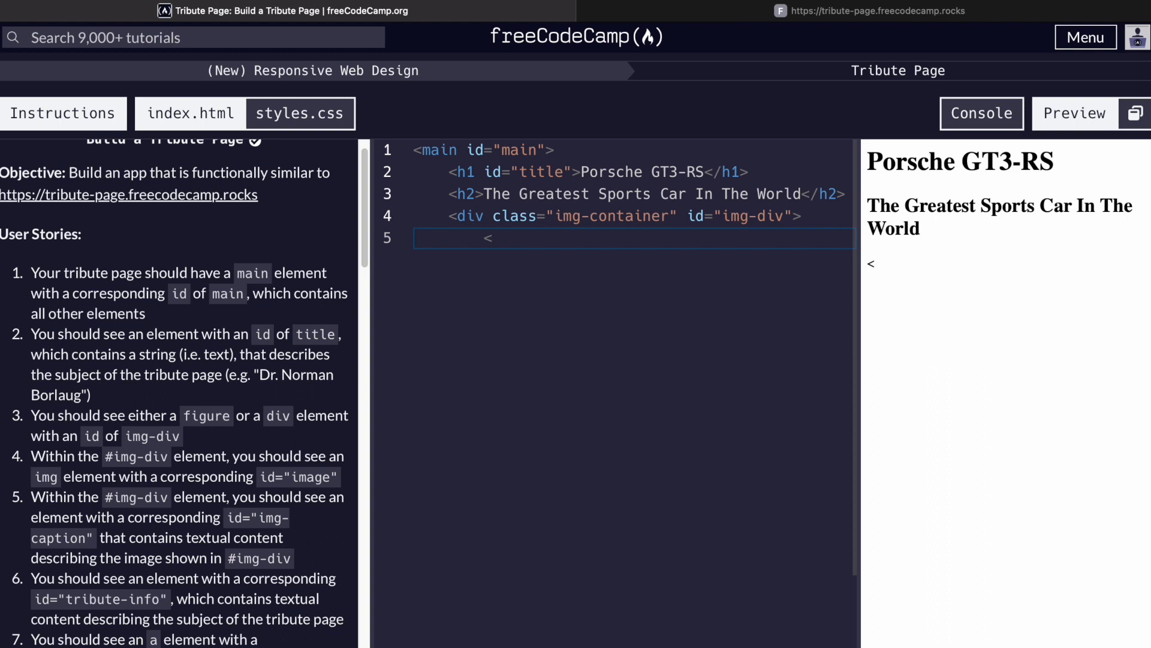
- Add an img whose src is the hearstapps Porsche GT3-RS photo URL
type("img src=\"\"")
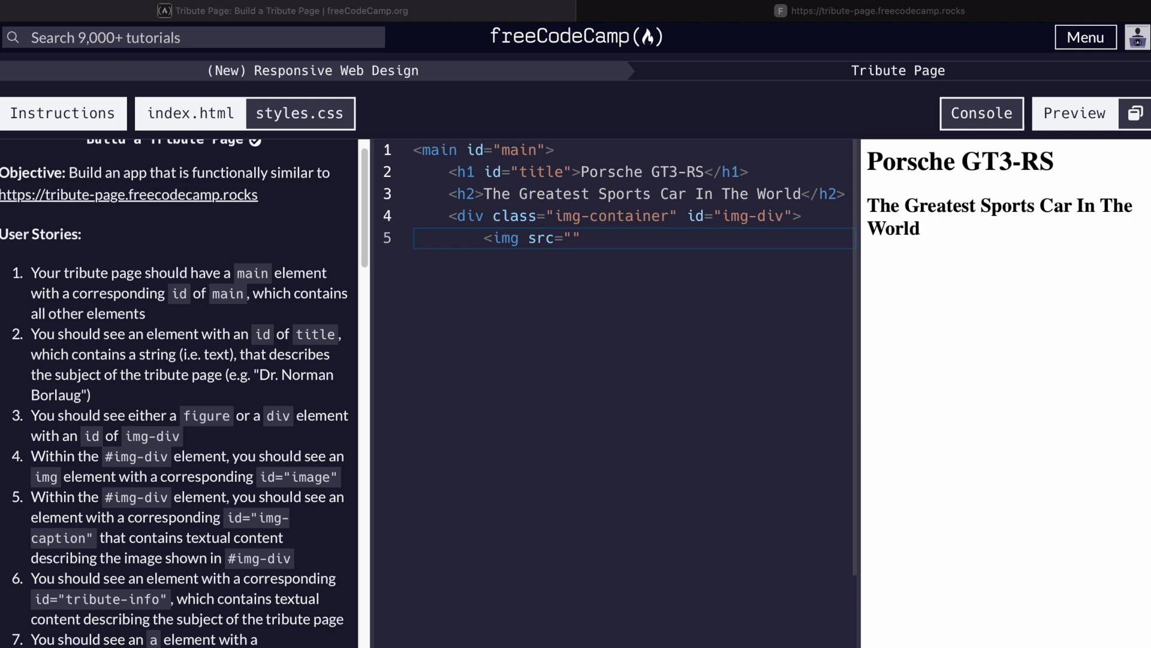
type("https://hips.hearstapps.com/hmg-prod.s3.amazonaws.com/images/f1a4489-1660833313.jpg?crop=1.00xw:0.750xh;0,0.202xh&resize=980:*")
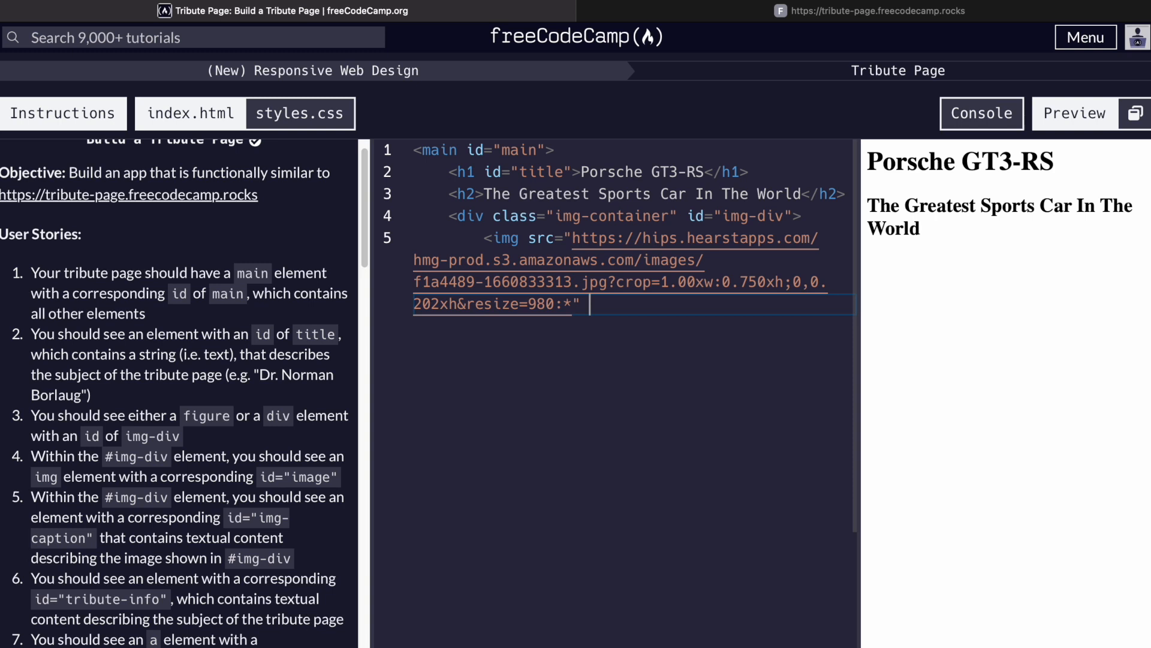
- Give the image alt text "porsche gt3-rs", class "porsche-image" and an id attribute
type("alt=\"\"")
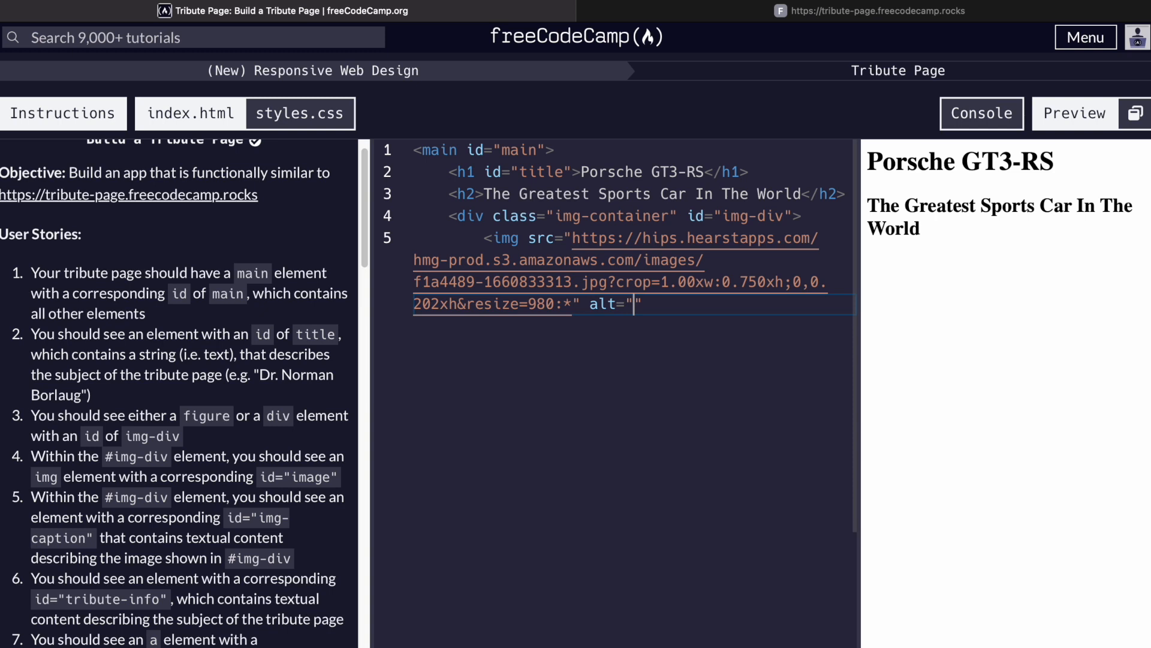
type("porsche")
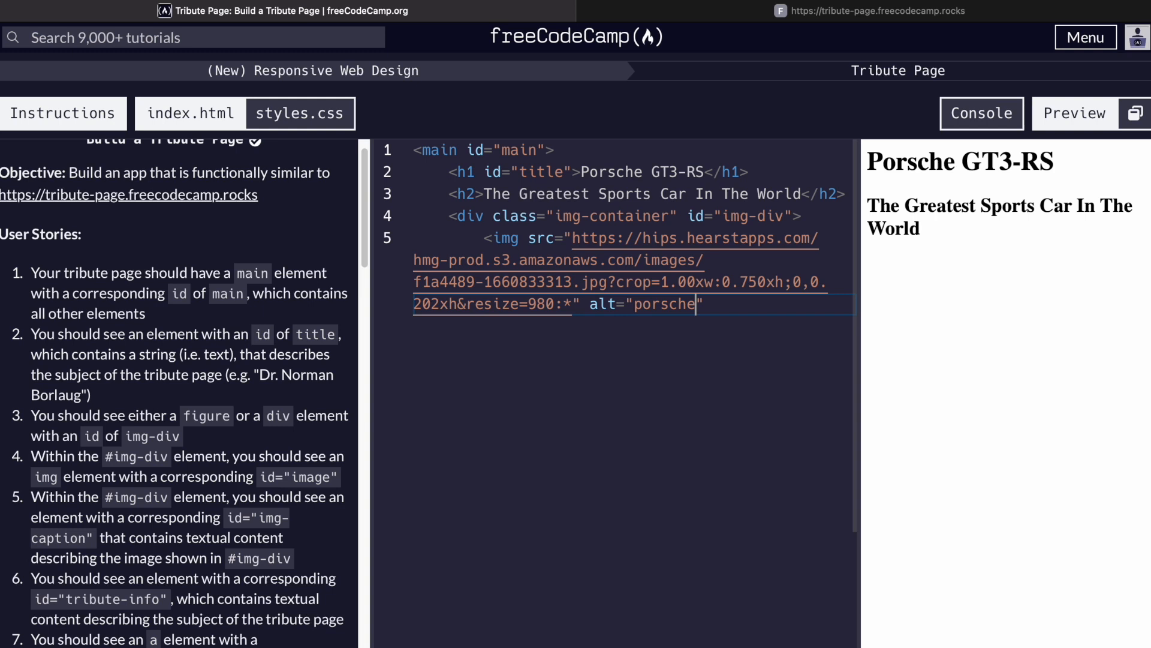
type("gt3-rs")
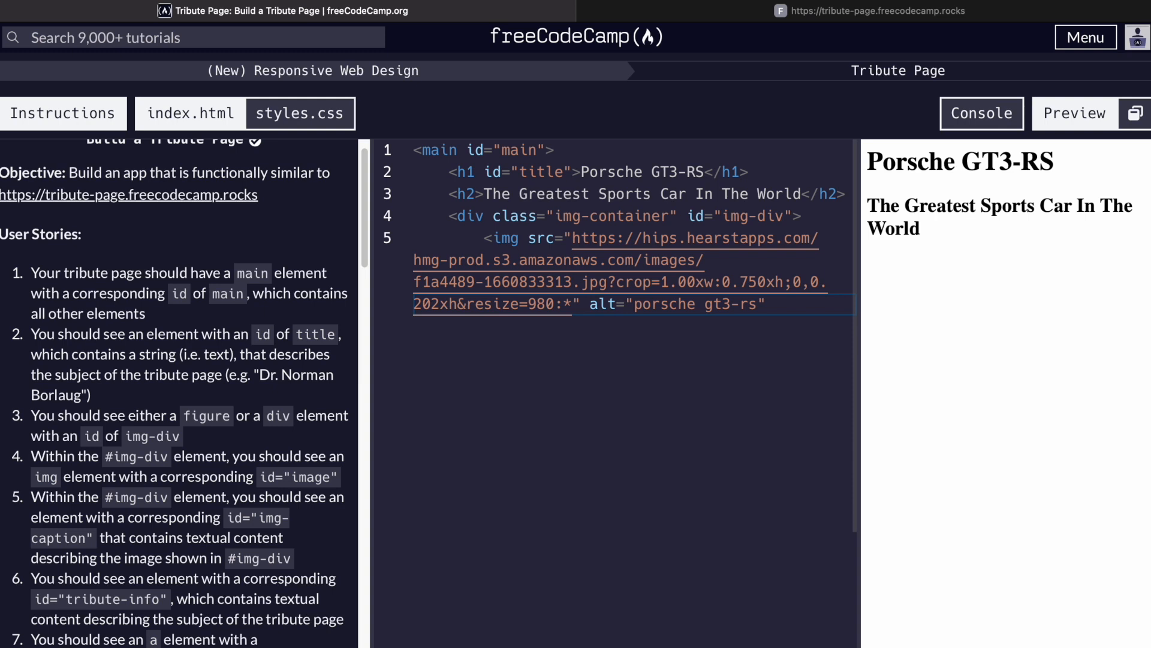
type("class=\"porsc")
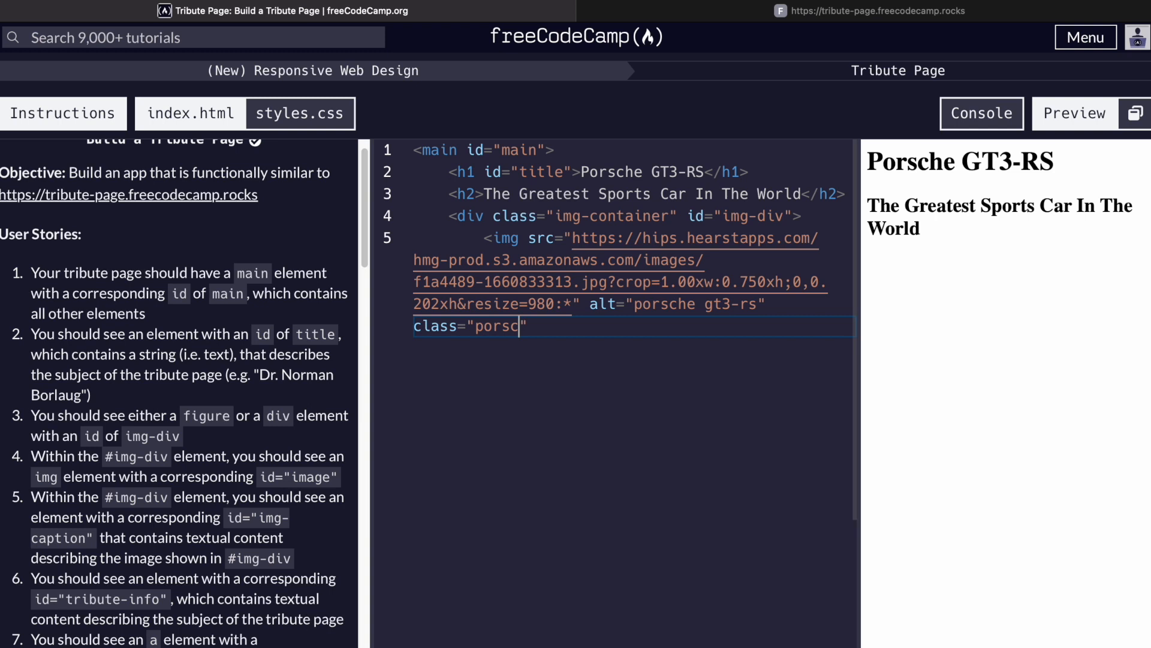
type("he-image\" id=\"image\" />")
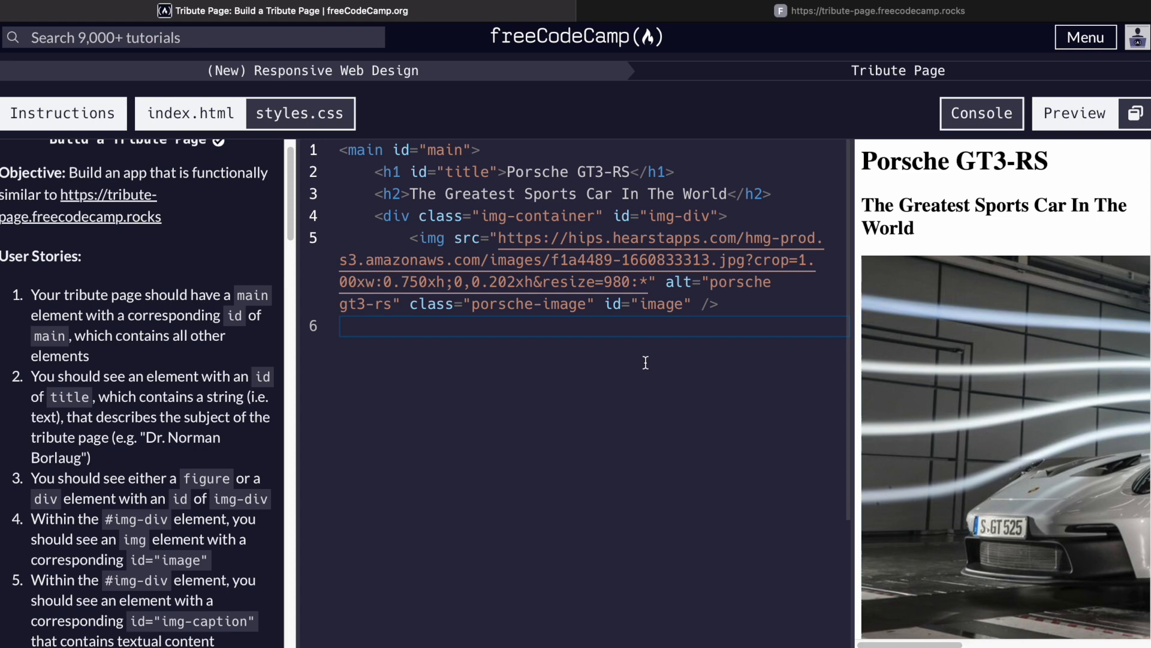
- Add a caption div with class "caption" and id "img-caption"
type("<div class=\"caption\"")
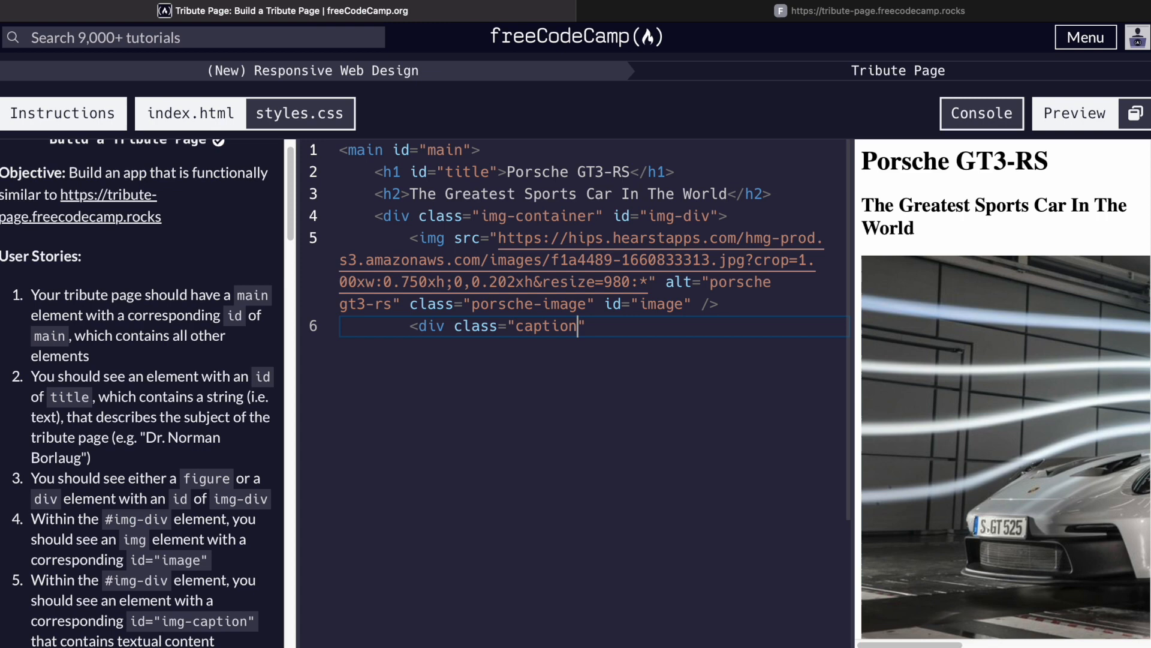
type("id=\"\"")
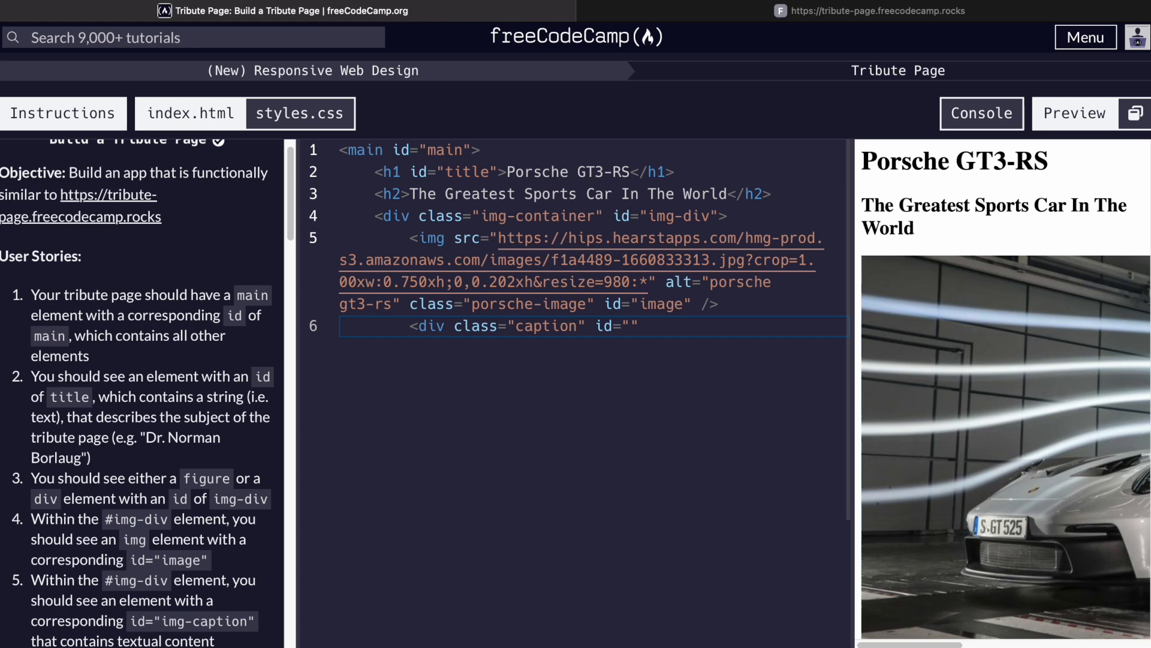
type("img-caption")
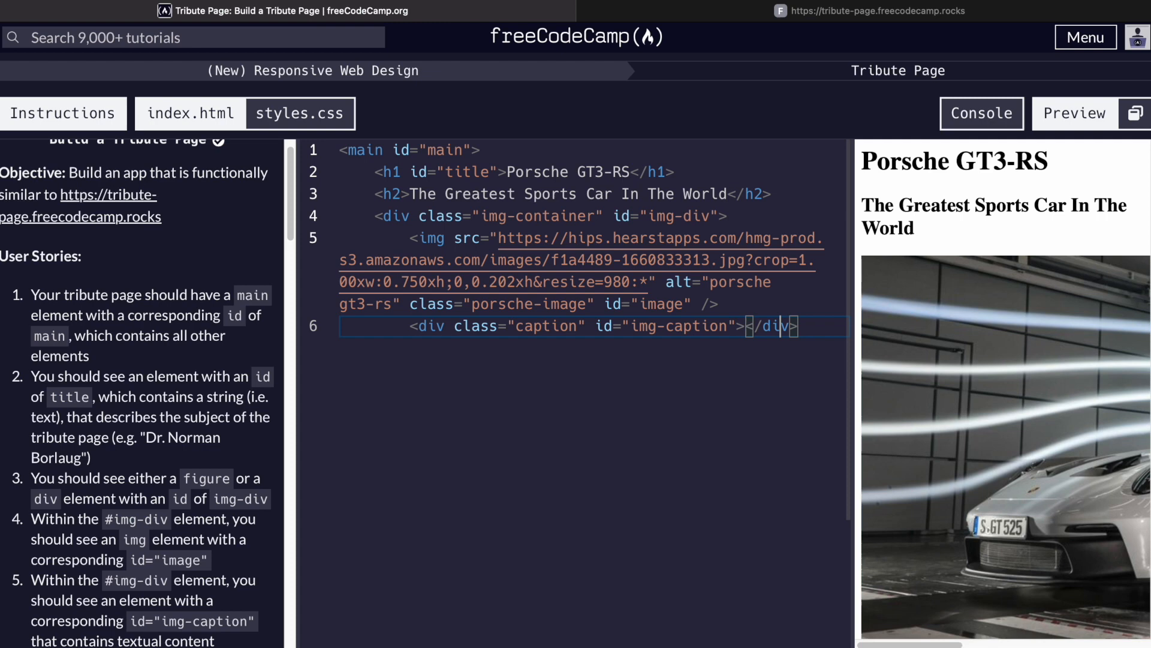
- Write the caption "Porsche GT3-RS Wind Tunnel Testing" and widen the preview to check it
type("Porsche G")
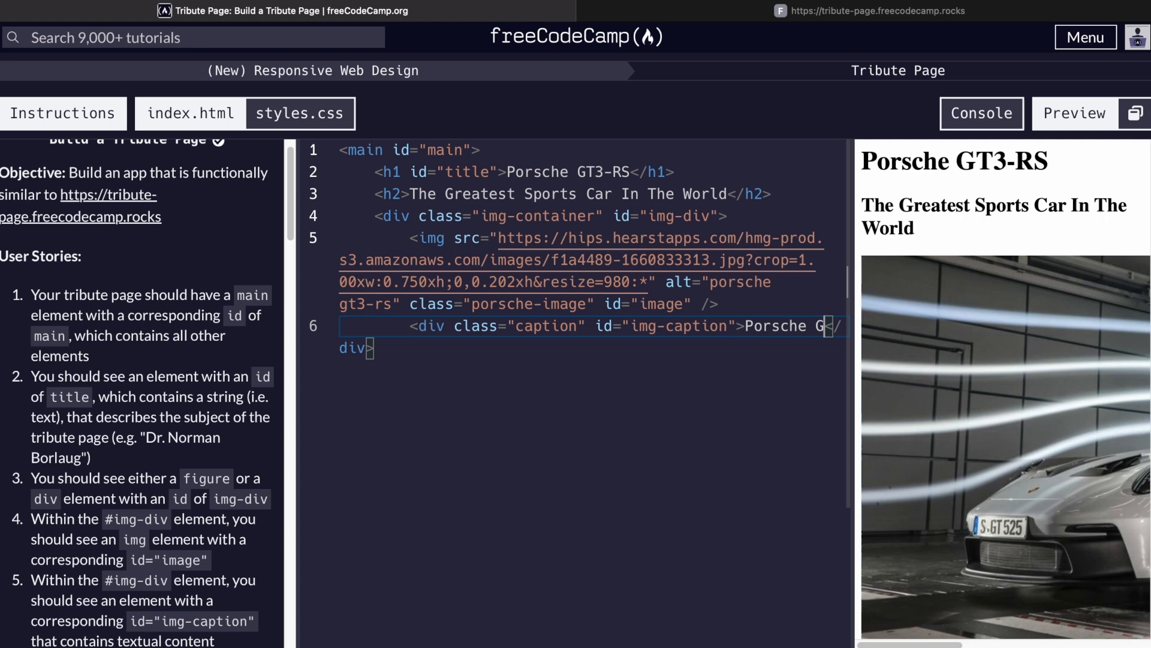
type("T3-RS Wind")
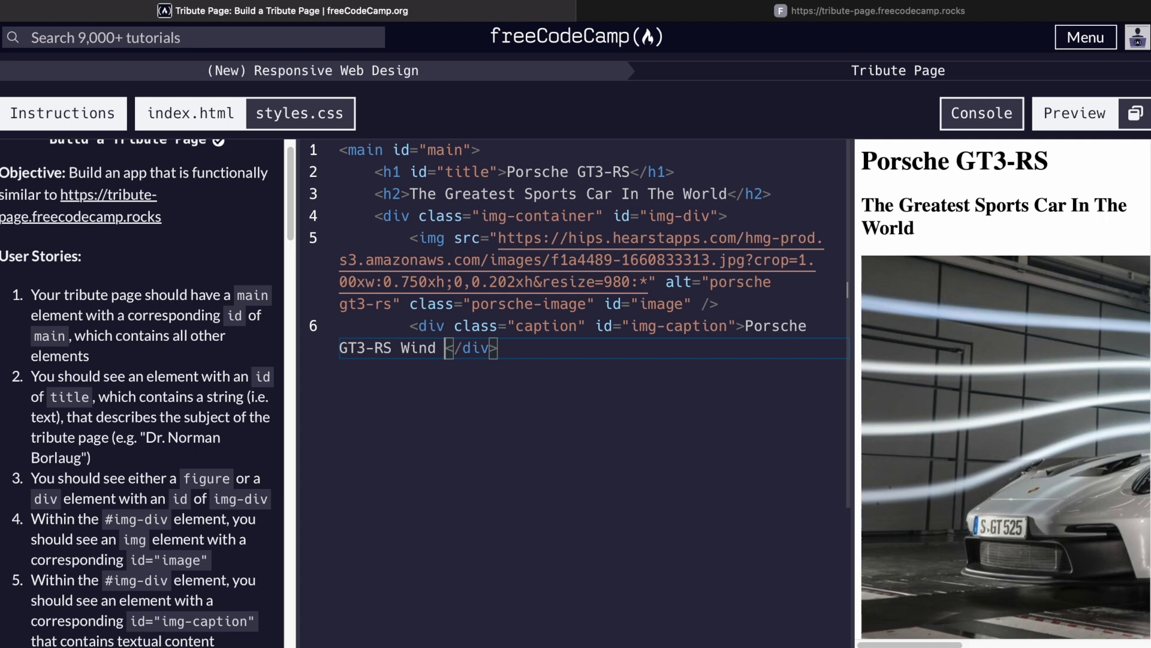
type("Tunnel Testing.")
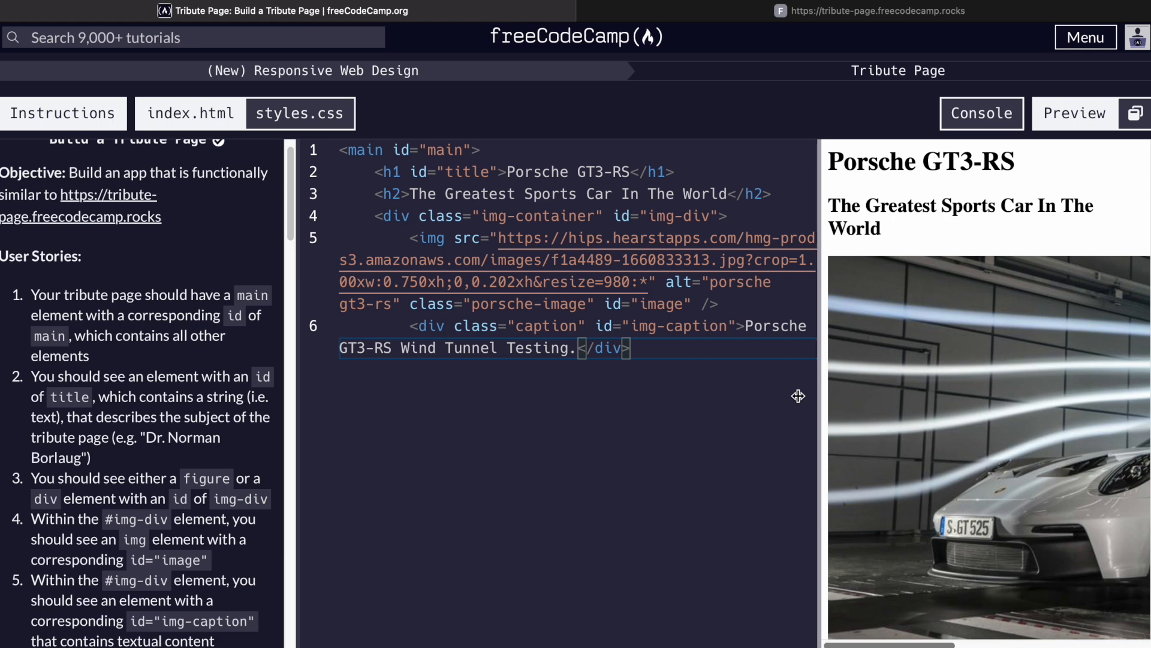
left_click_drag(819, 397, 667, 419)
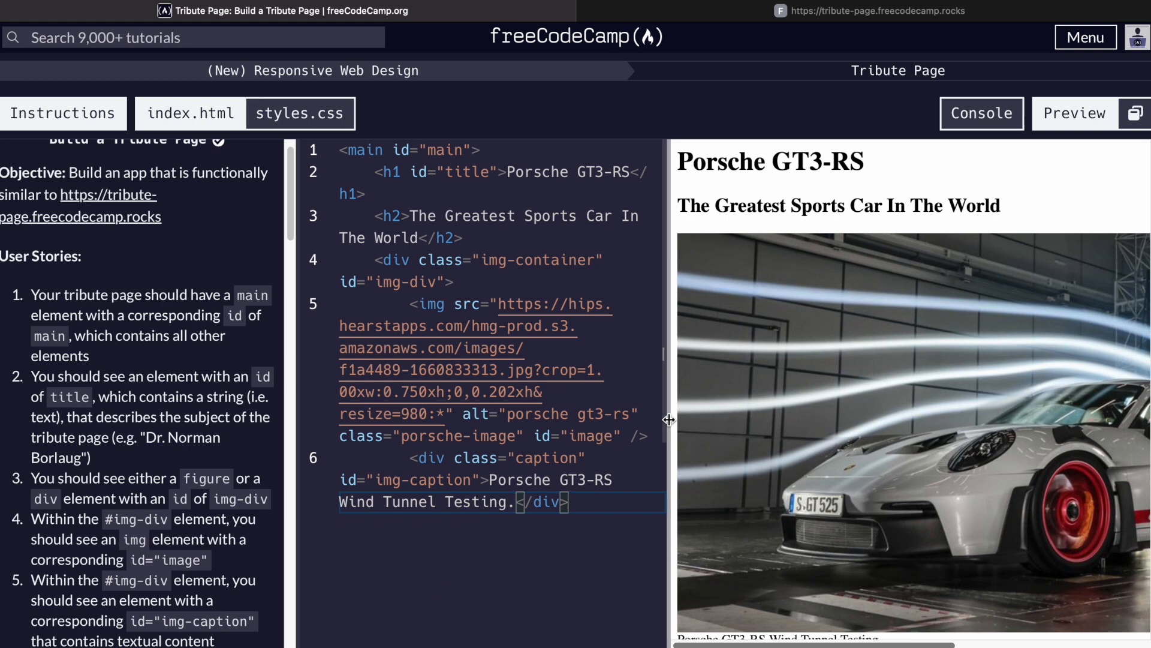
left_click_drag(667, 420, 950, 376)
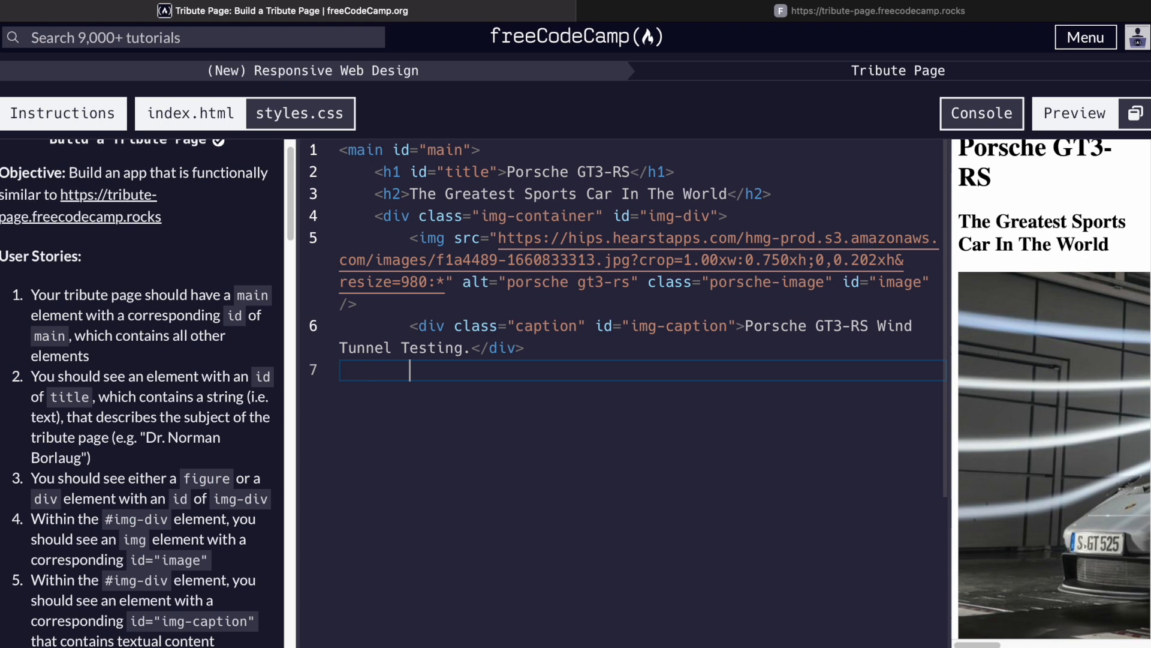
- Close the image container and open a div with class "tribute"
type("</div>")
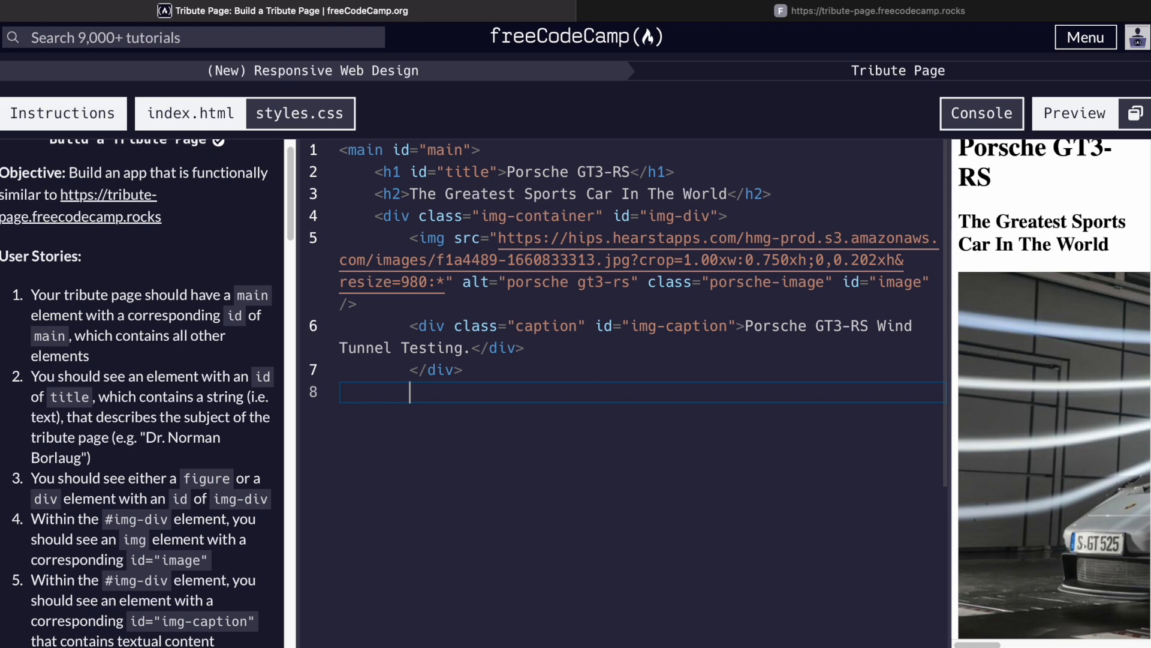
type("<div clas")
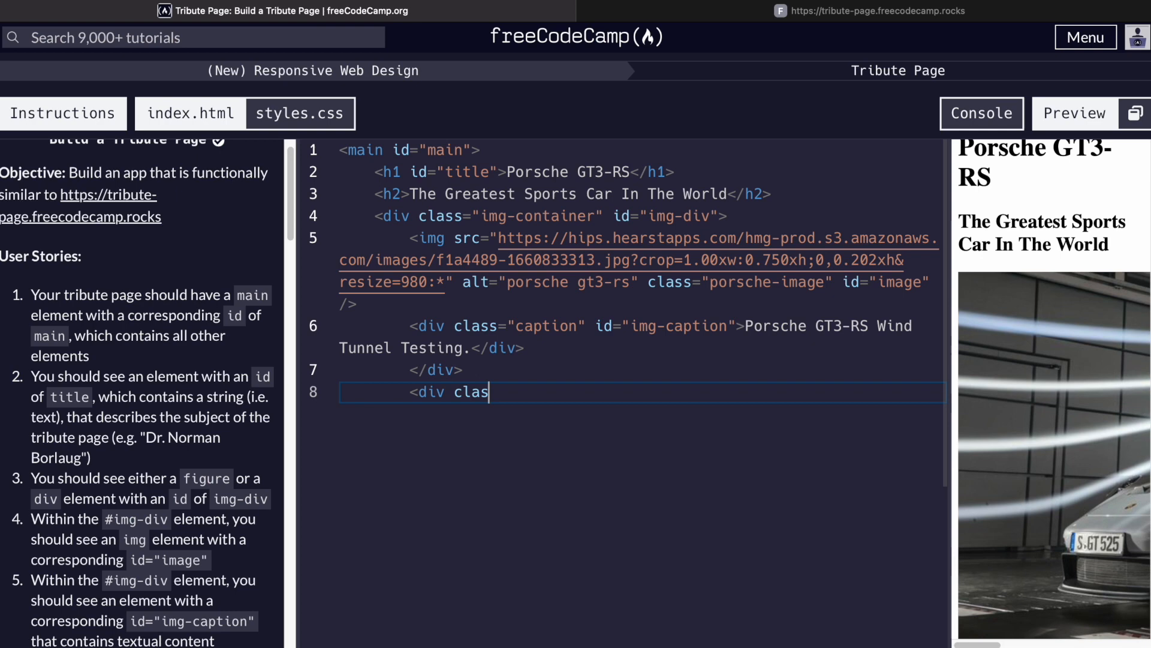
type("s=\"tribute\"></div>")
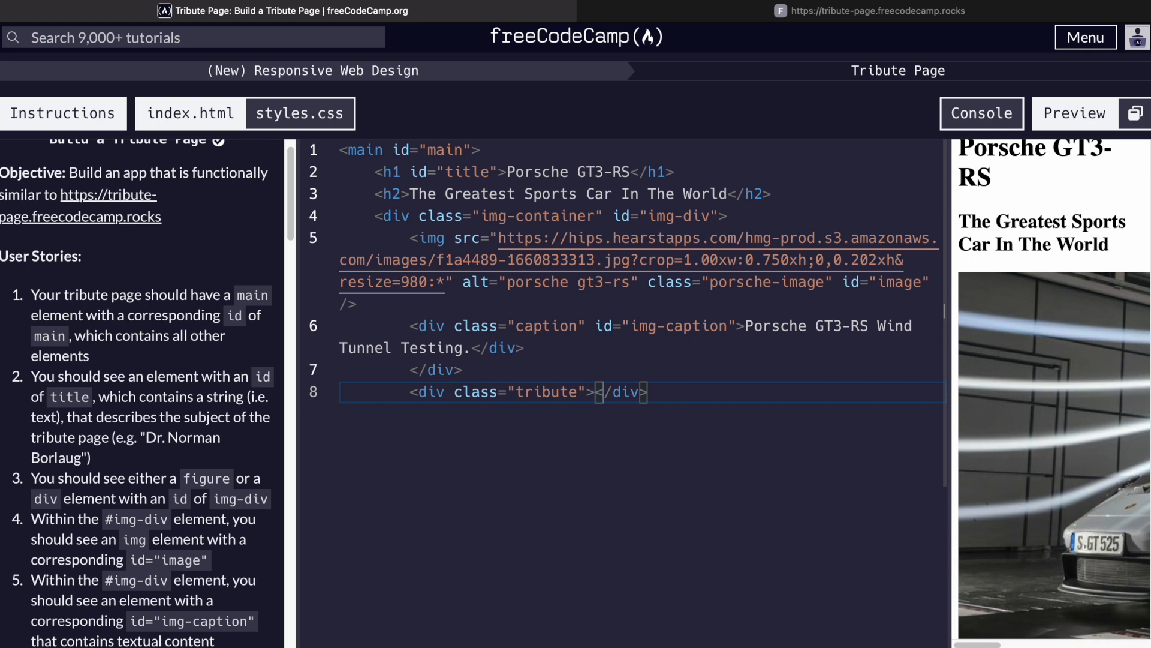
key("Enter")
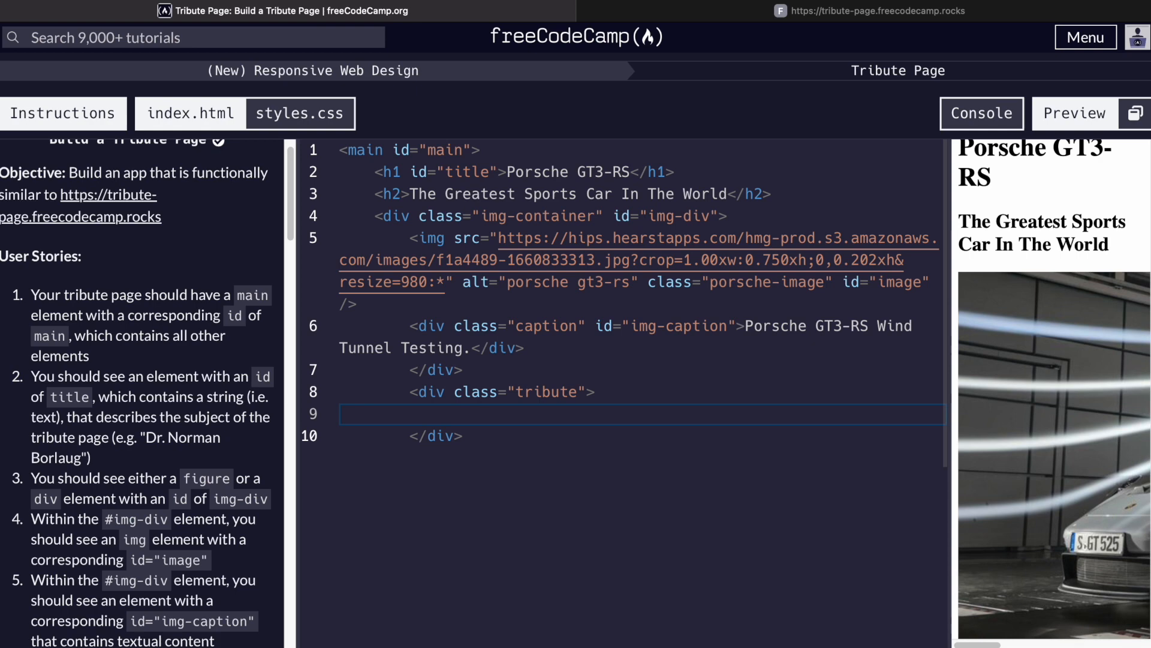
- Open a paragraph with id "tribute-info" inside the tribute div
type("<p id=")
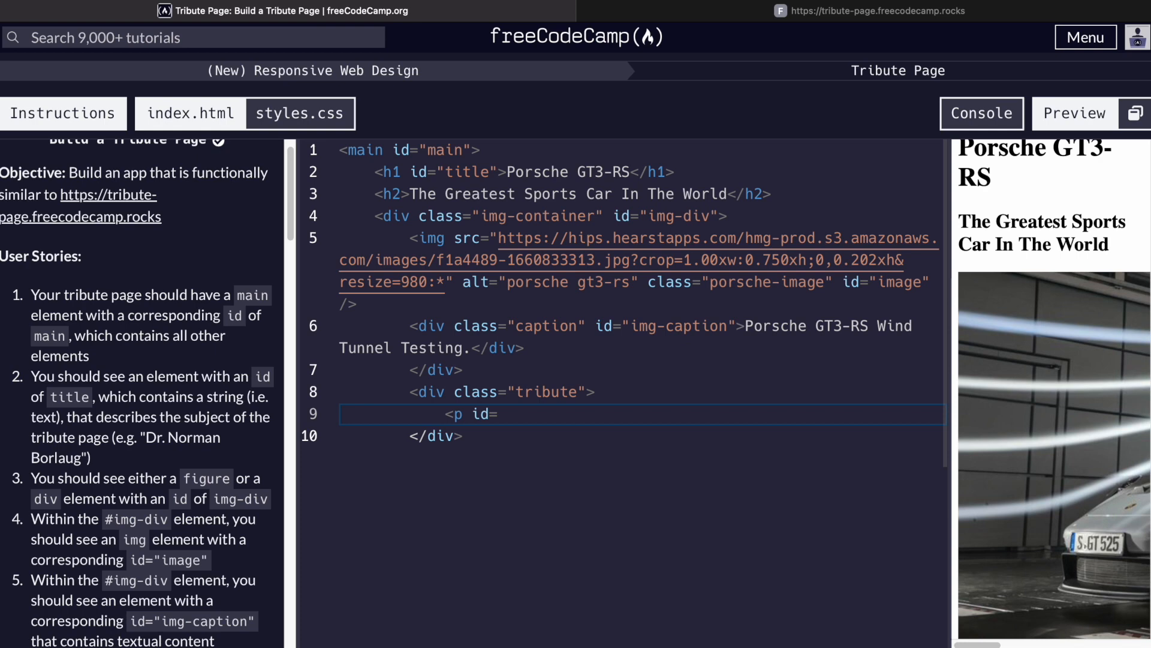
type("\"tribute-i")
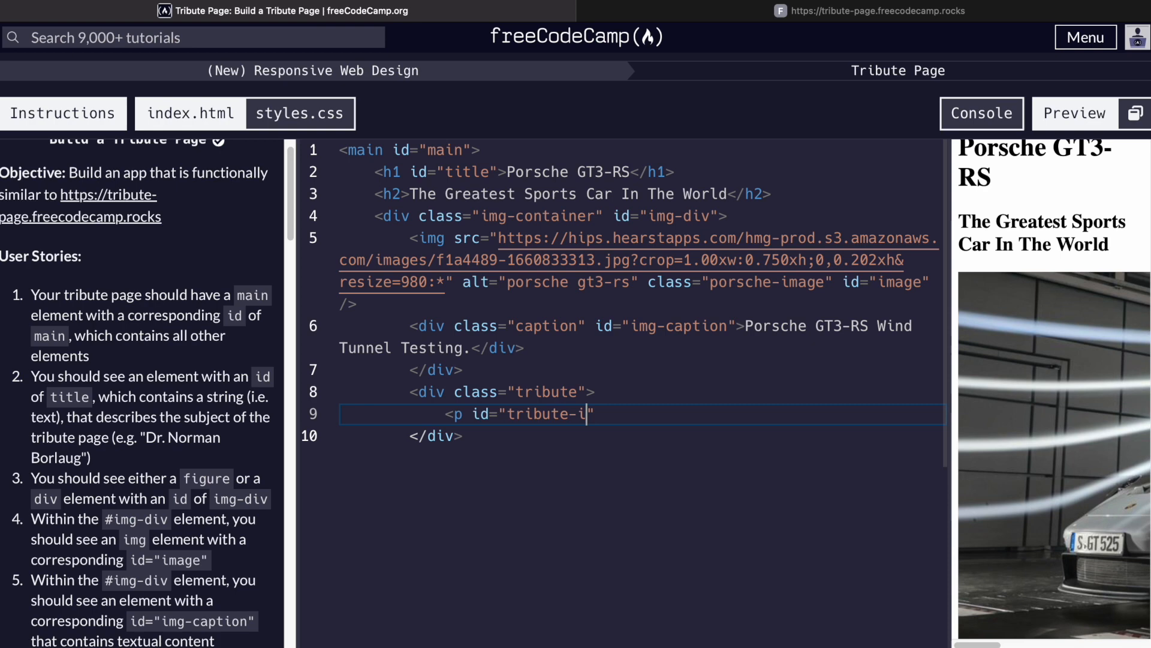
type("nfo\">")
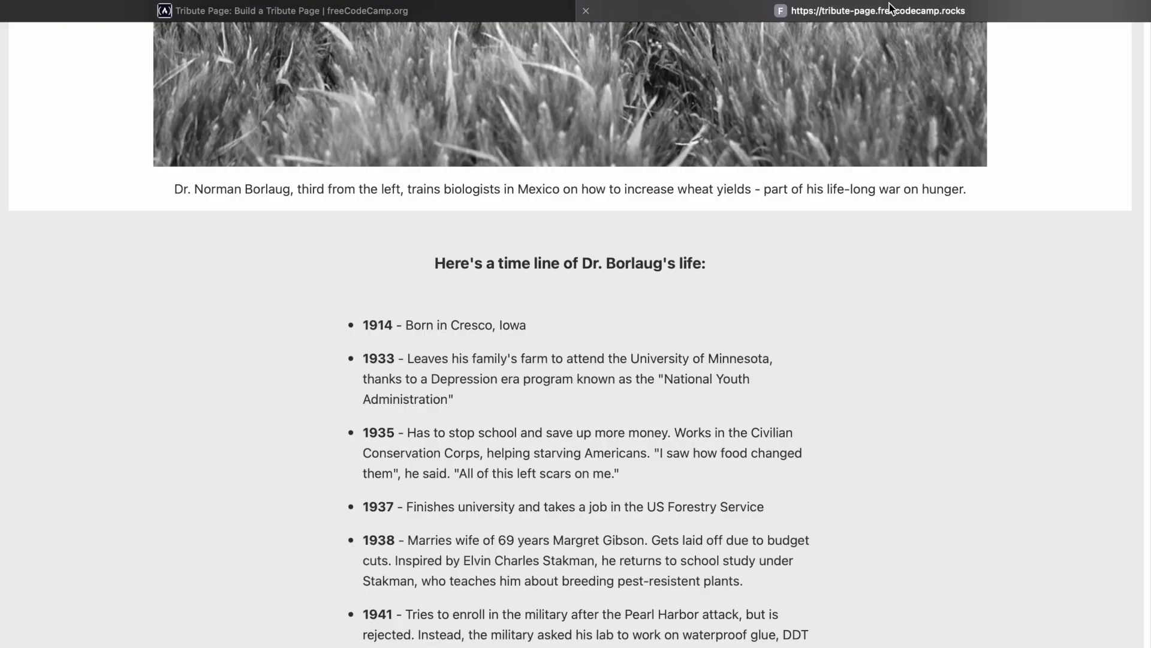
- Write "Here is the history of the Porsche GT3-RS road car." in the tribute-info paragraph
left_click(287, 11)
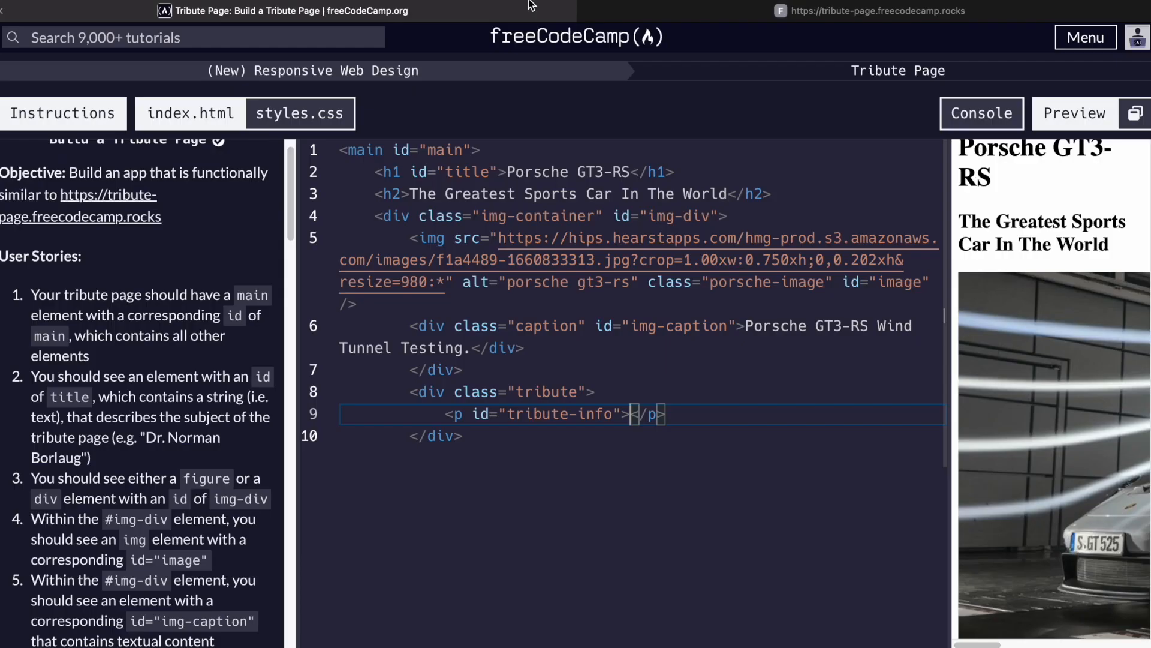
type("Here is the history of the Porsche")
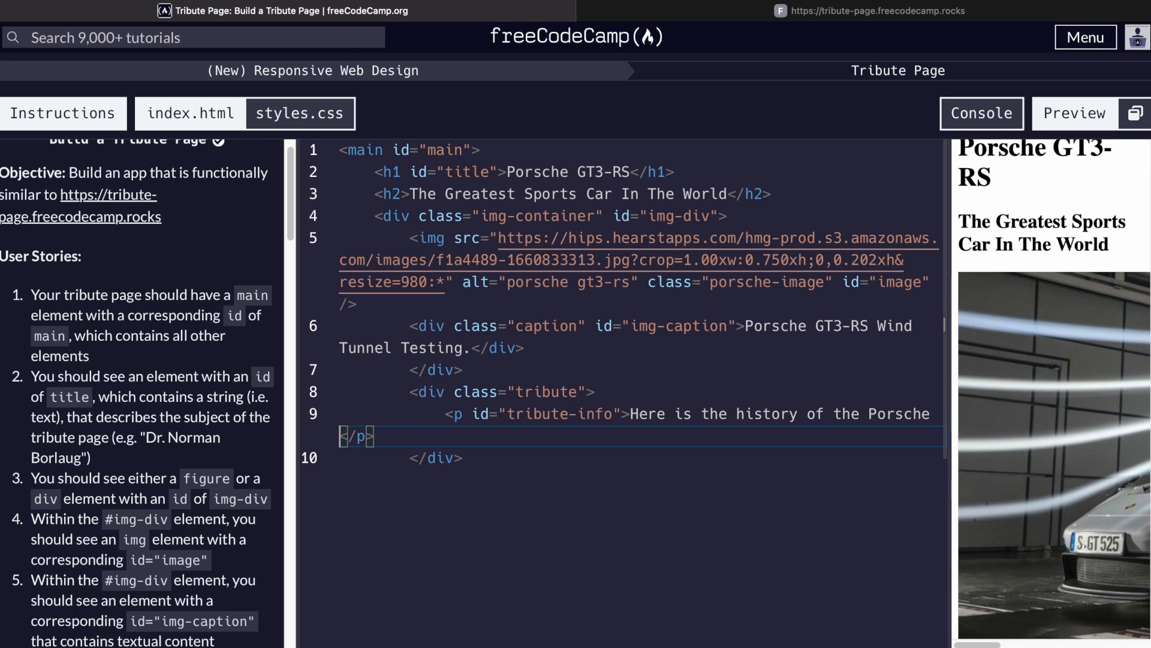
type("GT3-RS")
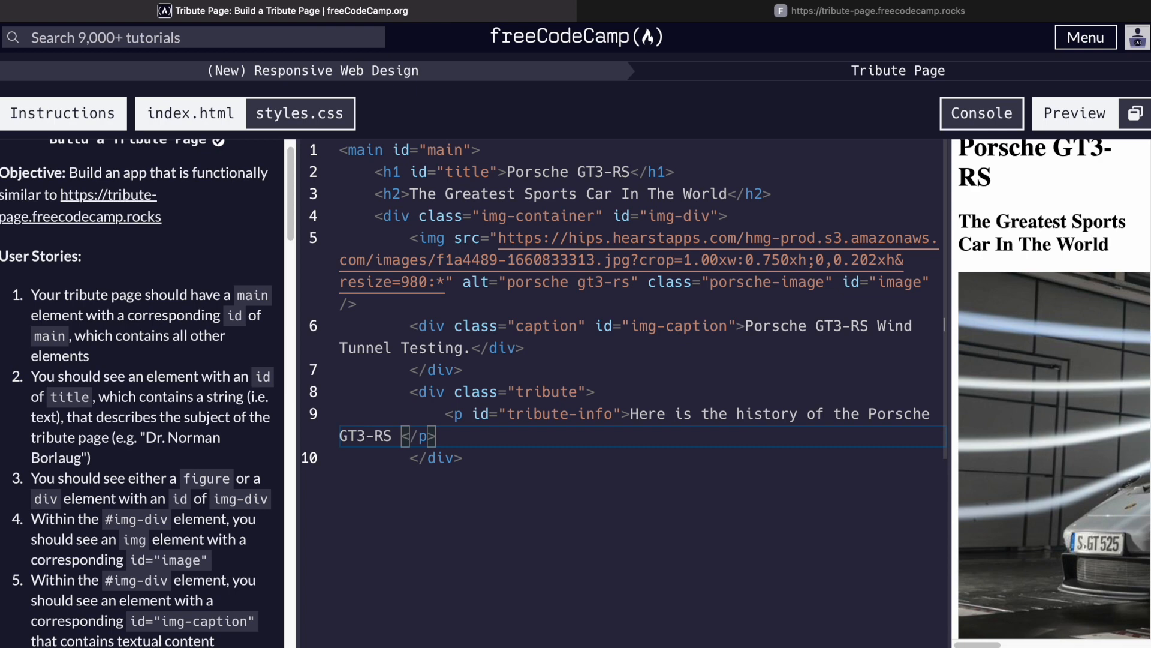
type("road car.")
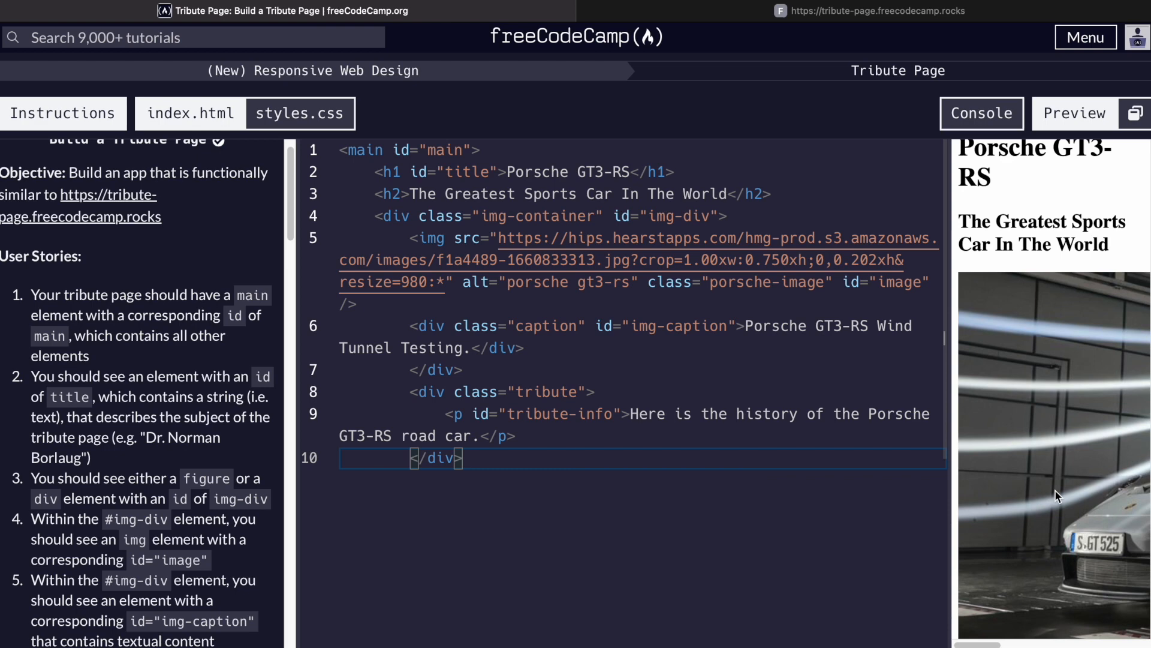
key("Enter")
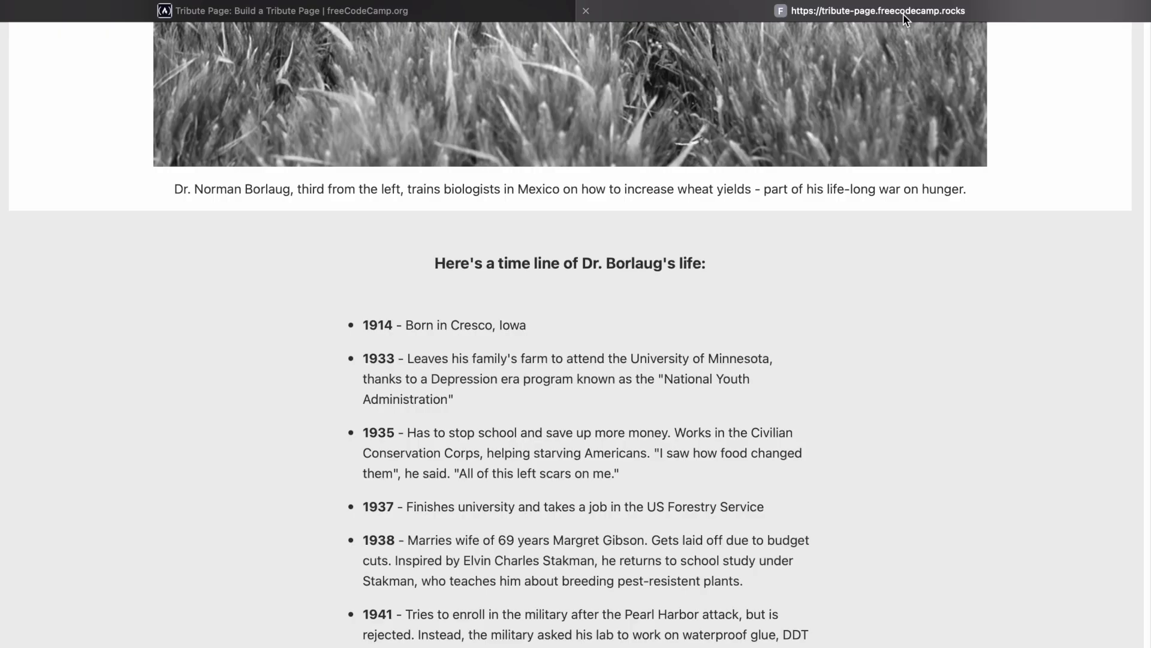
scroll("down", 3)
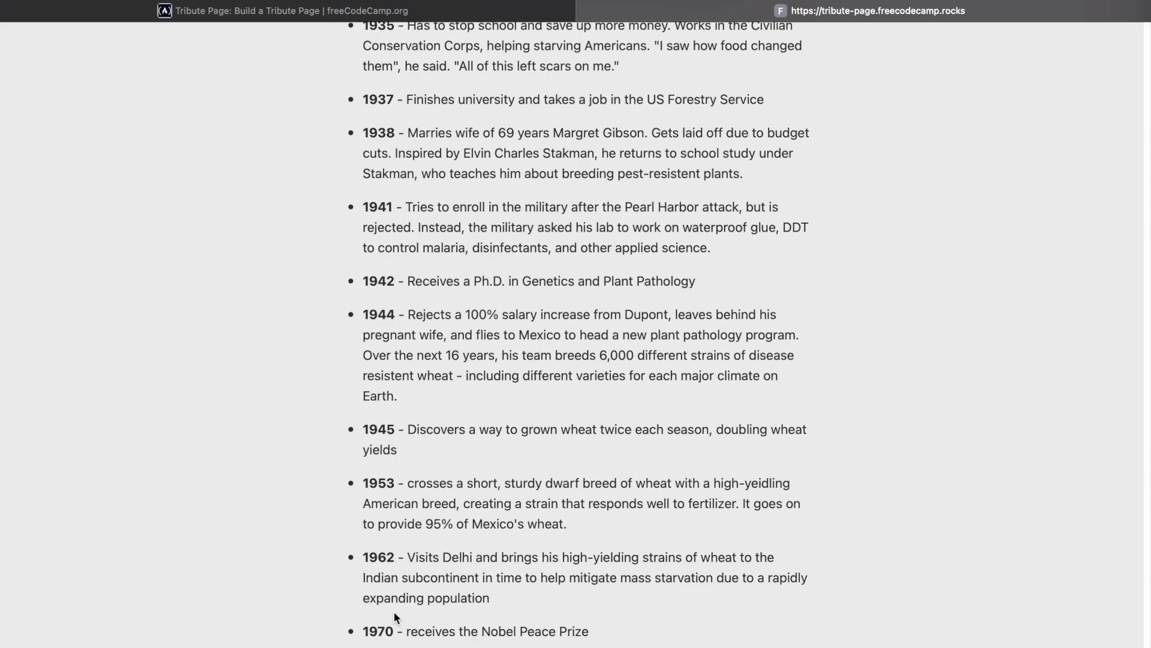
scroll("down", 3)
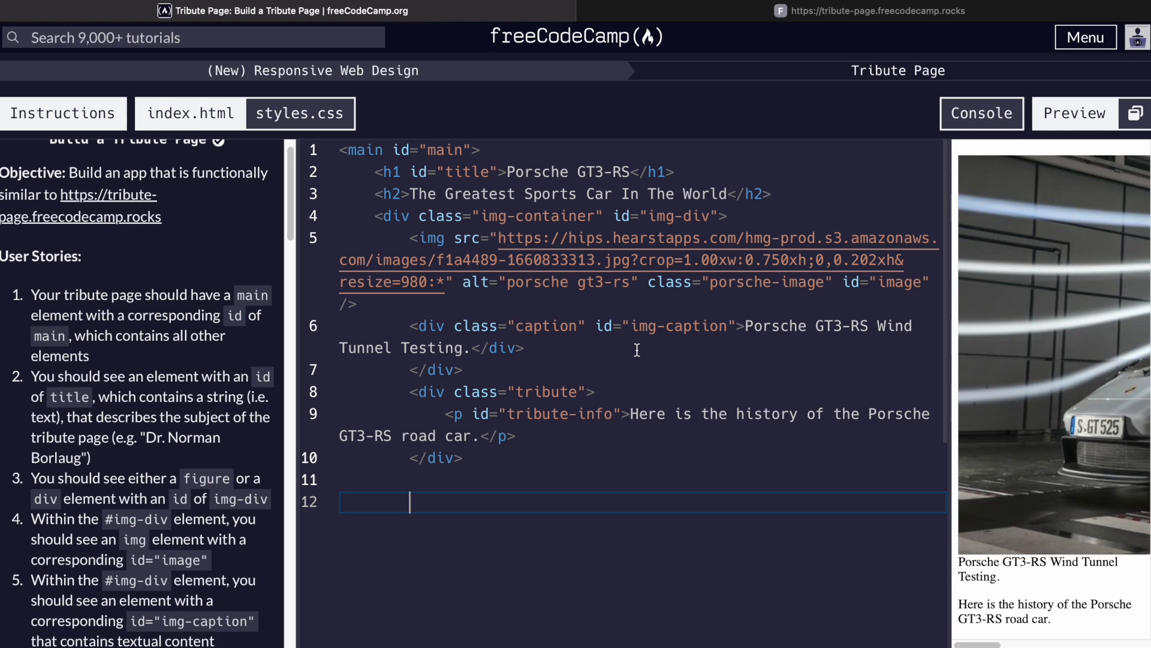
mouse_move(662, 339)
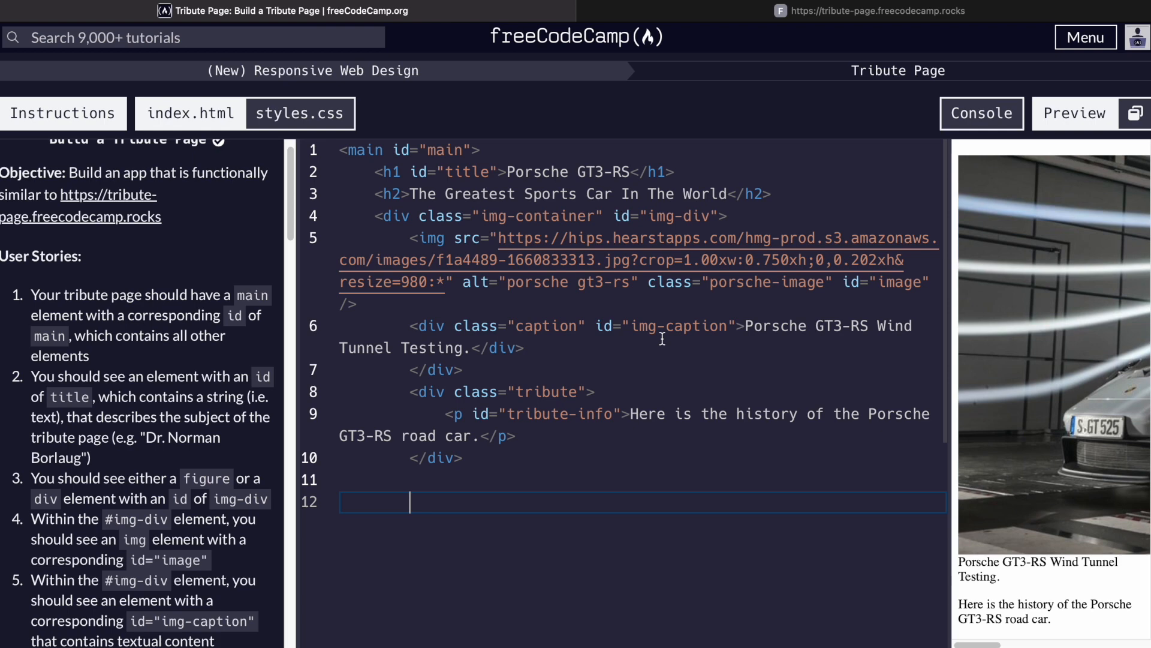
- Add a ul after the tribute section and duplicate <li></li> into sixteen empty list items
type("<ul>")
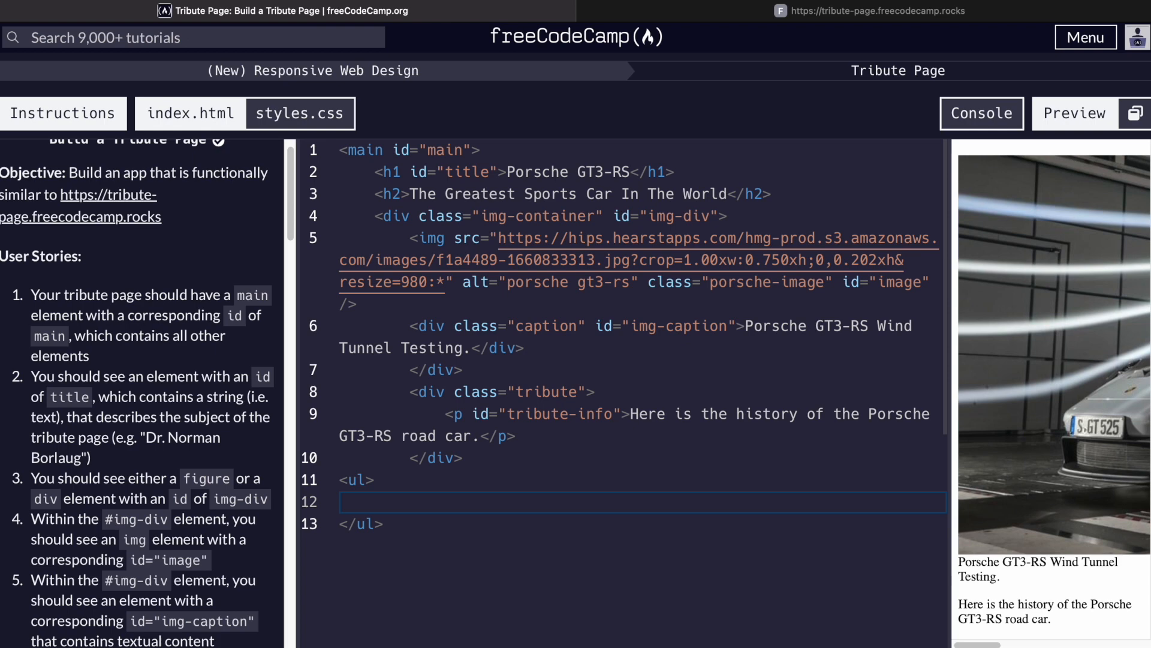
type("<li></li>")
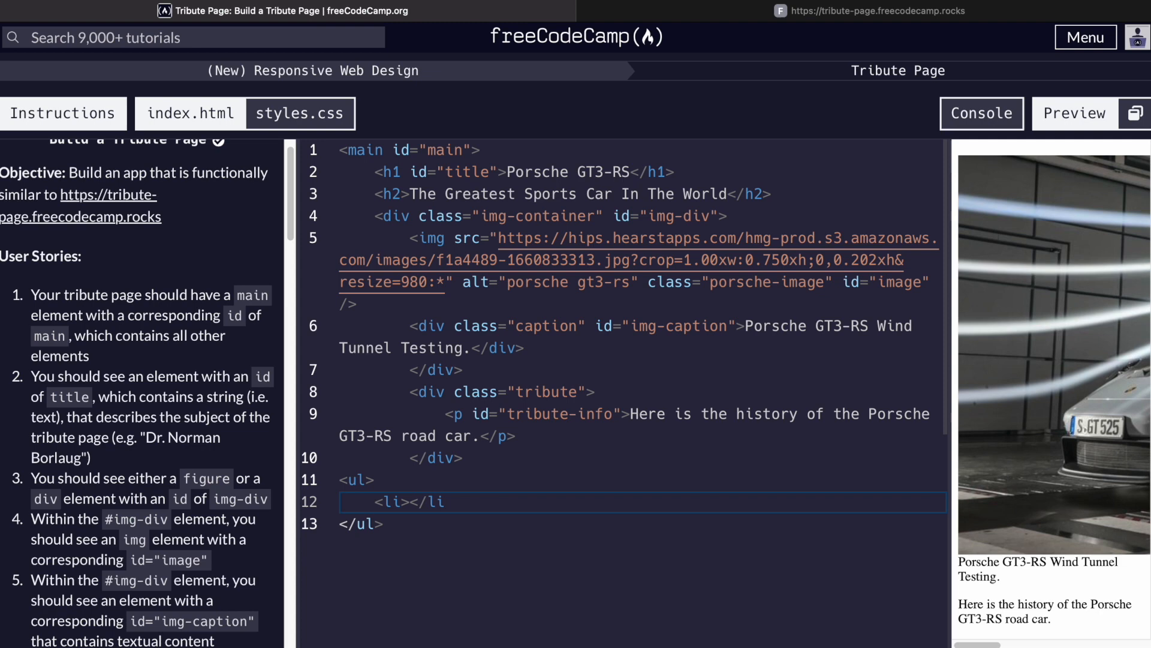
left_click(414, 502)
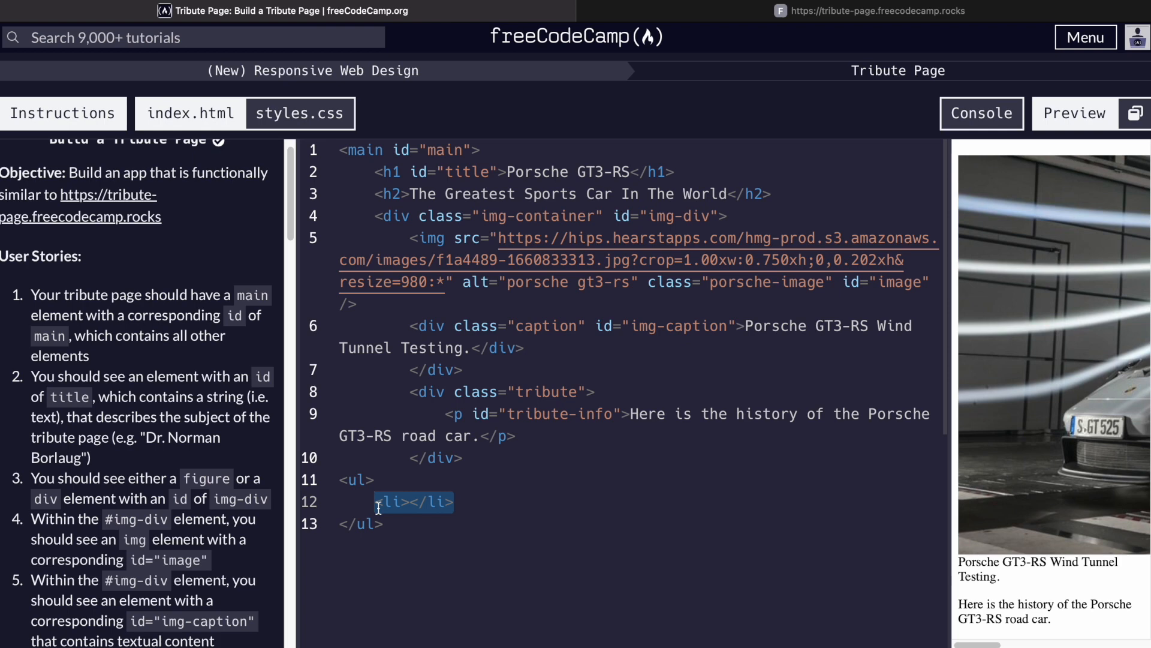
scroll("down", 3)
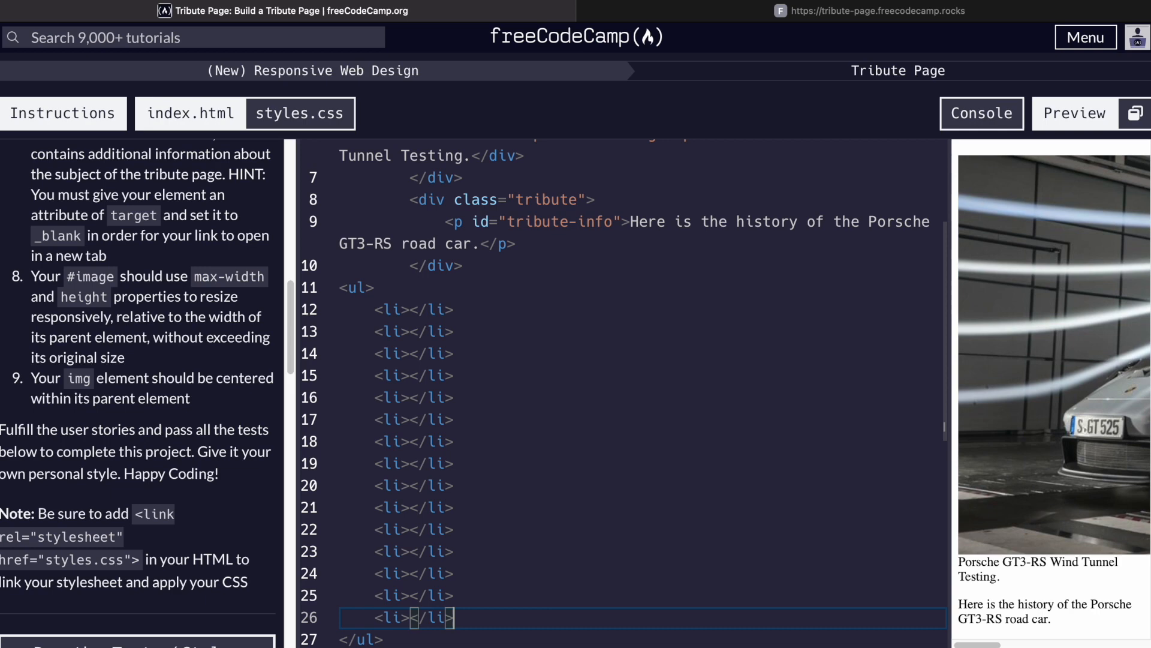
scroll("down", 3)
type("<li></li>")
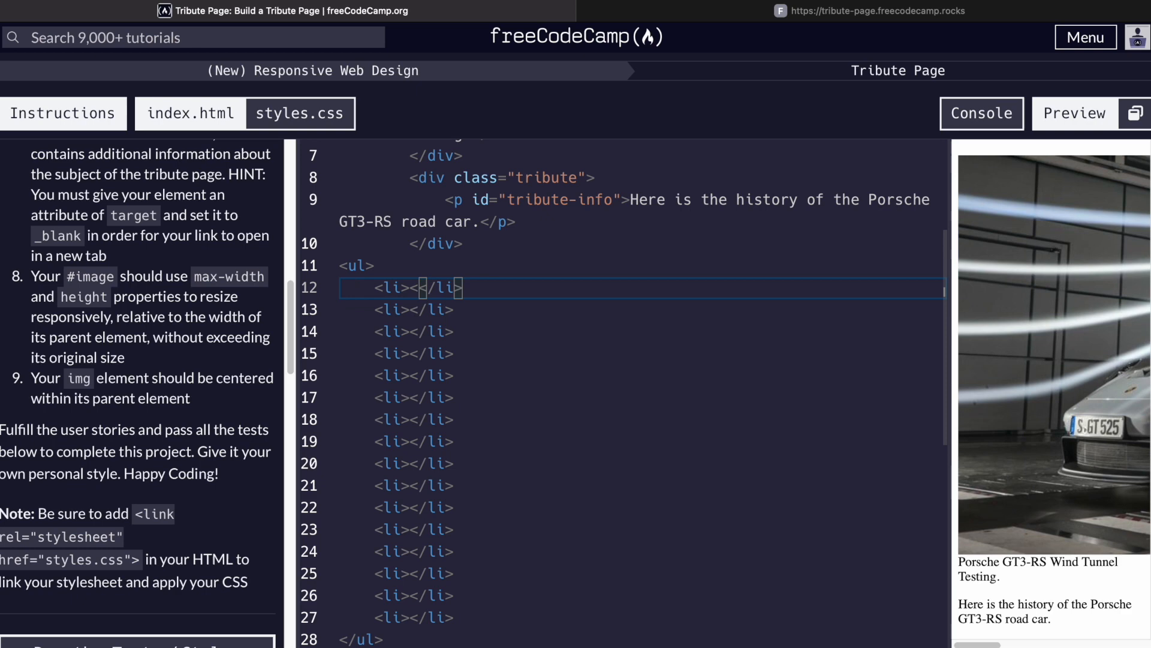
- Put <span class="bold">996.1 GT3 - </span> in the first list item and place the cursor after it
type("span class=\"bold<")
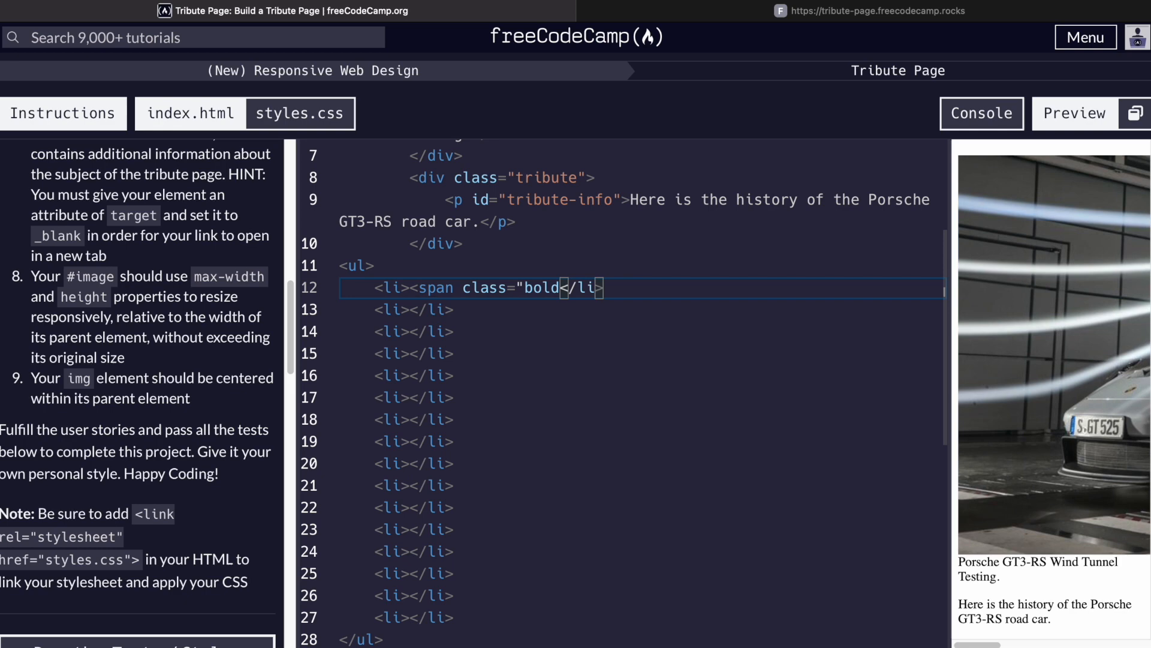
type(">")
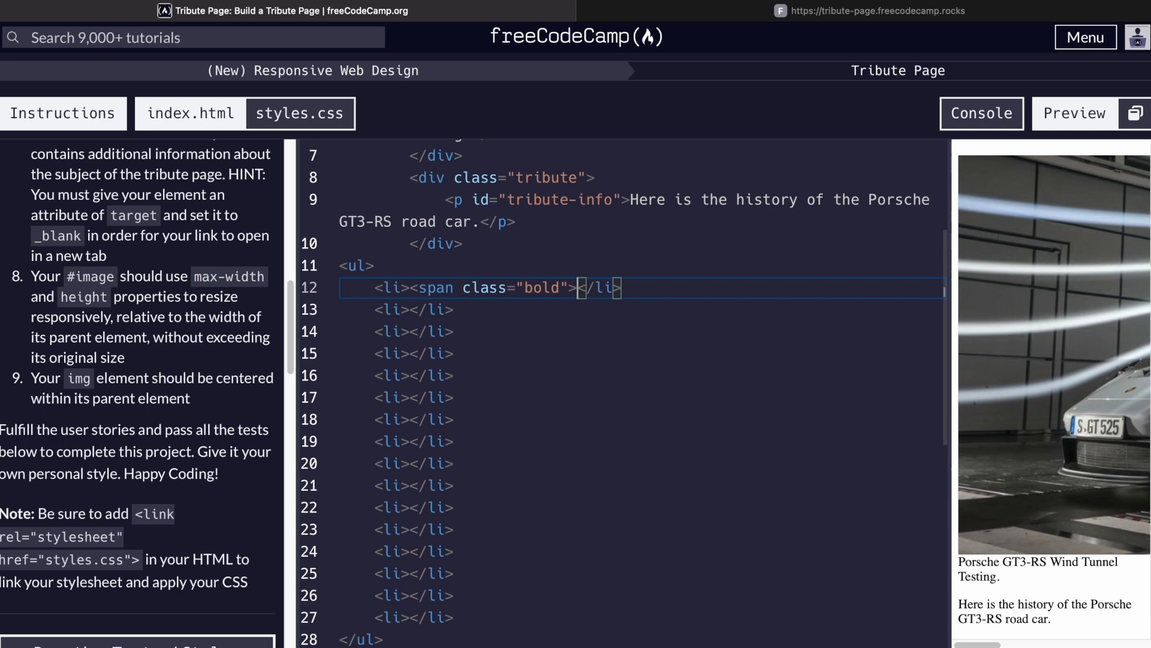
type("996.1 GT#")
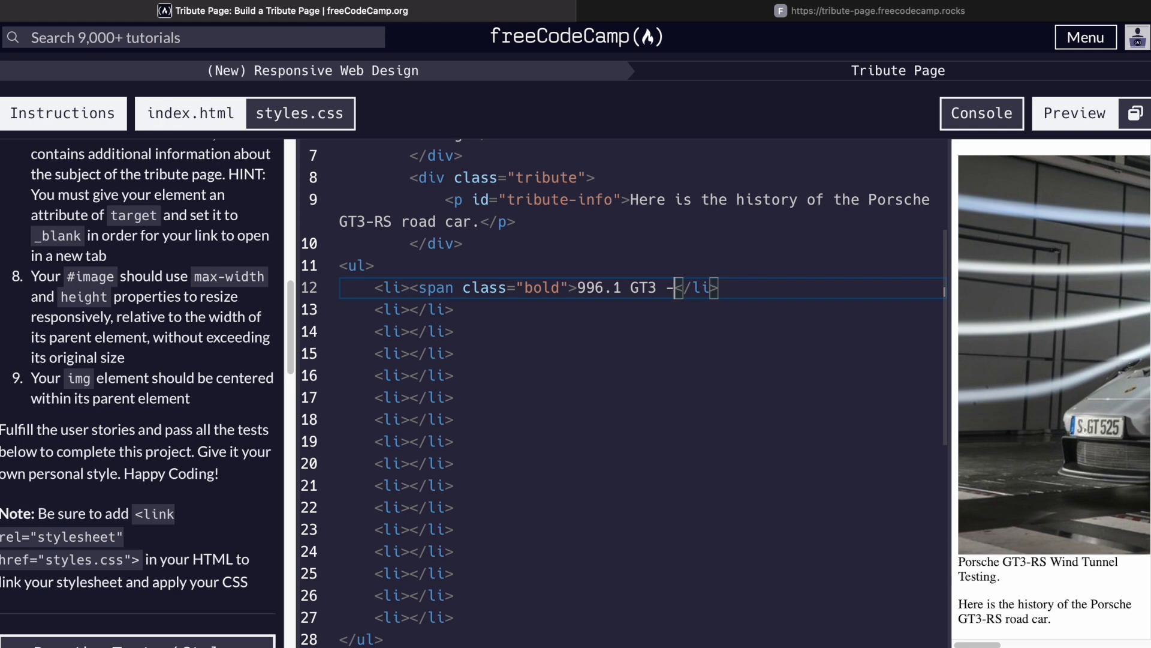
type("</span>")
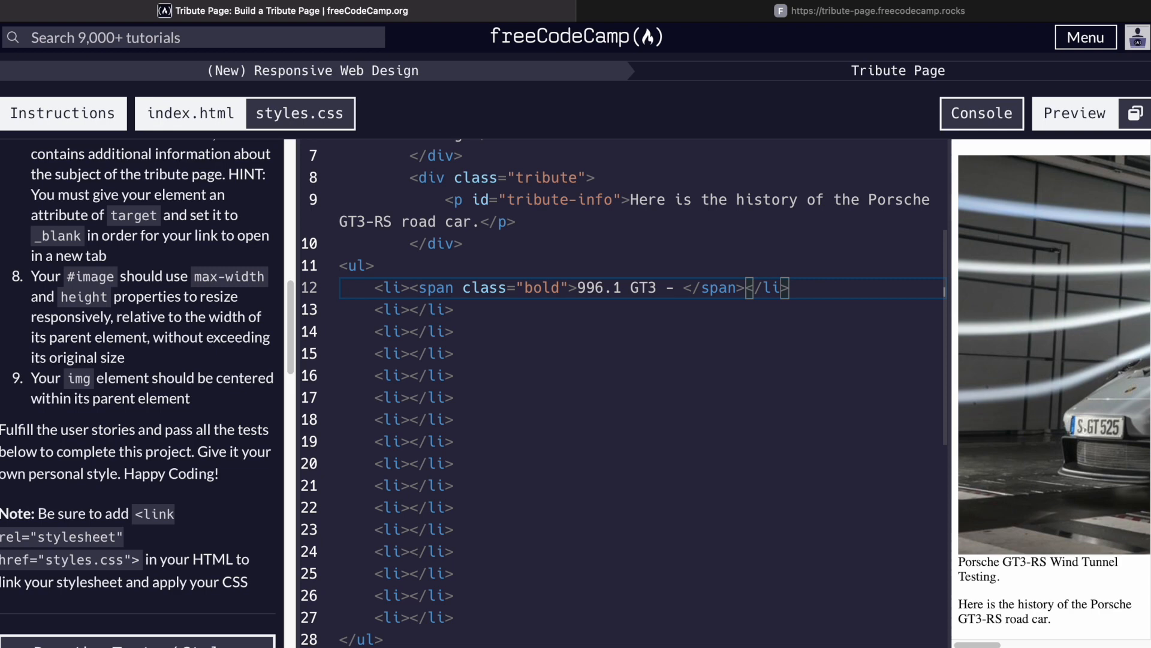
mouse_move(588, 320)
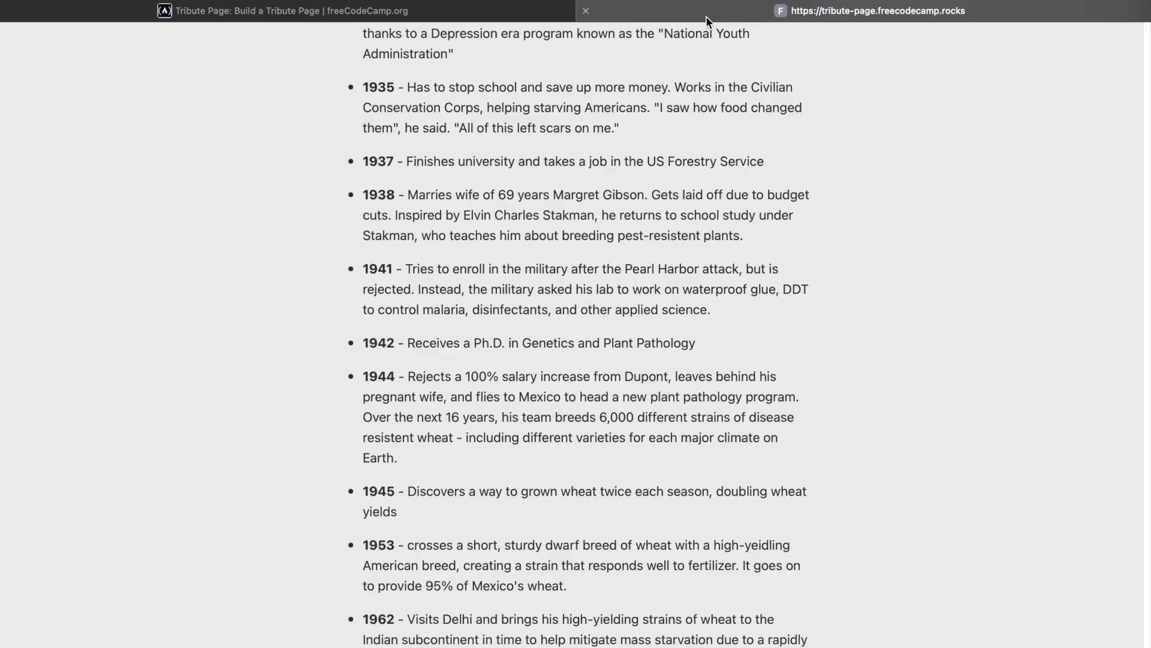
left_click(283, 11)
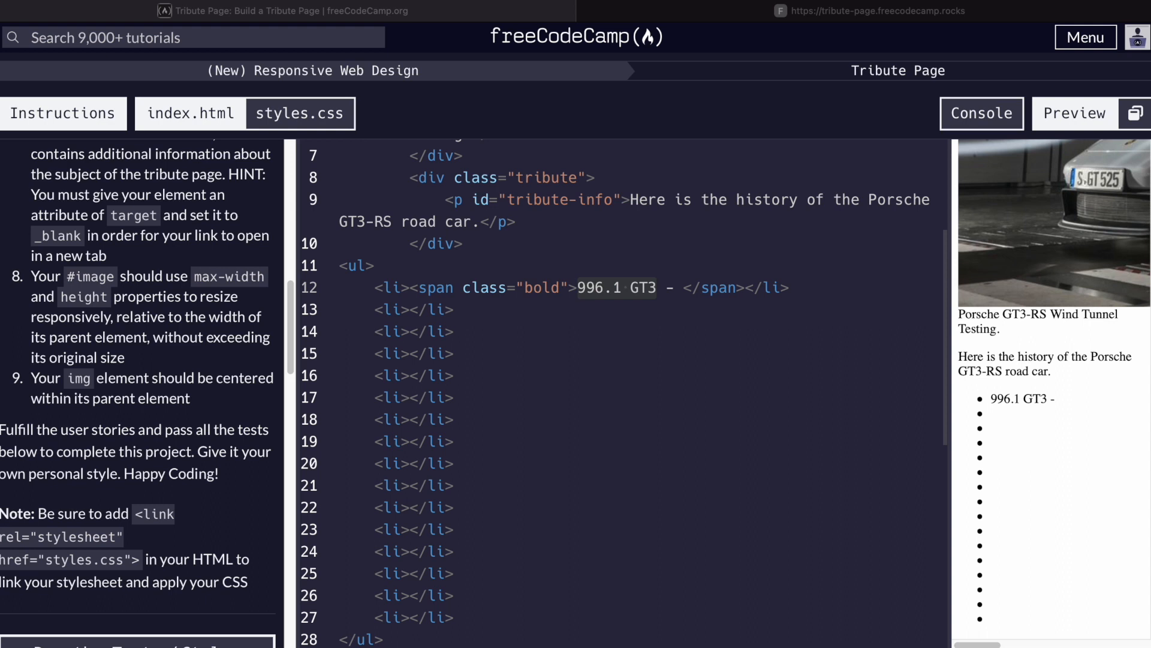
left_click(747, 287)
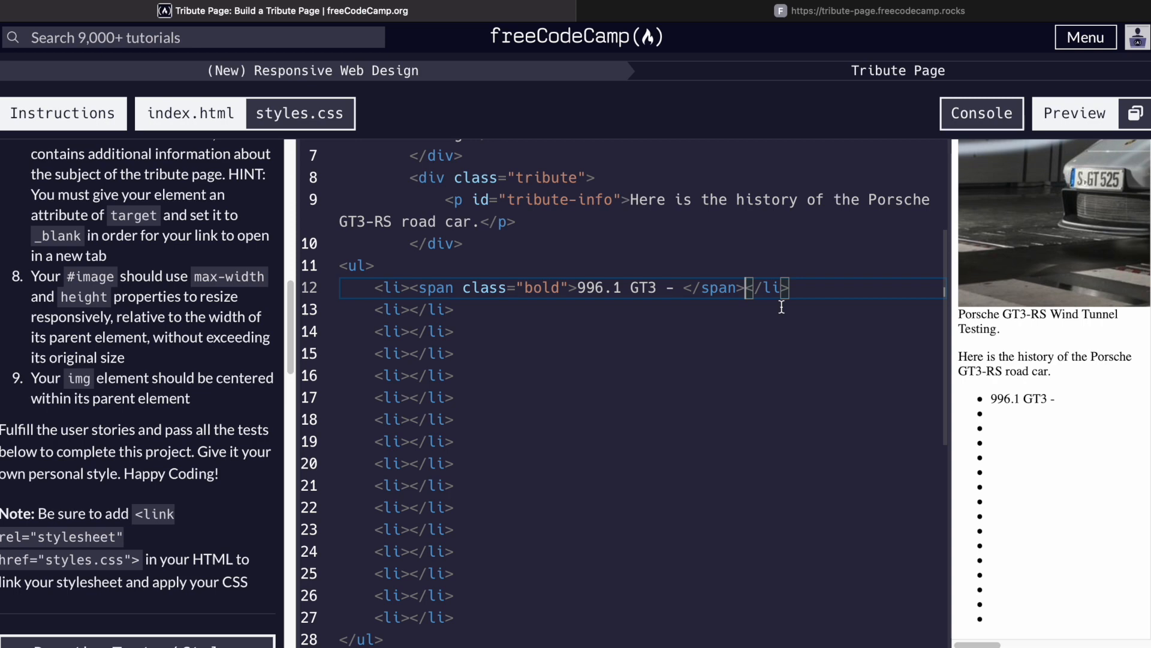
- Describe the GT3 nameplate's 1999 debut with the first-generation Porsche in the first list item
type("The \"GT3\" nameplate was introduced in 1999 as part of the first generation of the Porsche 996 model range (commonly known as 996.1) as a homologation model for the cars entered in the FIA GT3 cup.")
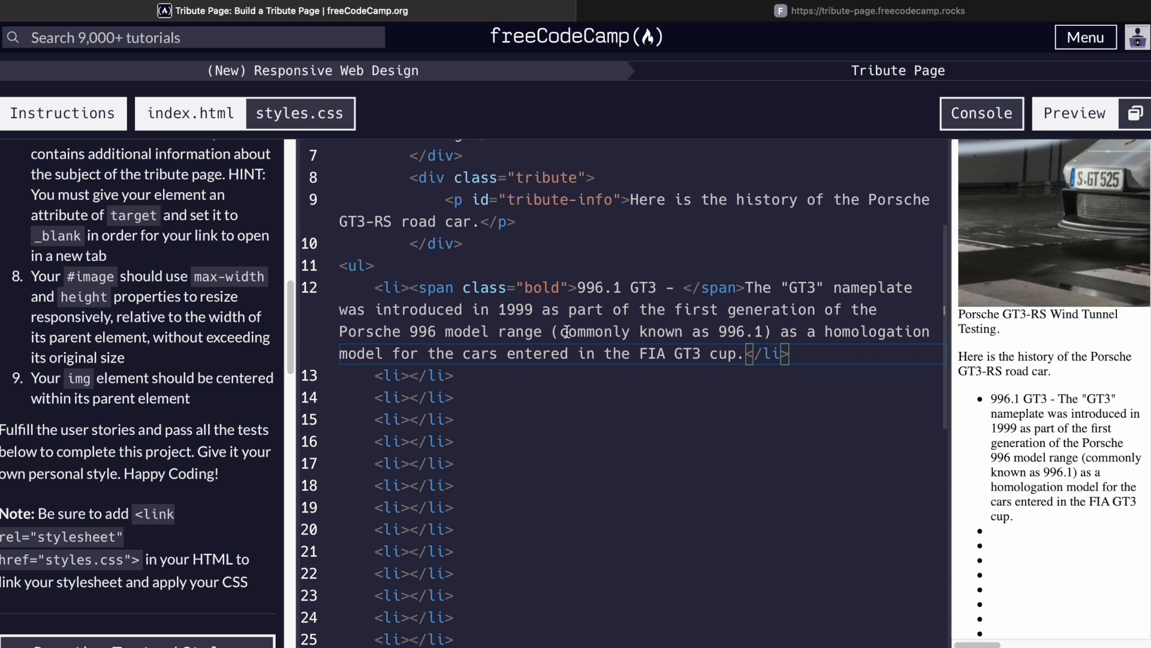
mouse_move(472, 352)
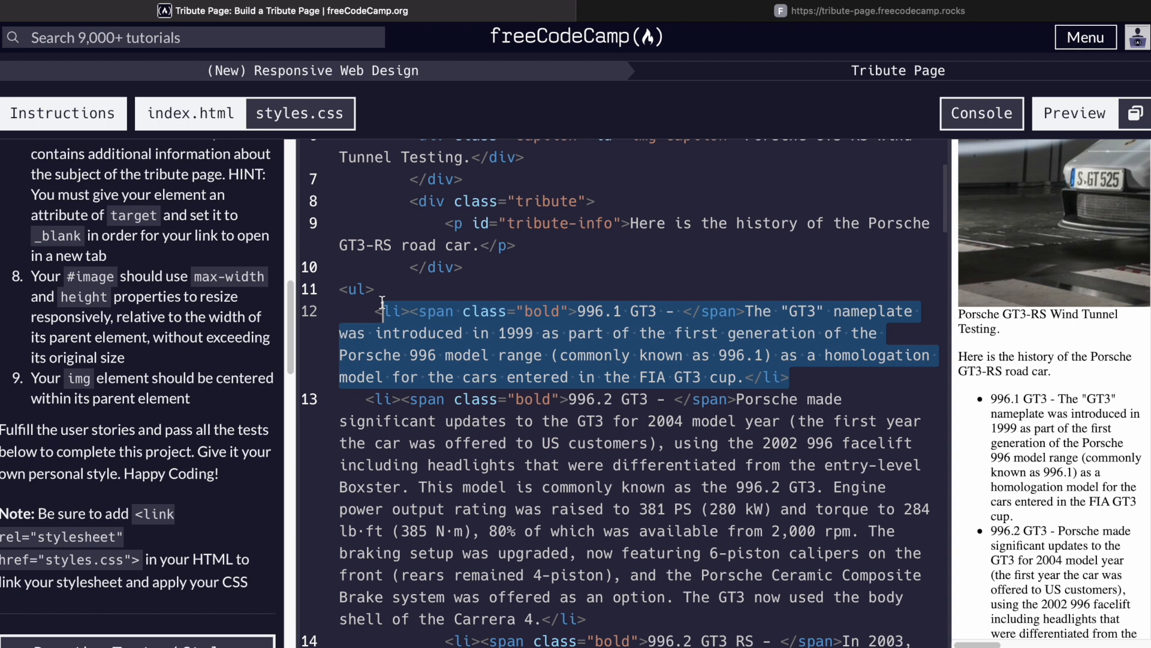
- Scroll through the model list from the 996.2 GT3 to the 992 GT3 RS and widen the preview
left_click(606, 398)
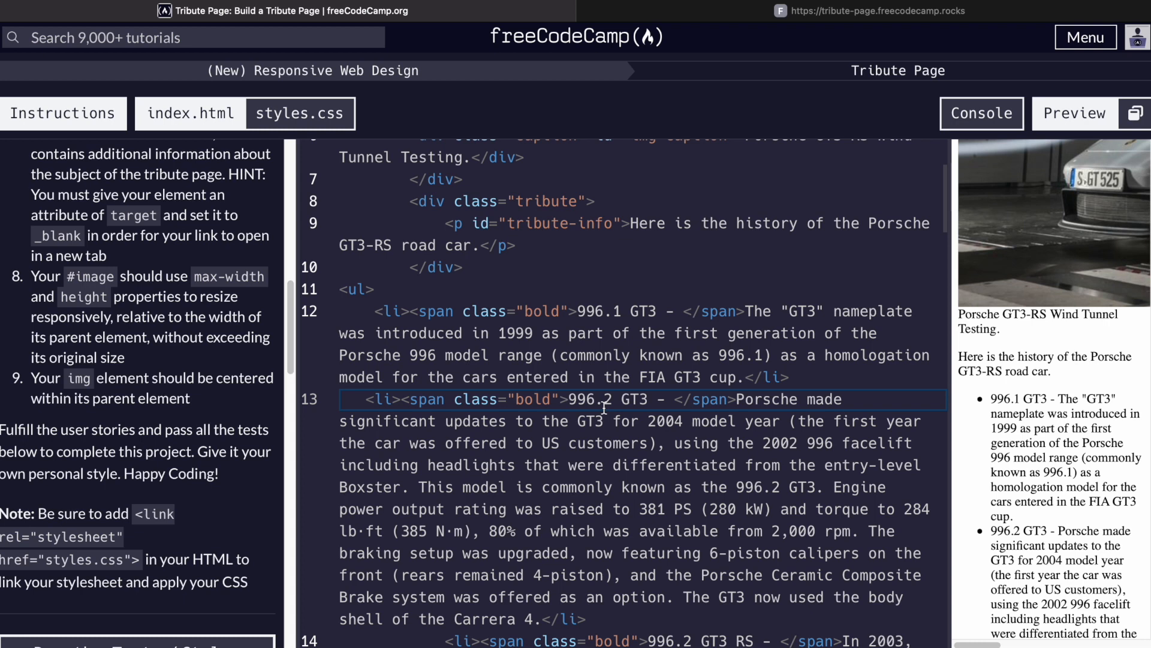
scroll("down", 3)
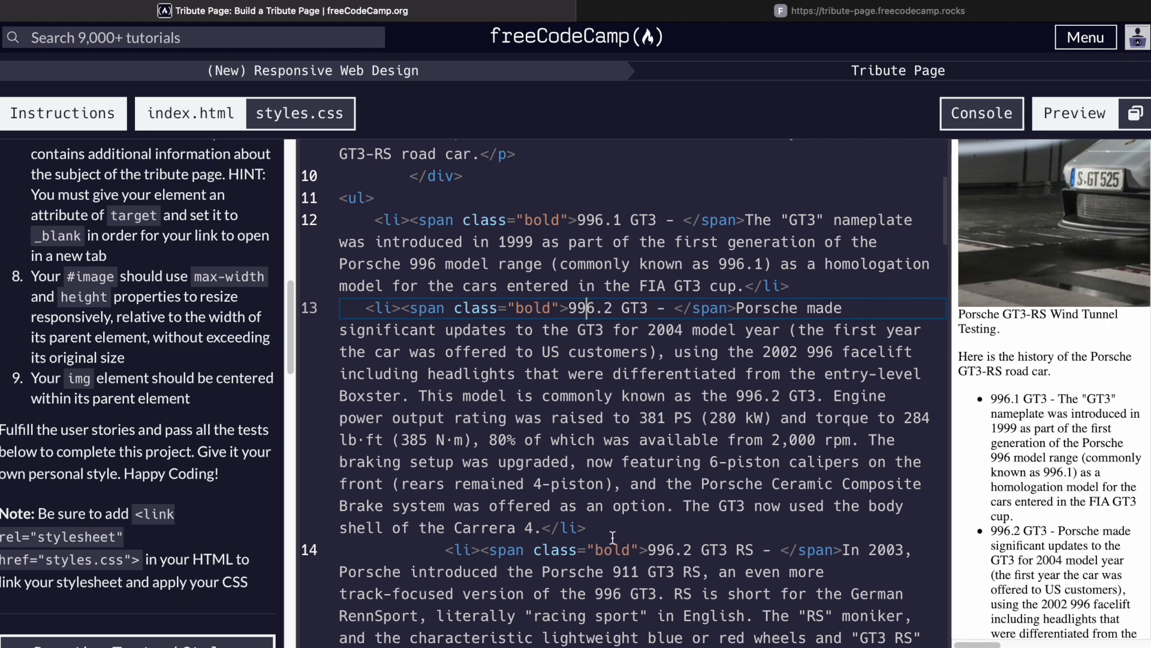
scroll("down", 3)
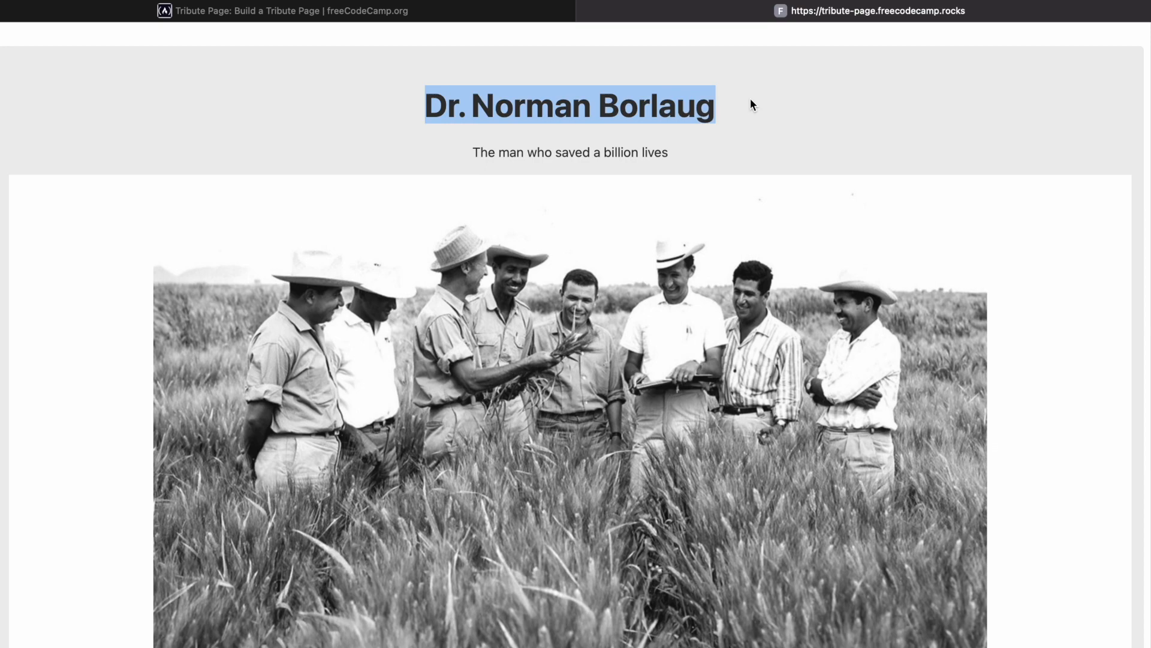
scroll("down", 3)
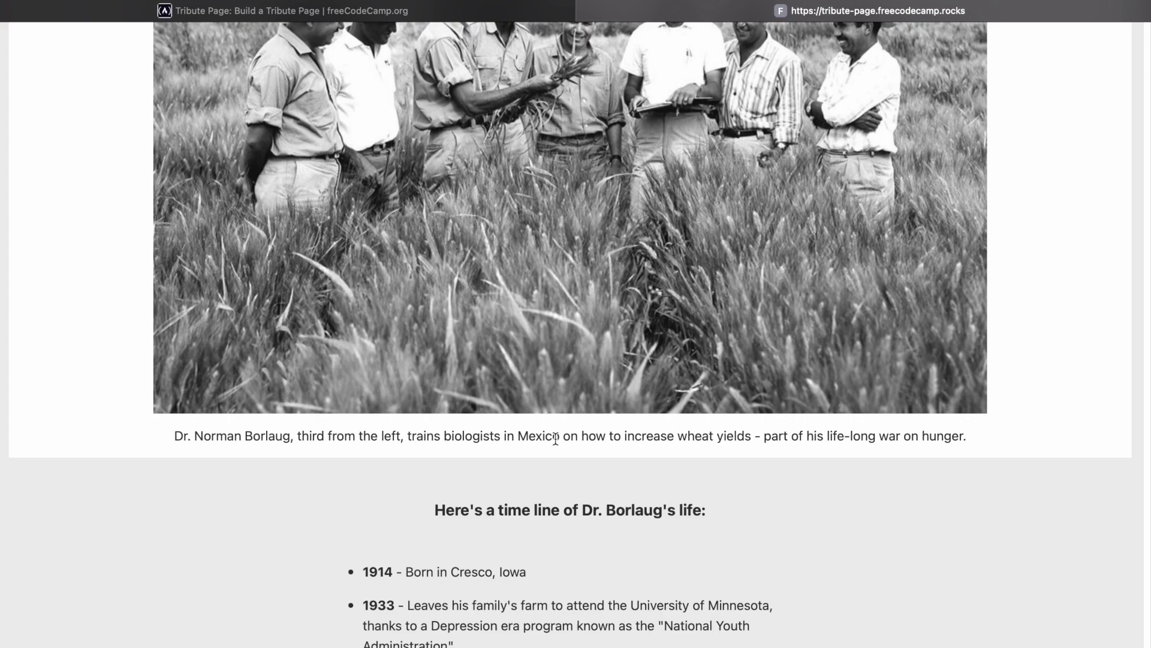
scroll("down", 3)
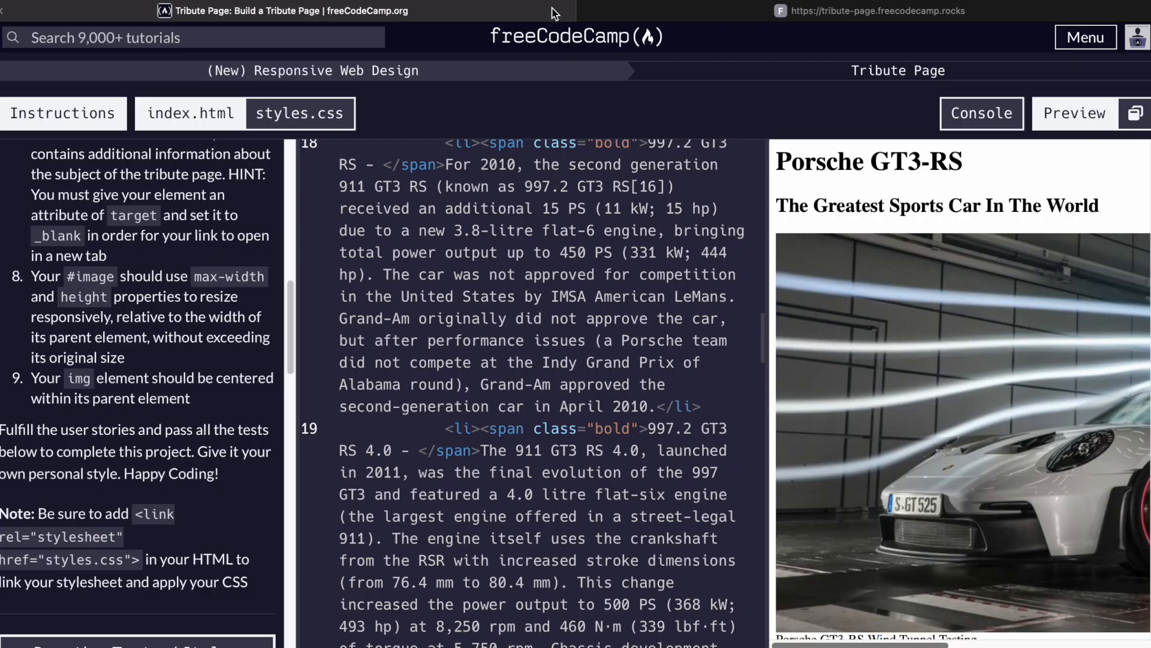
scroll("down", 3)
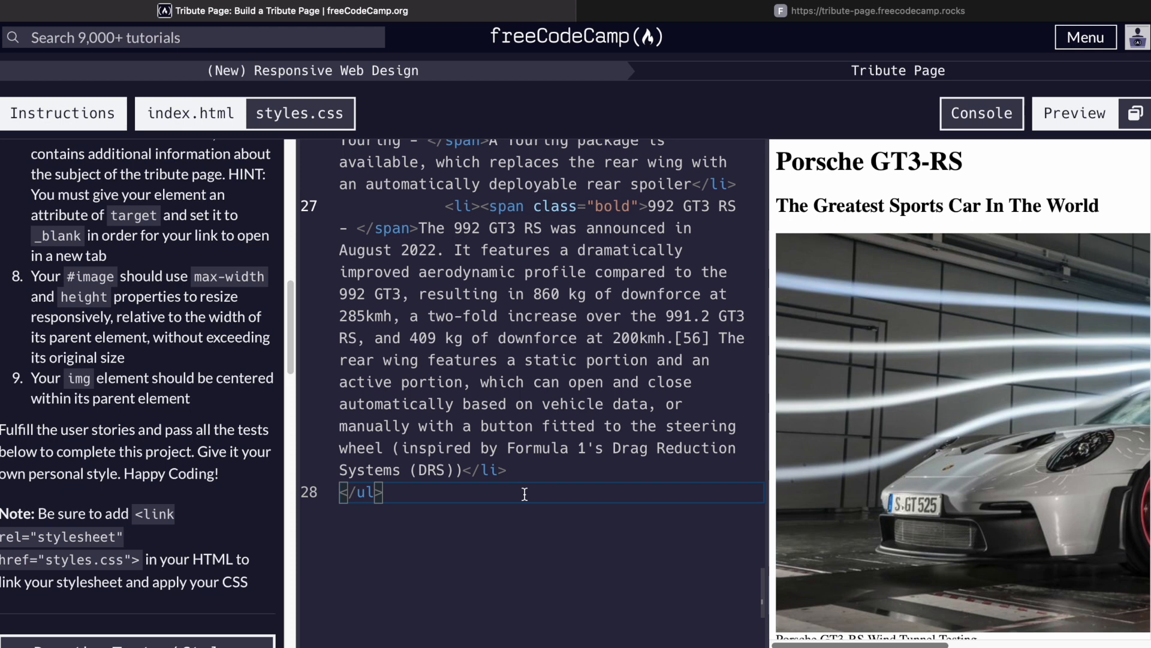
- Add a qoute-container div "The fastest road car in the world" and an empty qoute paragraph below the list
key("Enter")
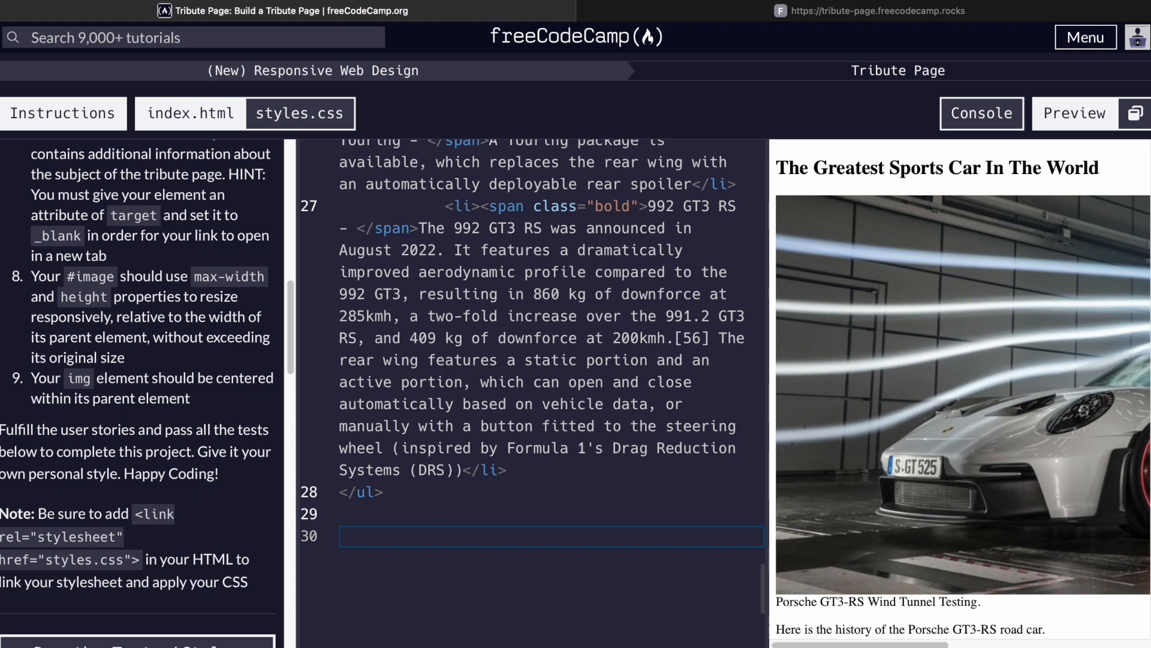
type("<div clas")
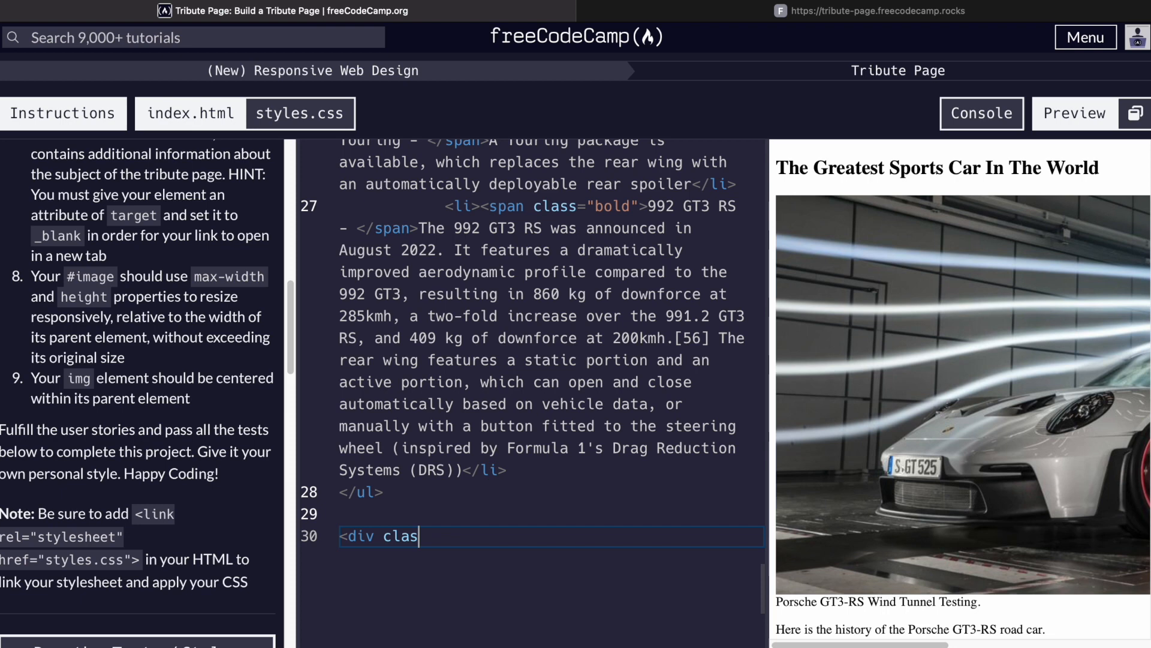
type("s=\"\"")
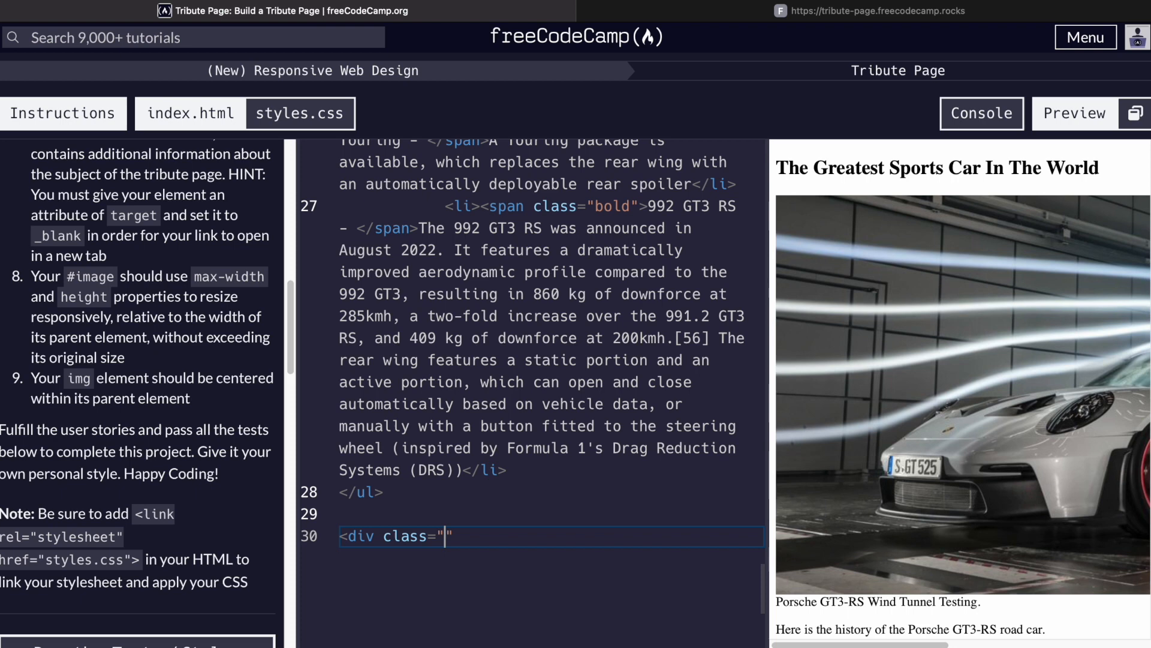
type("qoute-container")
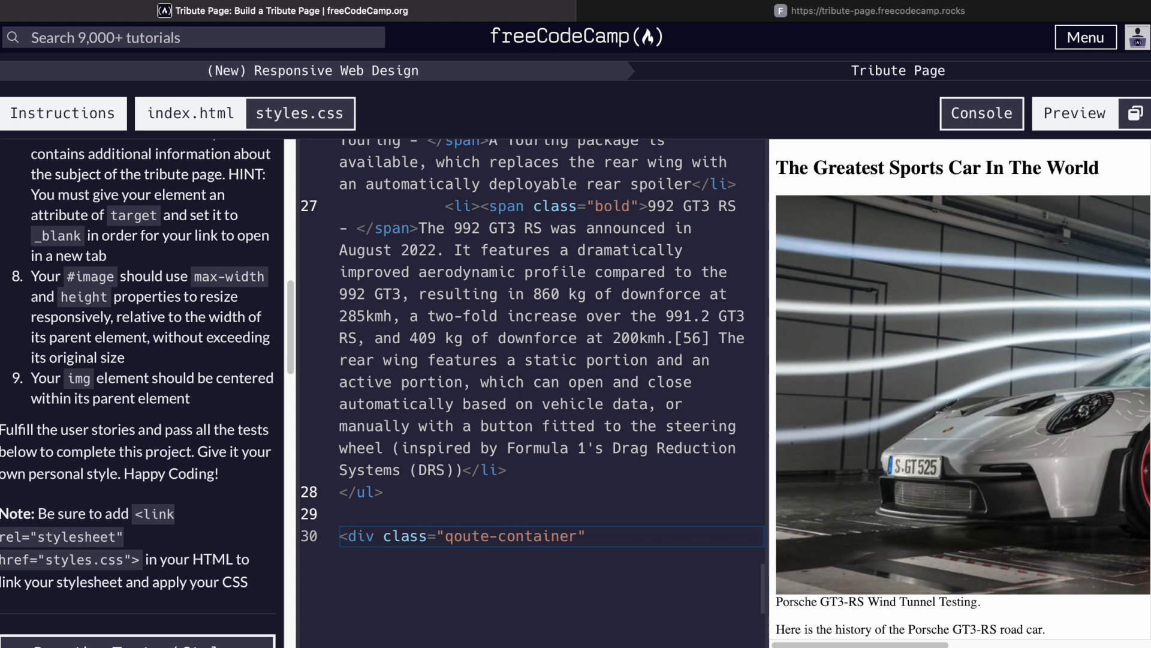
type("></div>")
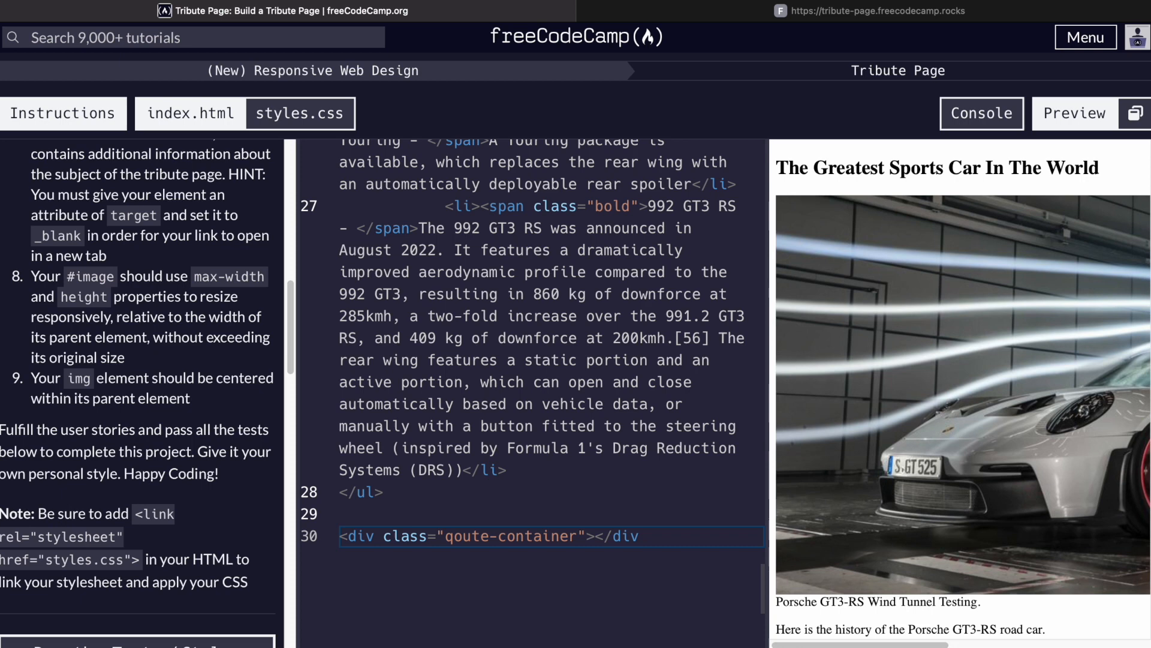
type("\"The fastest road car in the world")
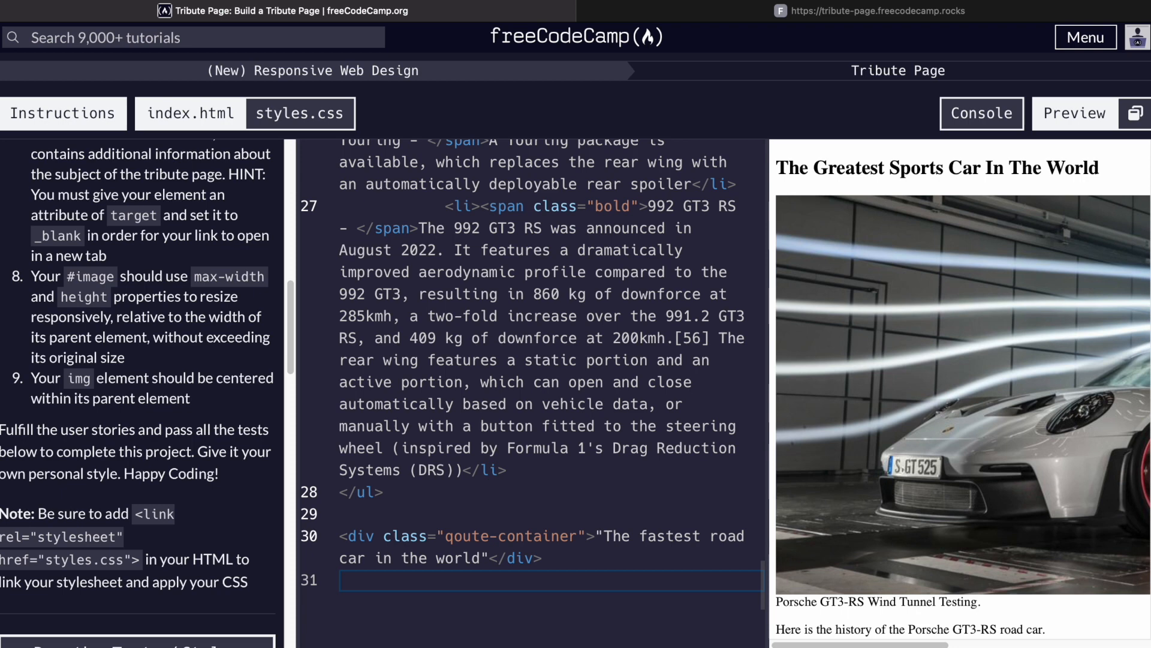
type("<p class=\"qot\"")
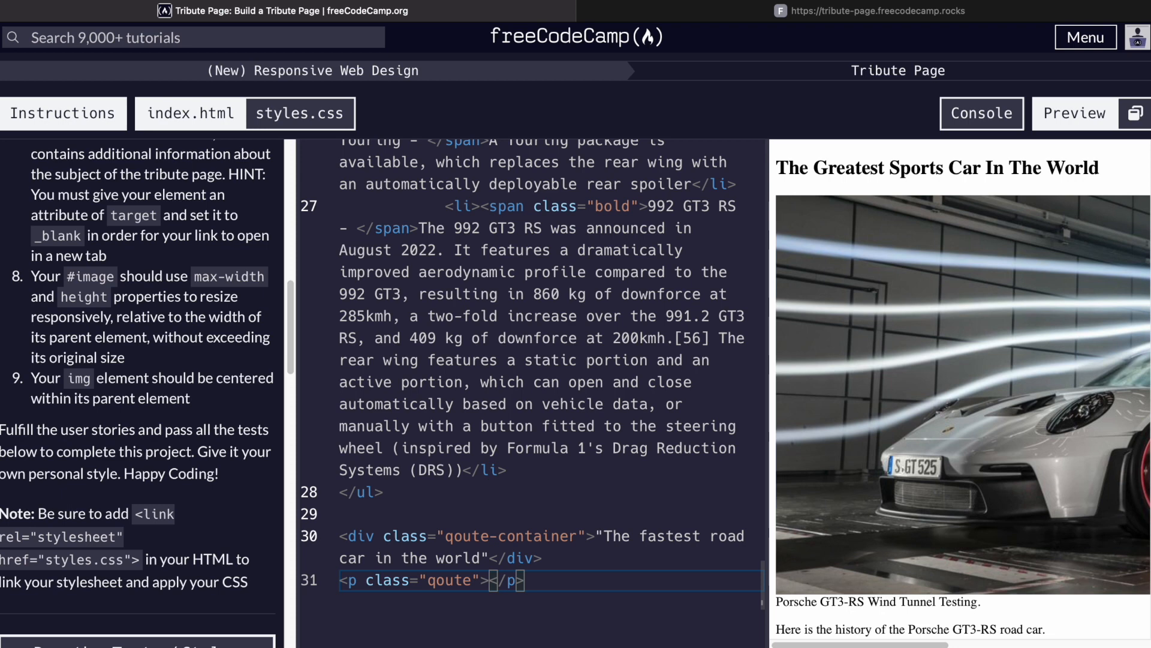
- Add a qoute-author paragraph reading "-- The Nurburgring" and compare the example quote styling
type("<p cla")
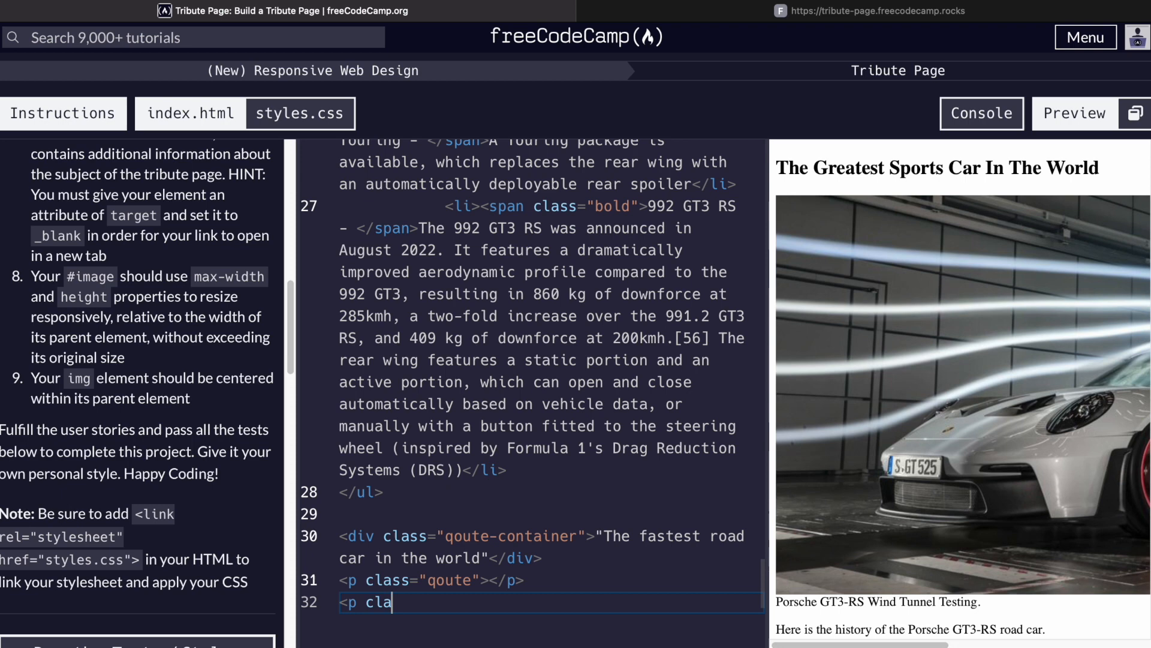
type("ss=\"qoute-author\"> --")
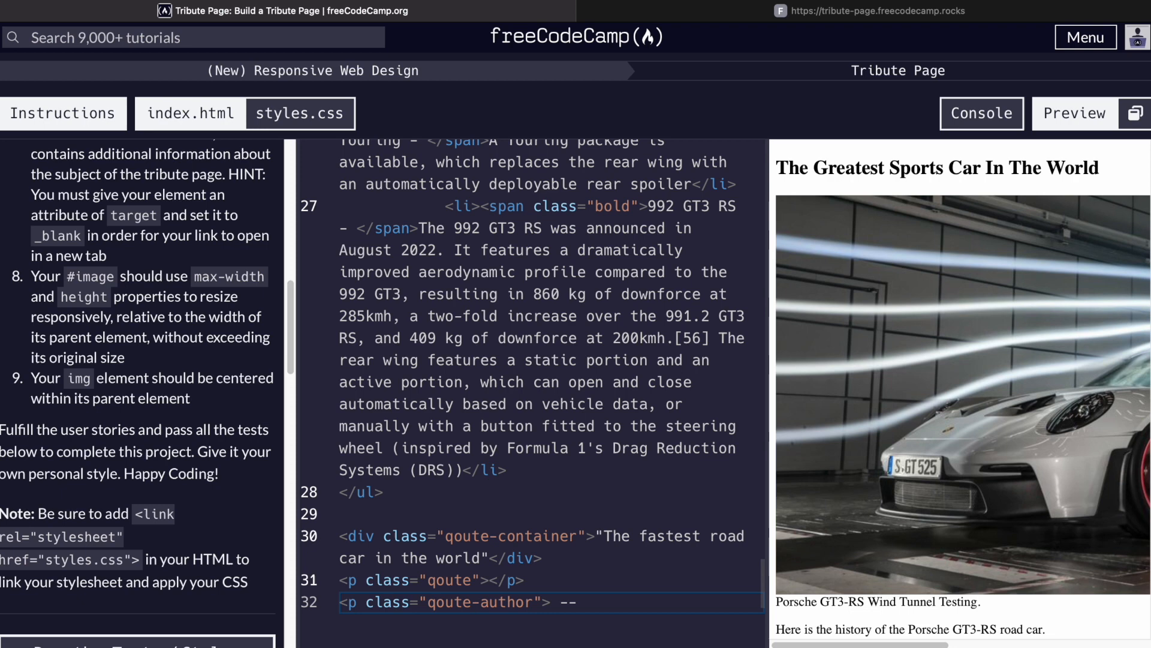
left_click(585, 602)
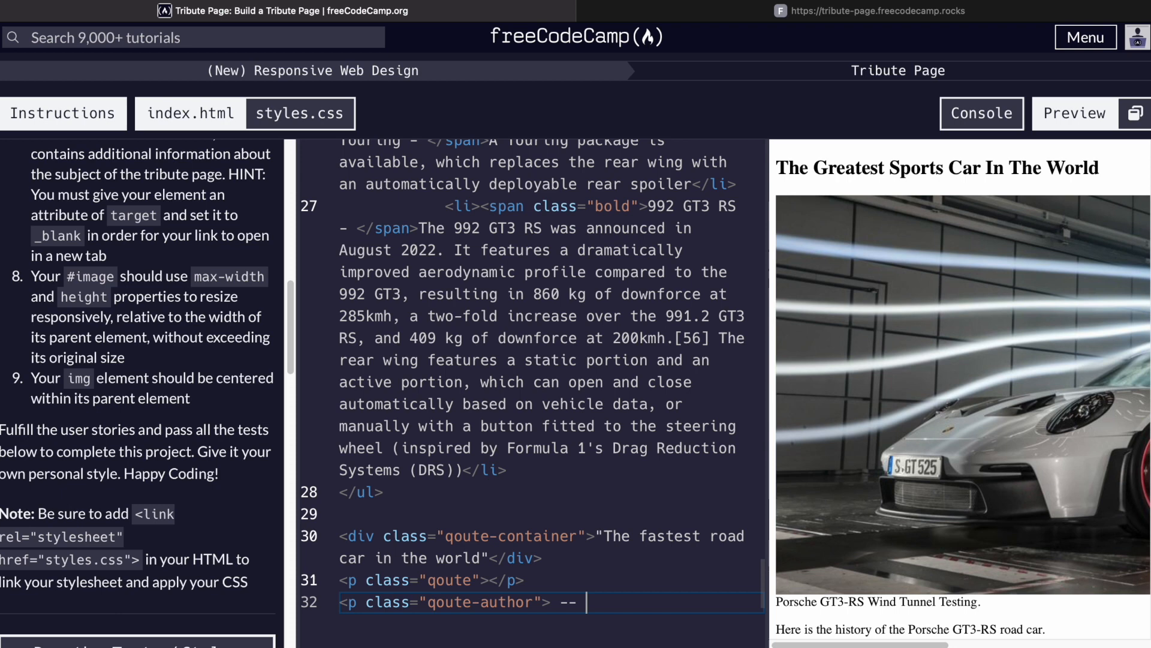
type("The Nurbur")
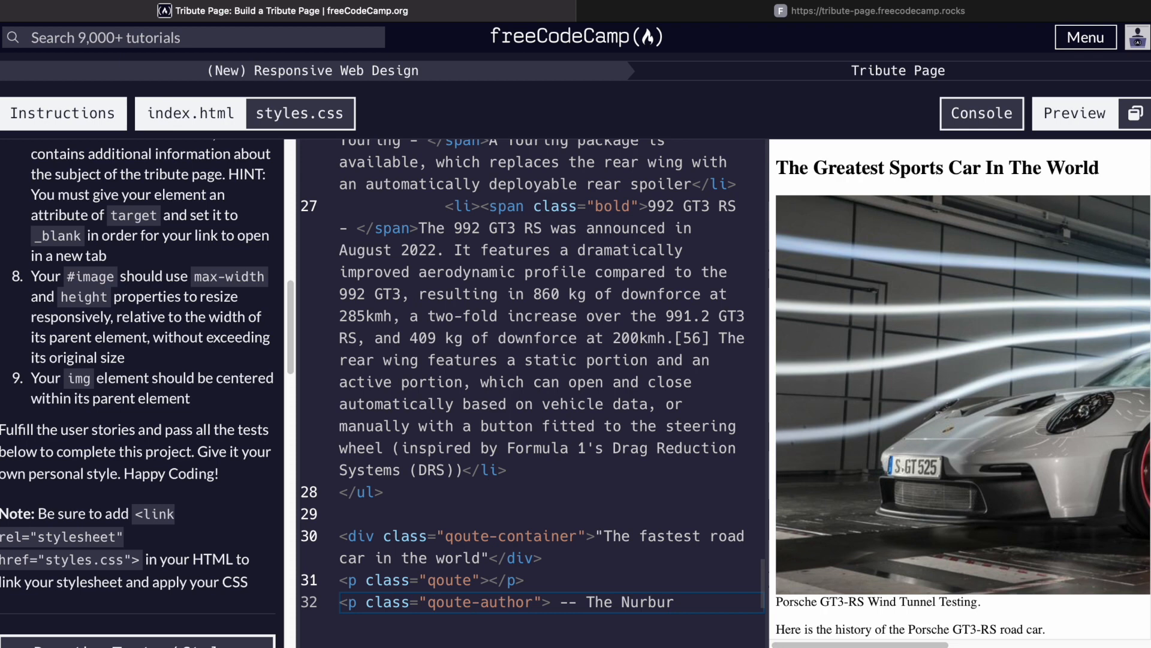
type("gring</")
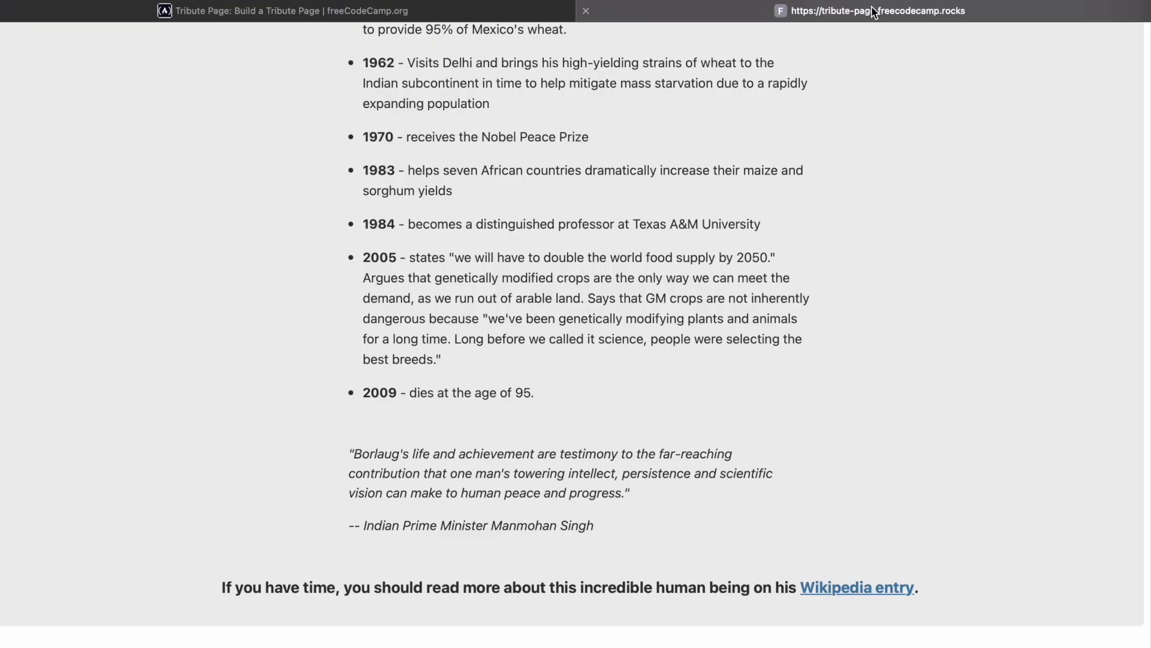
left_click_drag(222, 587, 496, 587)
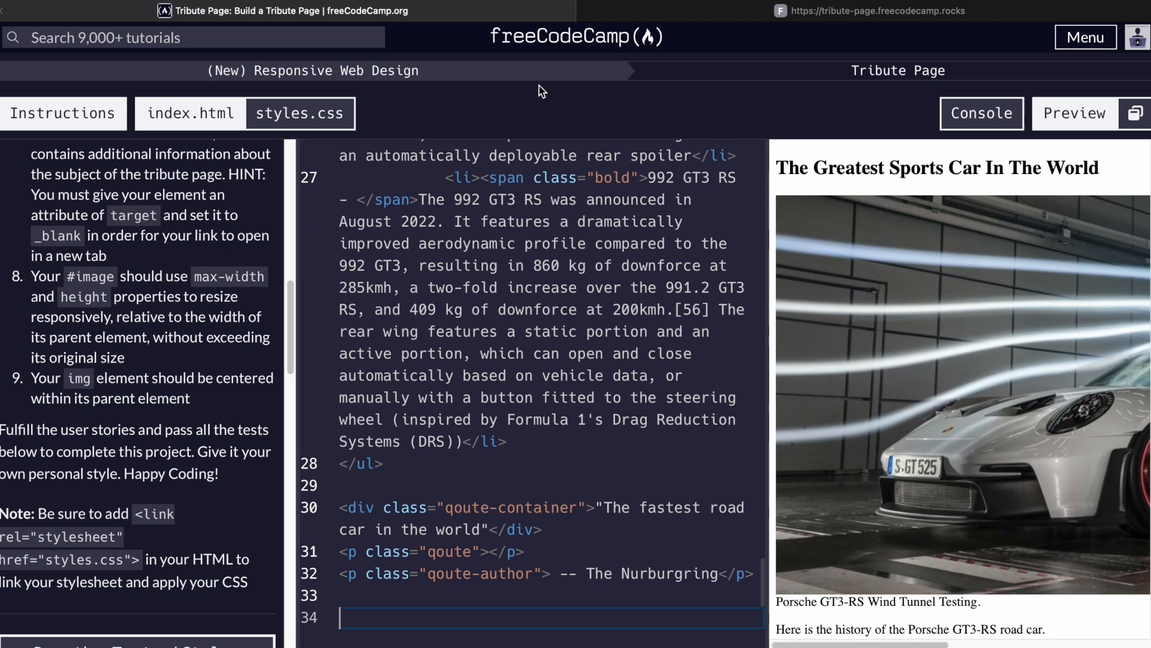
- Write the heading "Check out videos of the GT3-RS Lap Time!" below the author, dropping a mistaken div
left_click(364, 623)
type("<h3></h3")
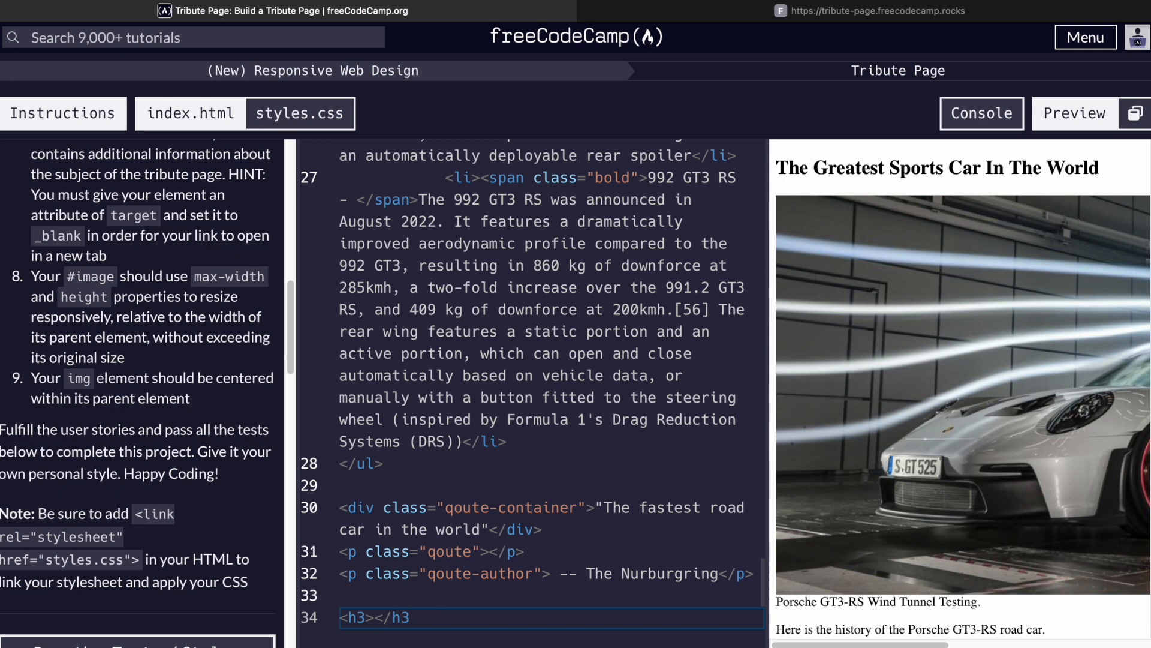
type("<div class=\"qoute-con")
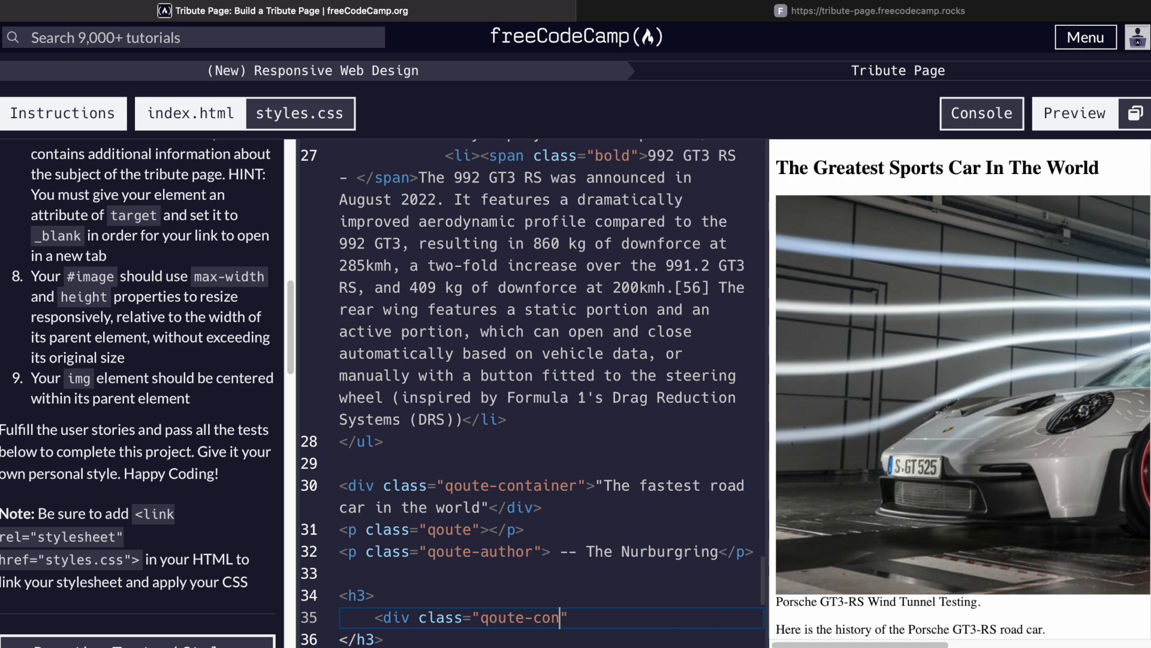
type("tainer\"")
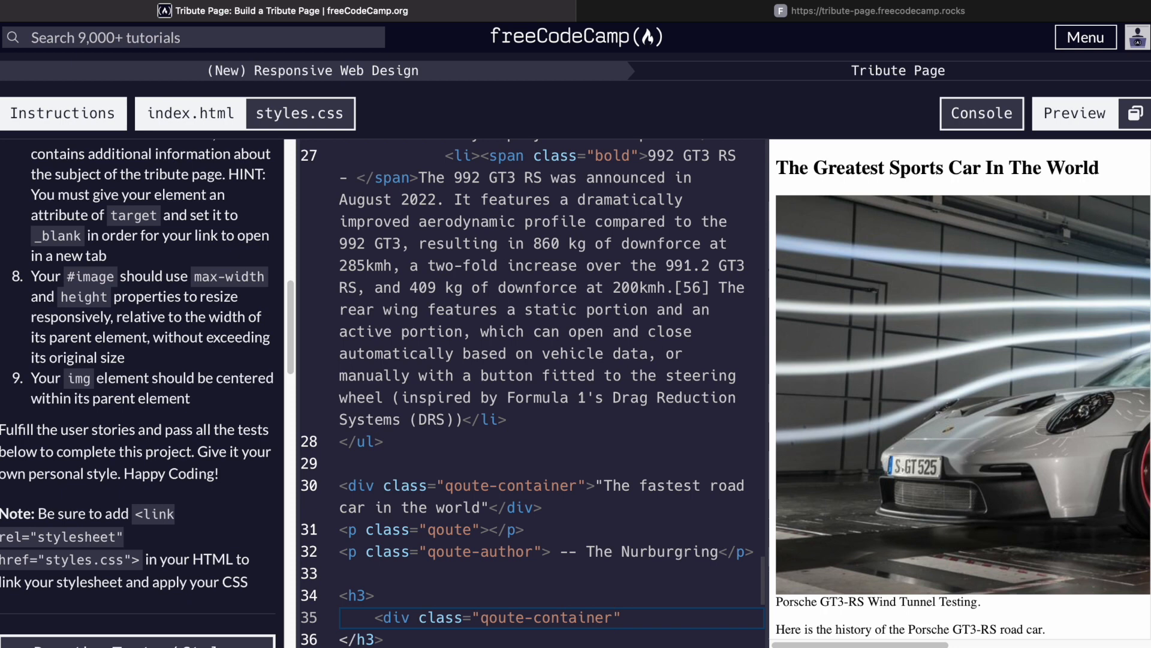
key("Backspace")
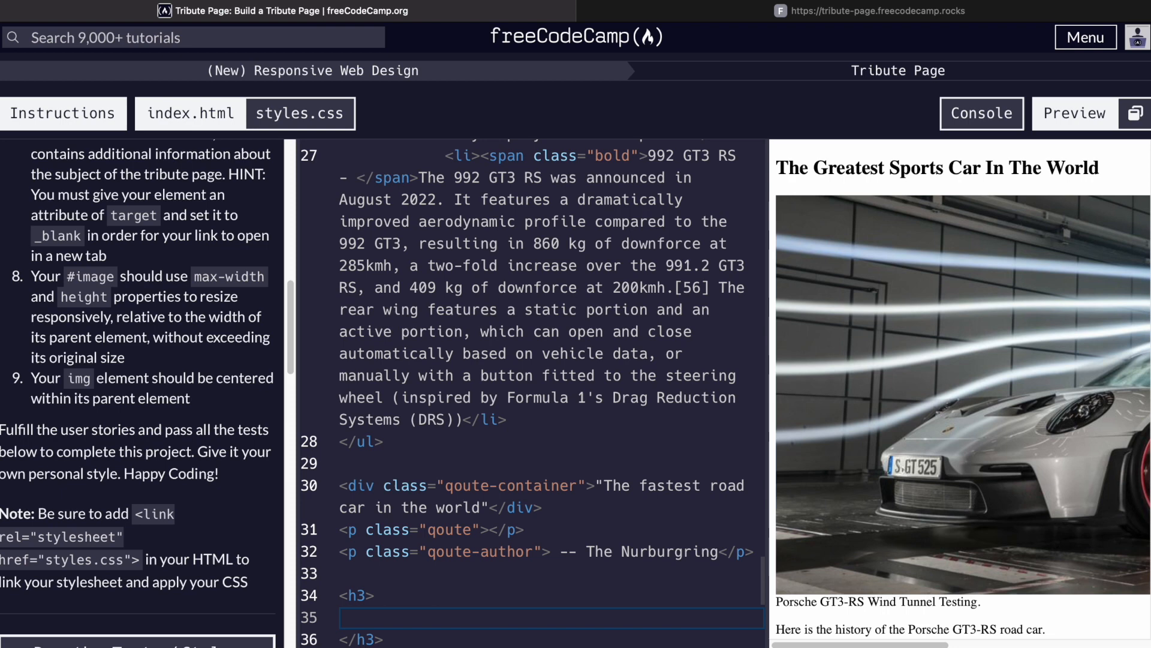
type("Check out videos of the GT3-RS Lap Time!")
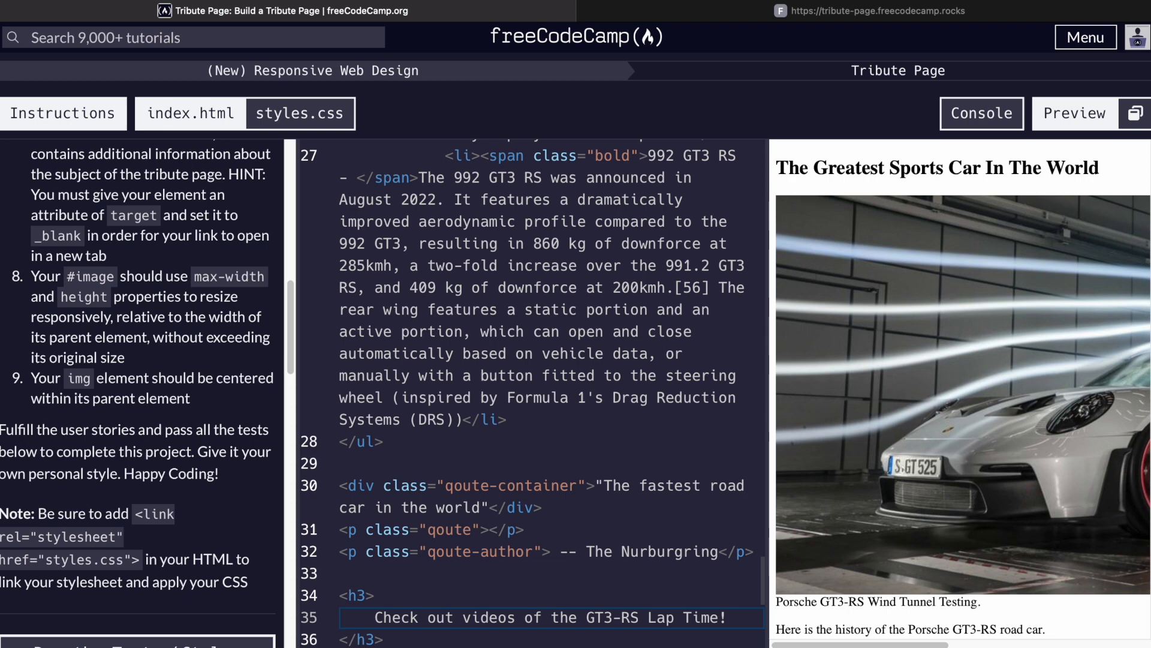
type("<a")
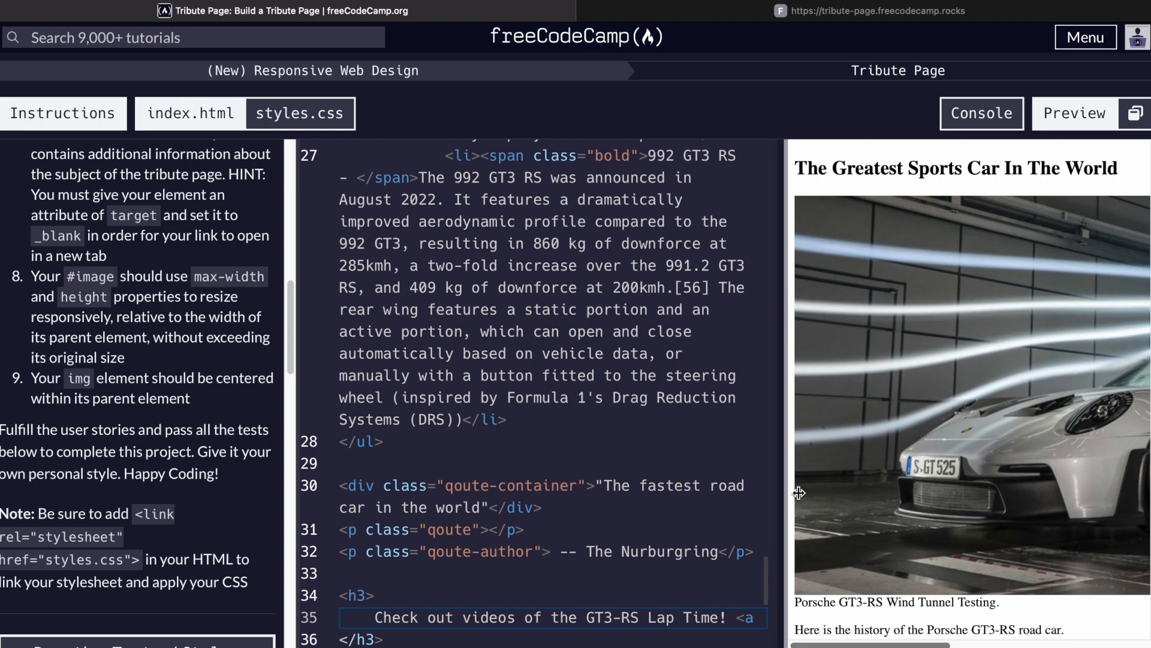
scroll("down", 3)
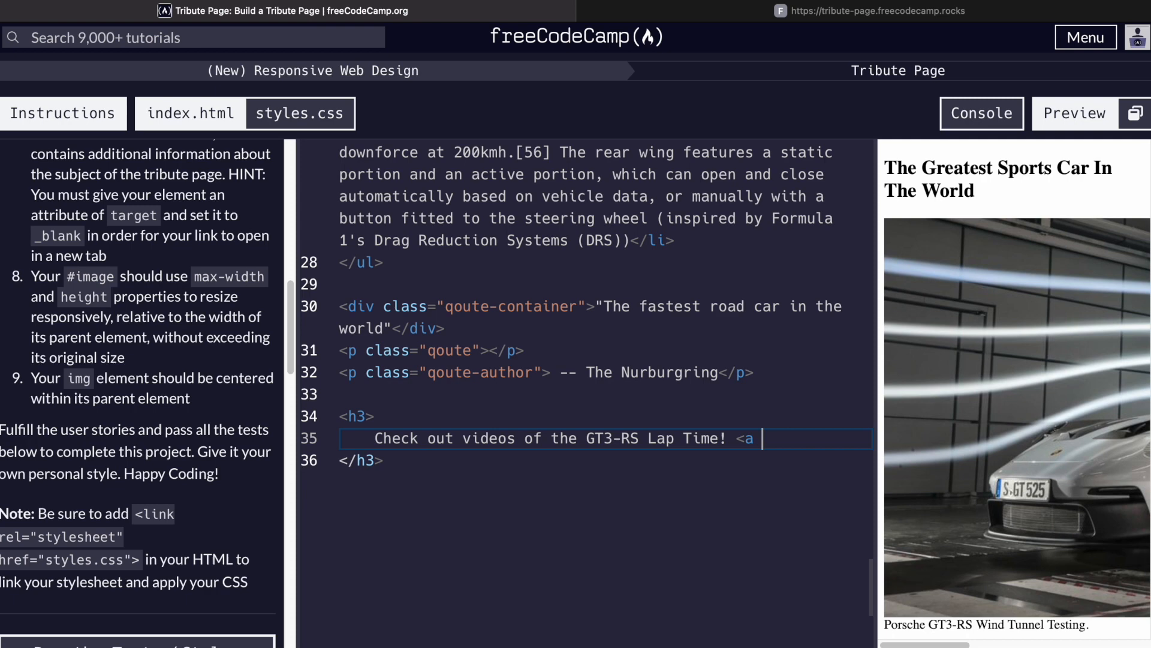
type("id=")
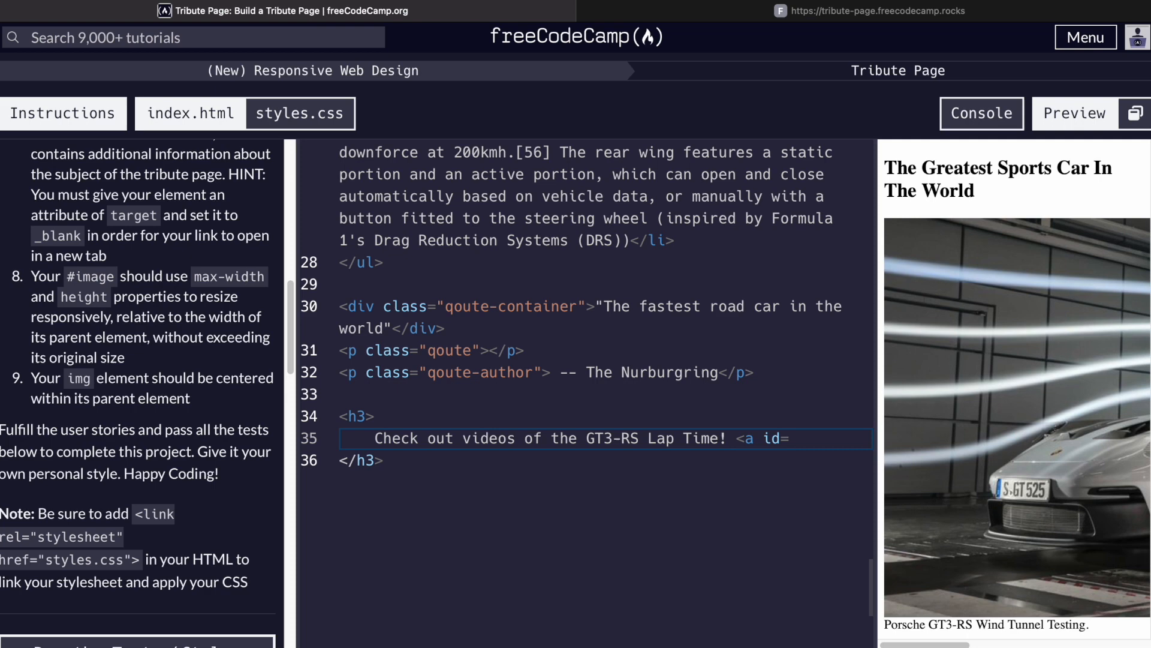
type("\"tribute-link\"")
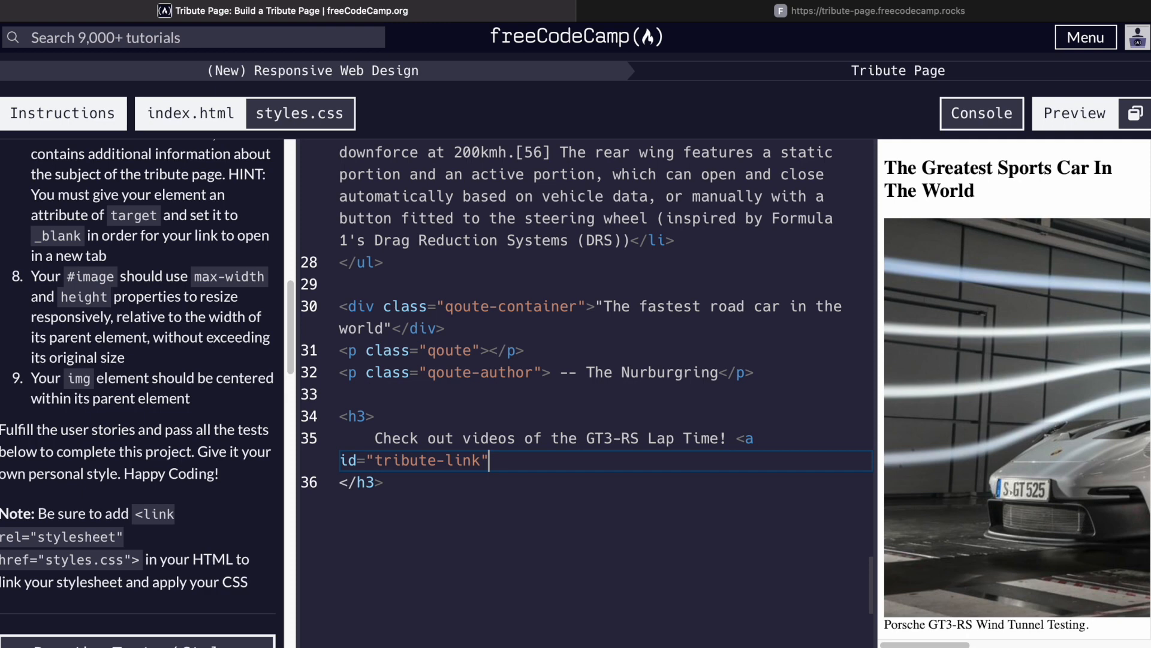
type("href=\"\"")
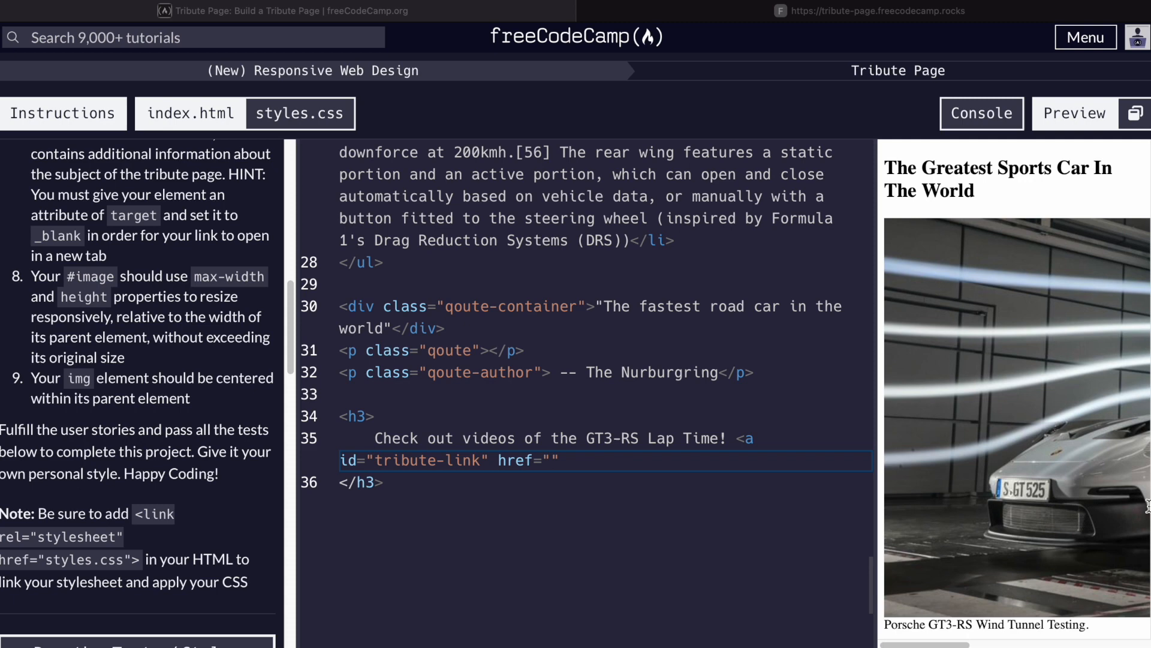
type("https://www.youtube.com/watch?v=vpEjrjLaTxE")
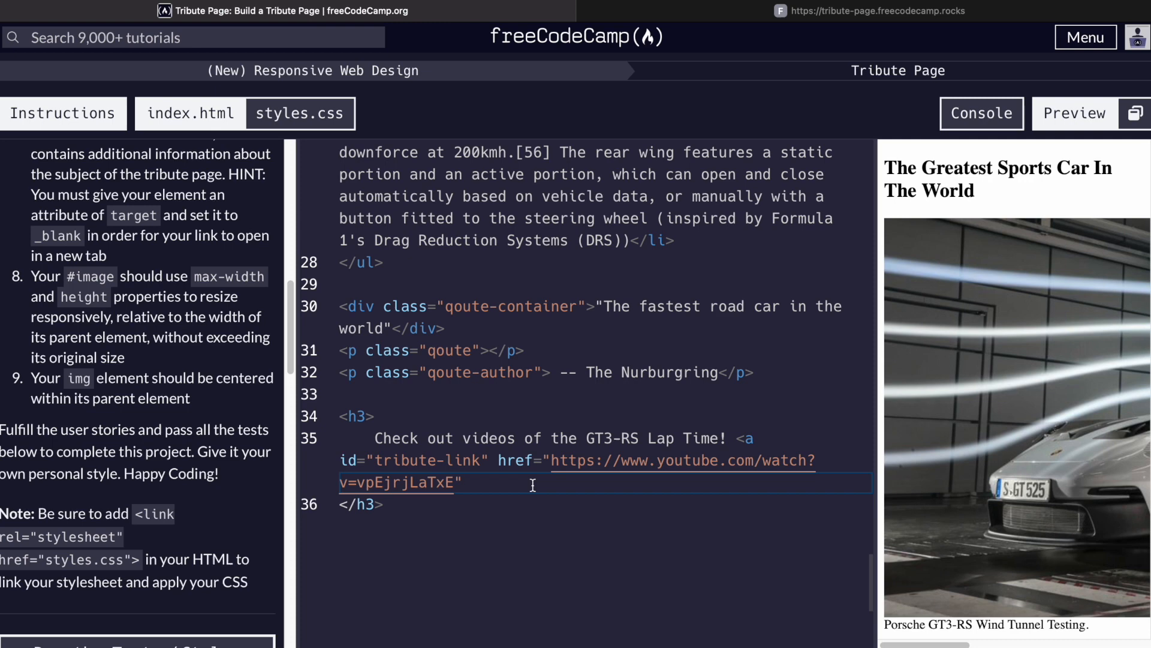
type("target")
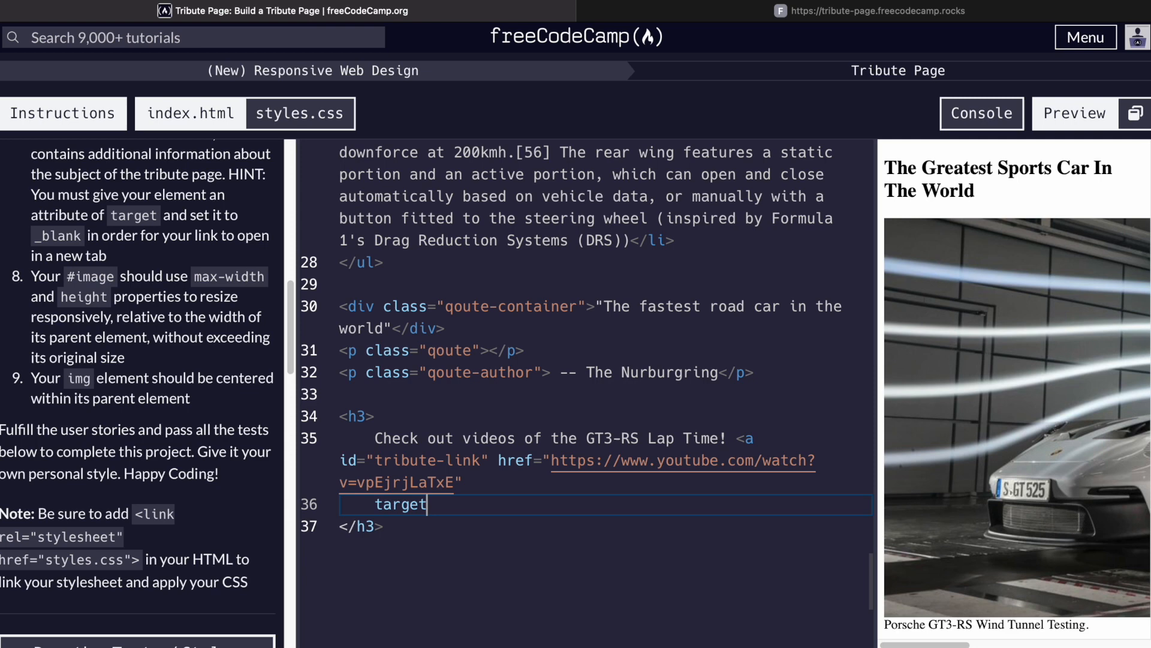
type("=\"_blank\"")
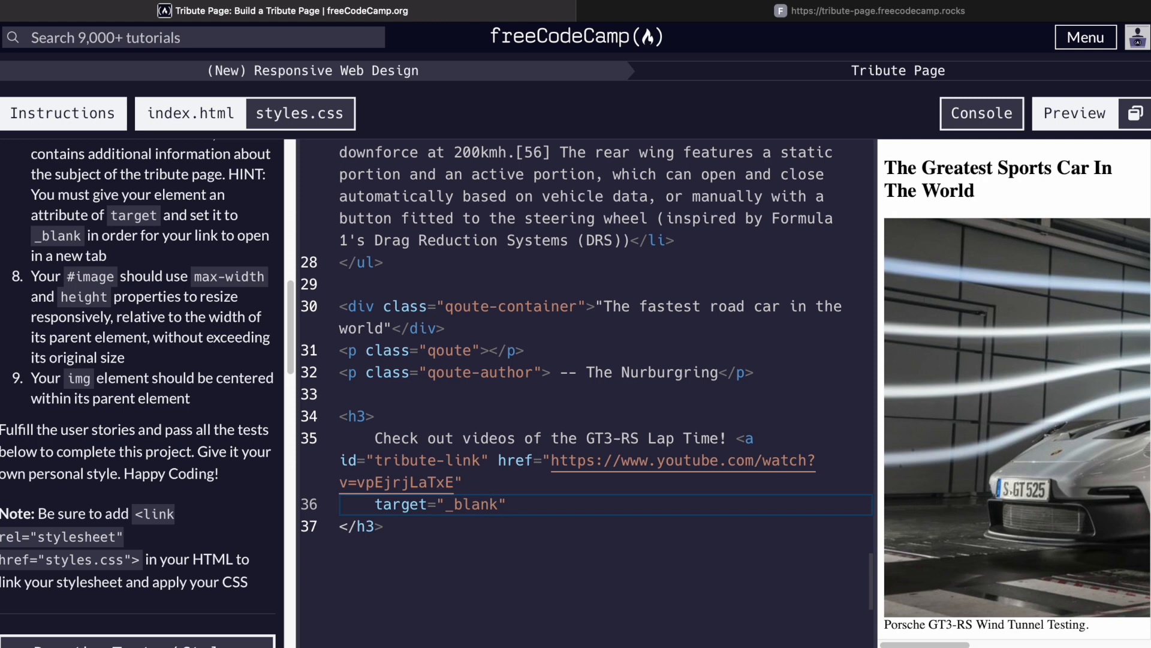
type(">")
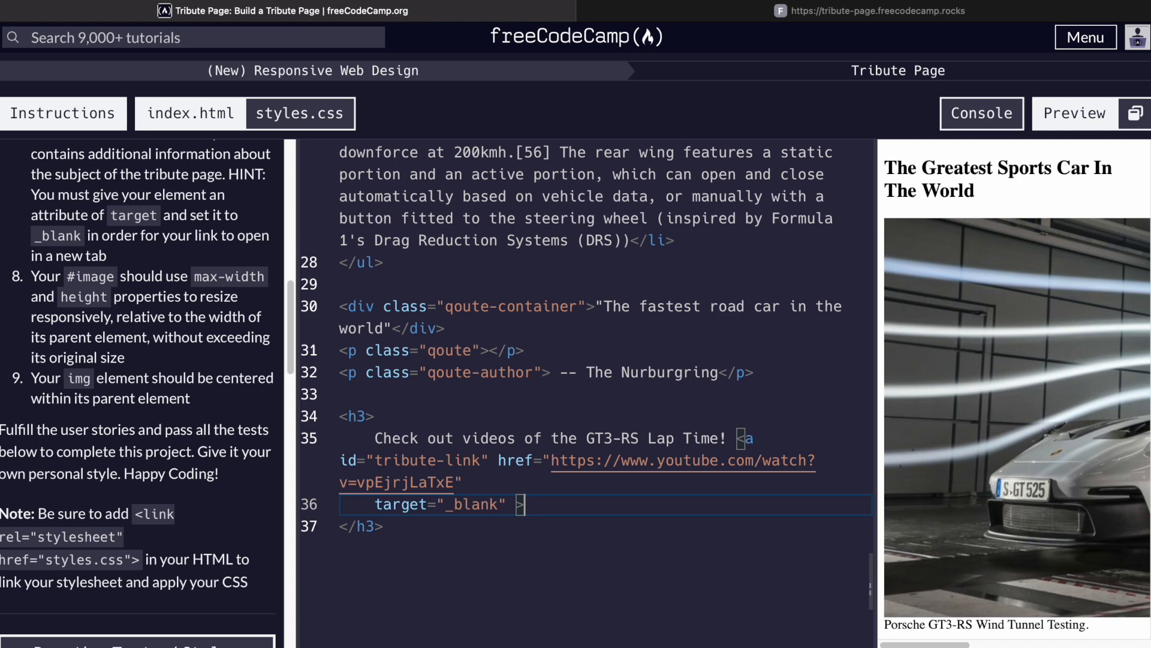
type("Youtube Video</a>")
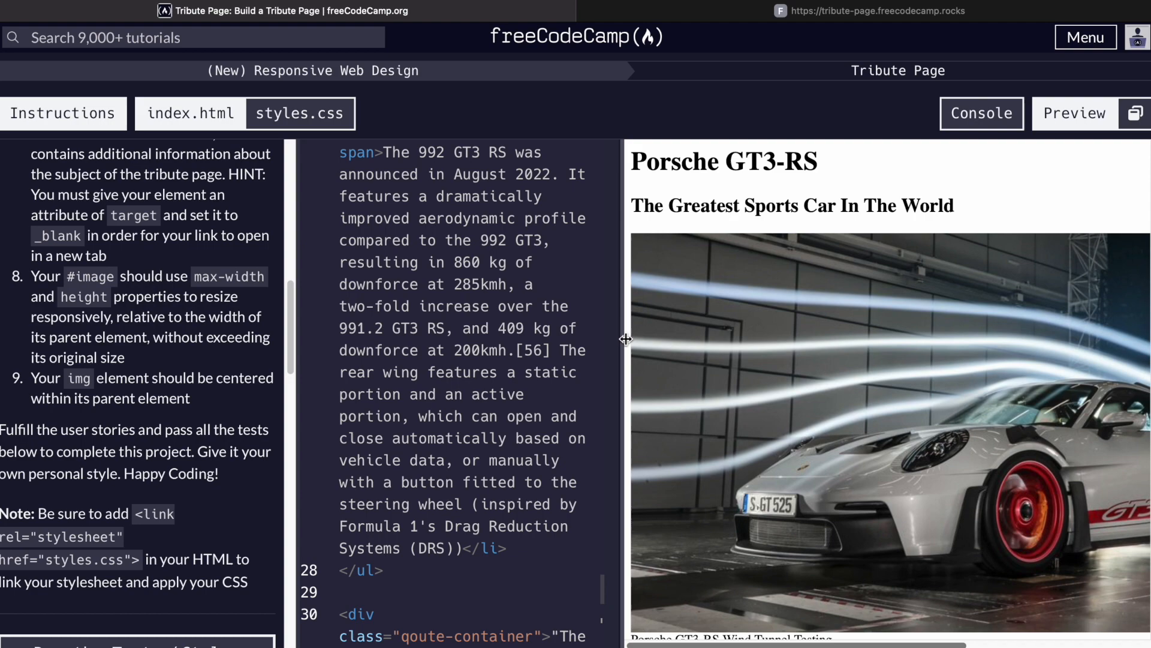
- Link styles.css with <link rel="stylesheet" href="styles.css"> at the top of index.html
scroll("down", 3)
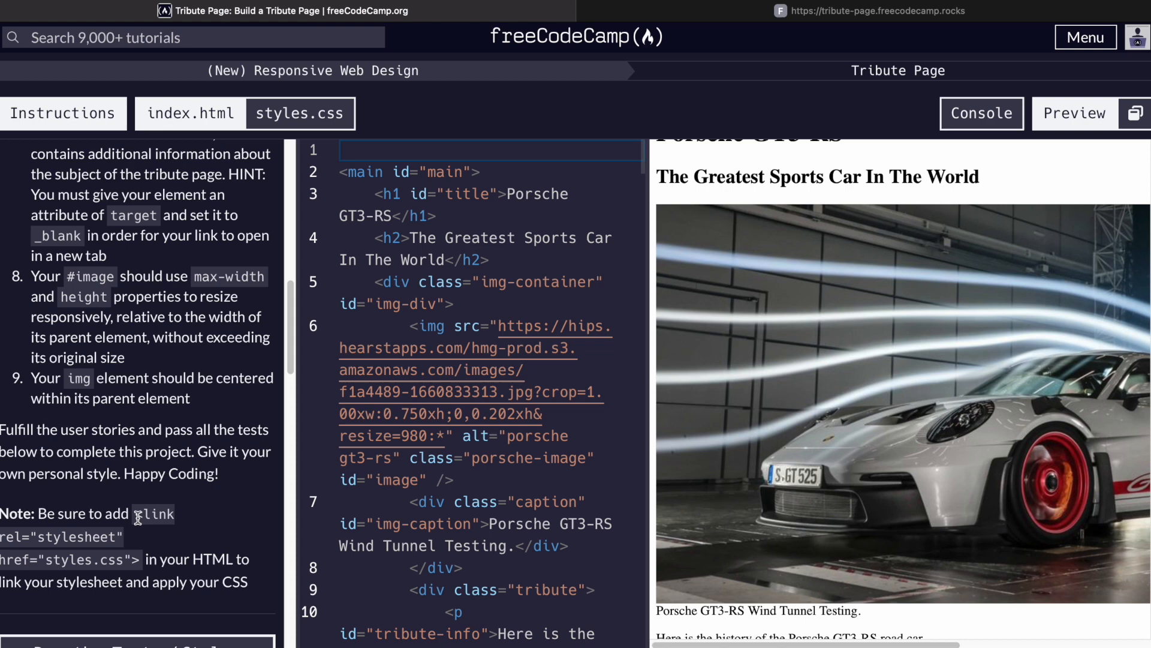
type("<link rel=\"stylesheet\" href=\"styles.css\">")
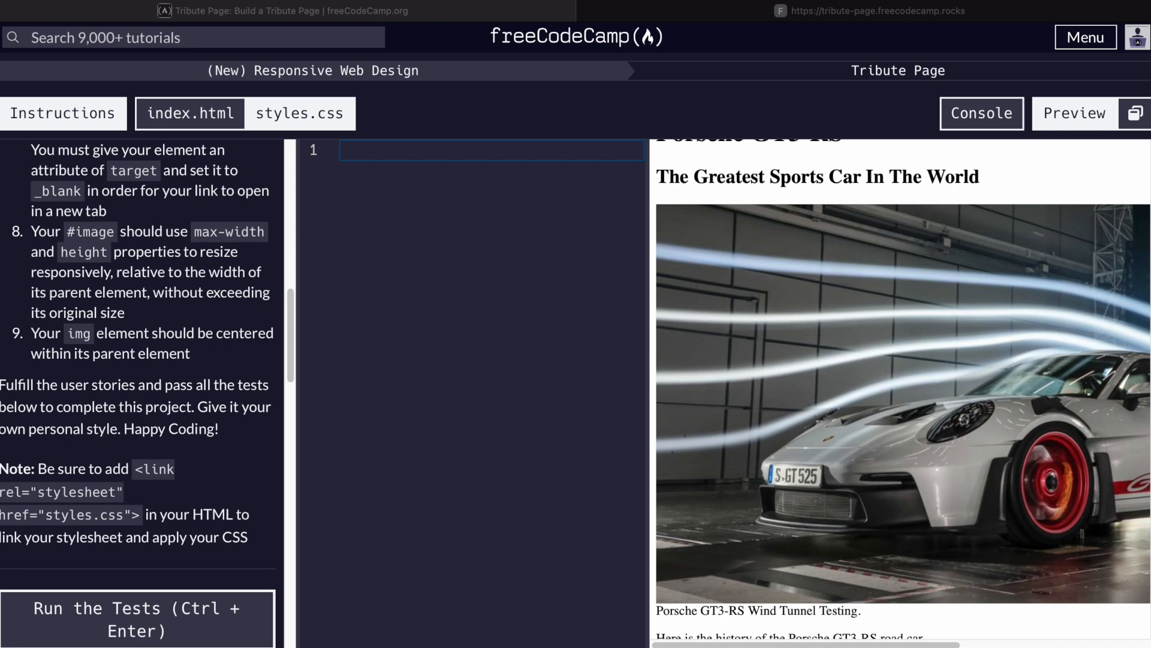
- Zero padding and margin on all elements and give h1 20px padding in Arial
type("*")
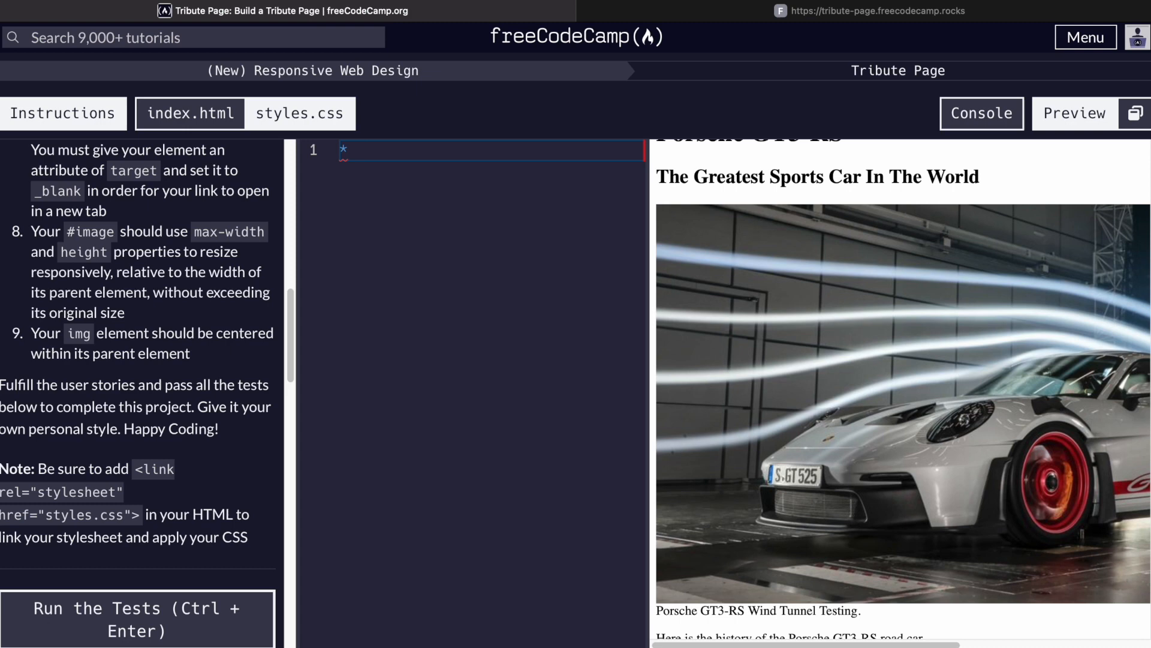
type("{")
type("padding: 0;")
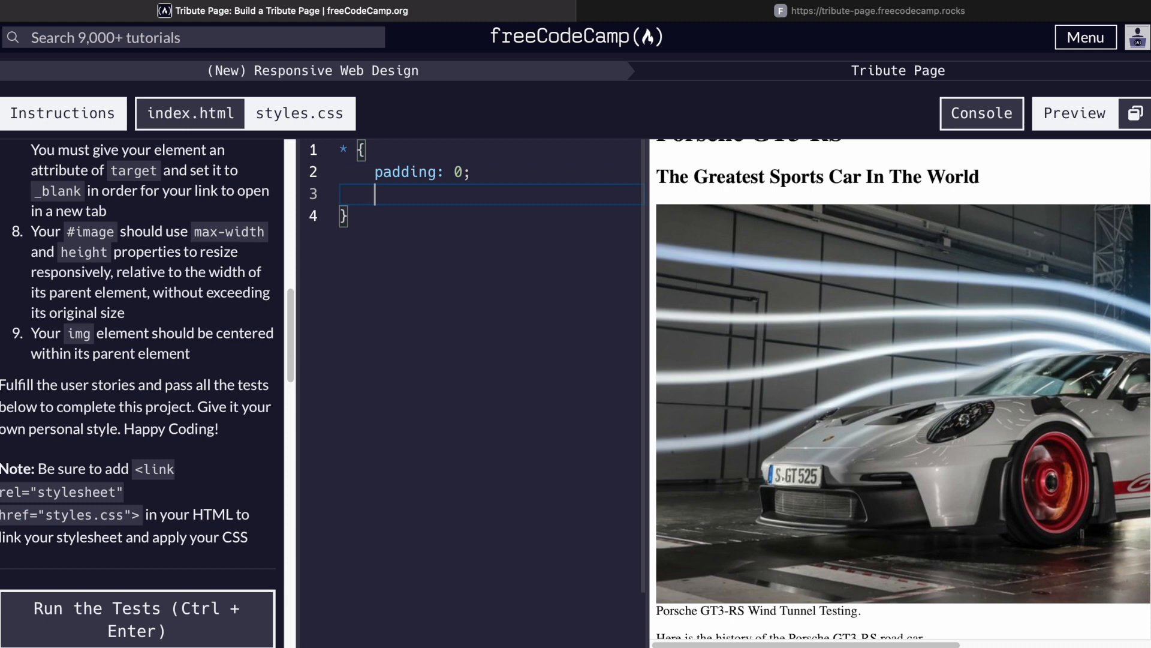
type("margin: 0;")
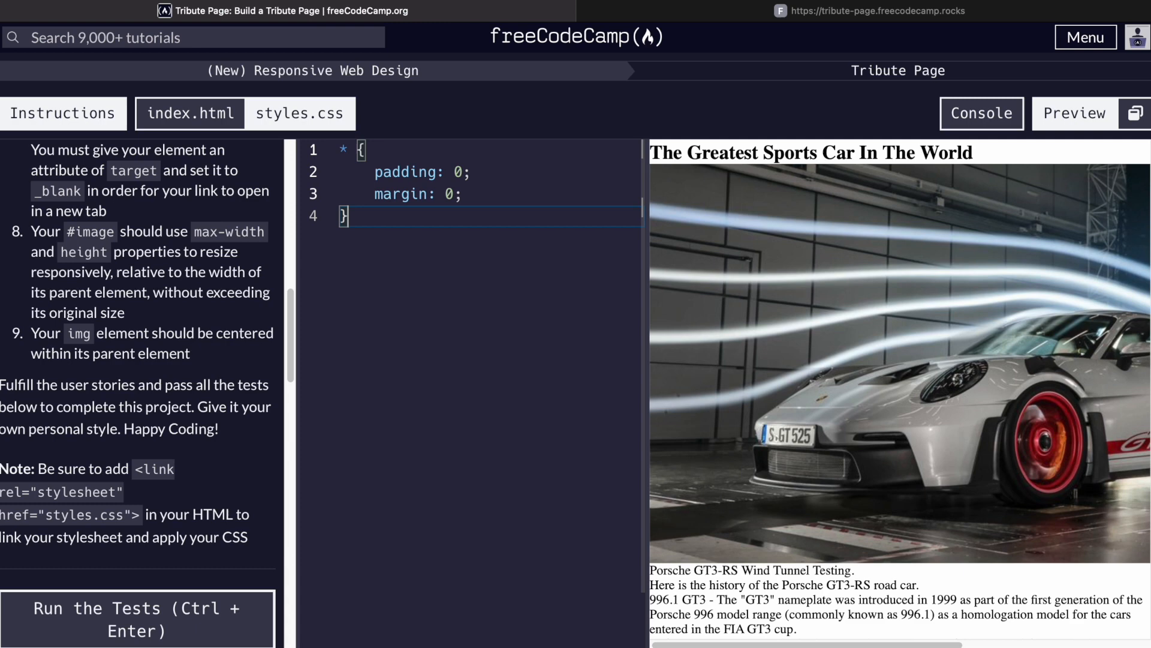
type("h1 {}")
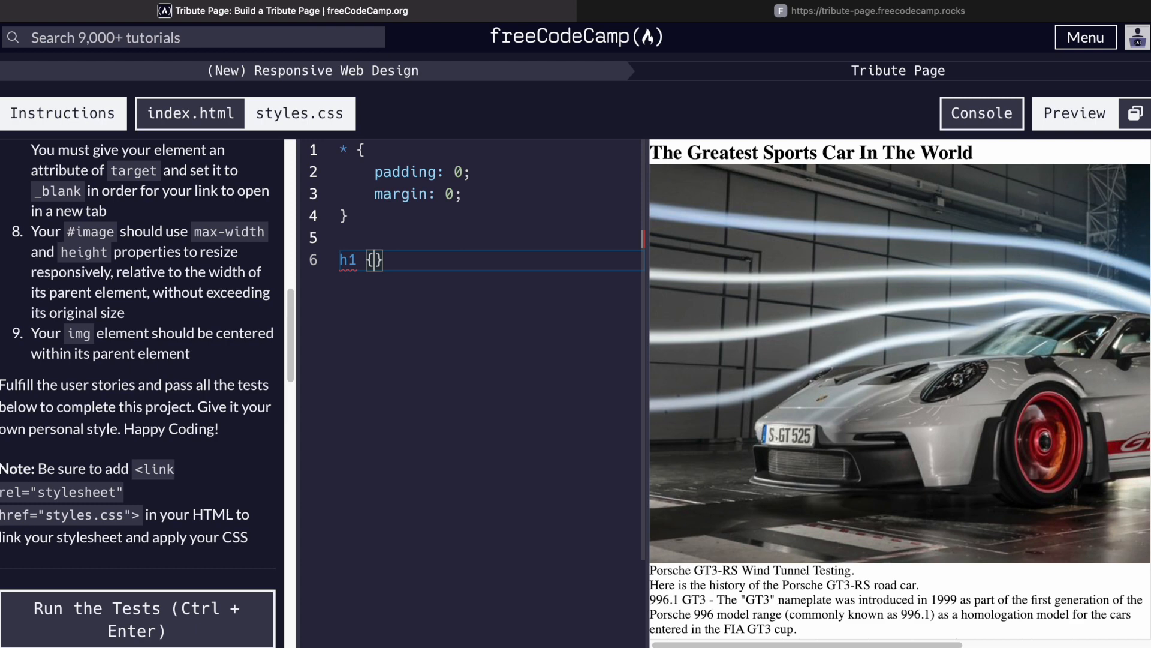
type("padding: 20px;")
type("font-family:")
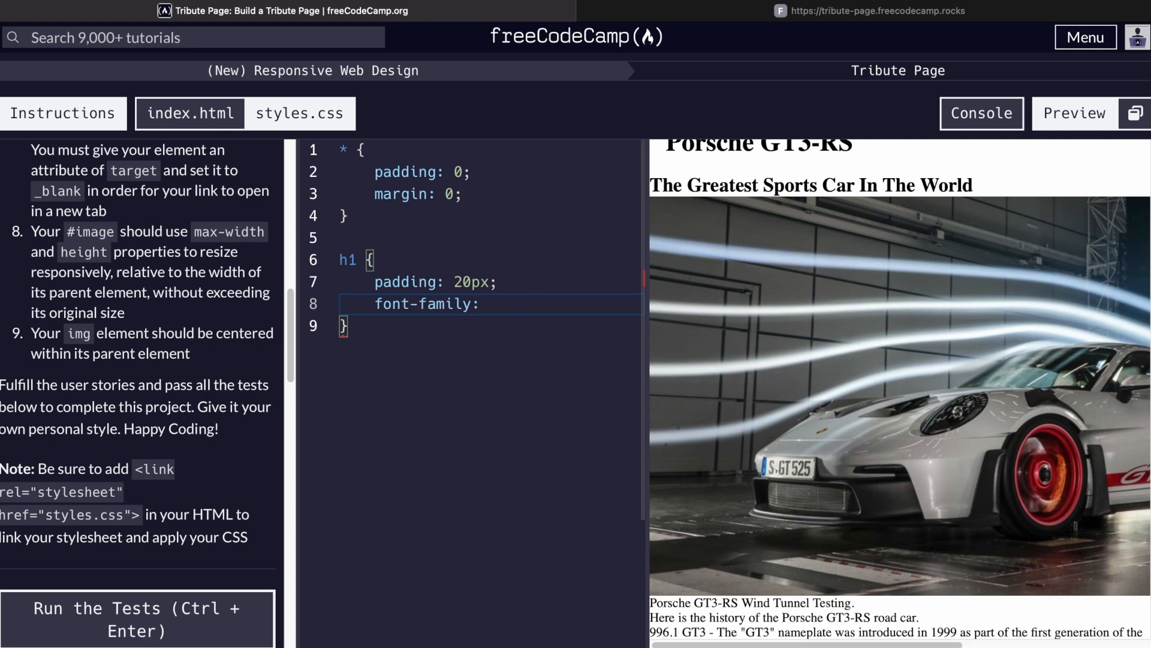
type("Arial;")
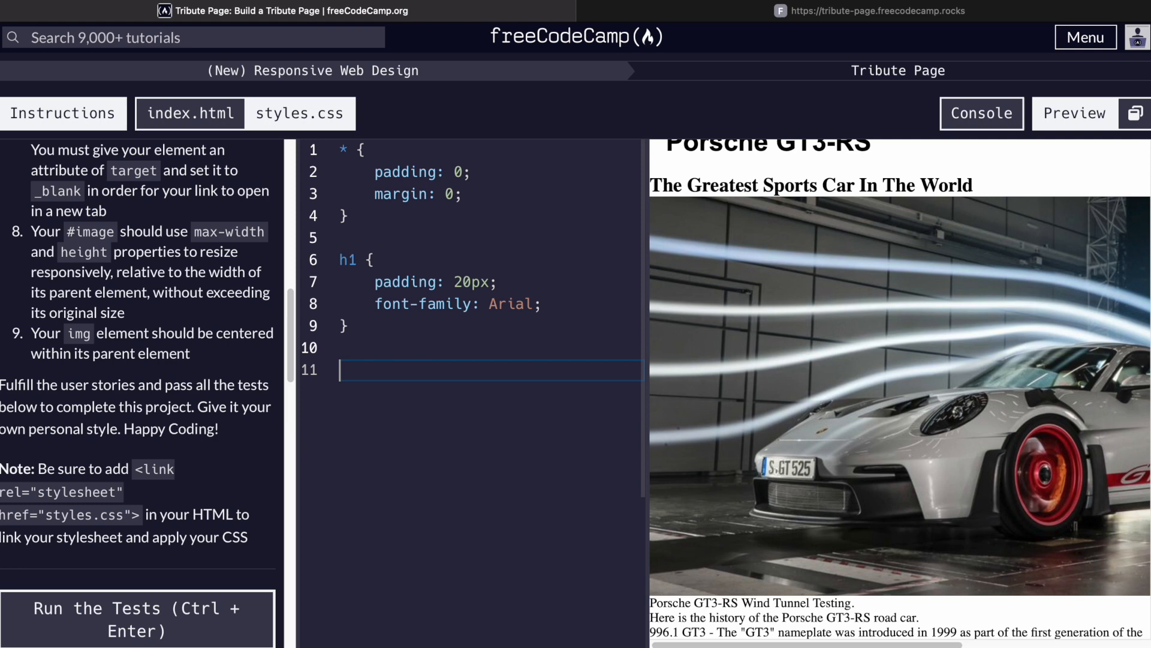
- Style h2 with 20px text, #13151f background, 10px margin, padding and border-radius, then start a body rule
type("h2 {}")
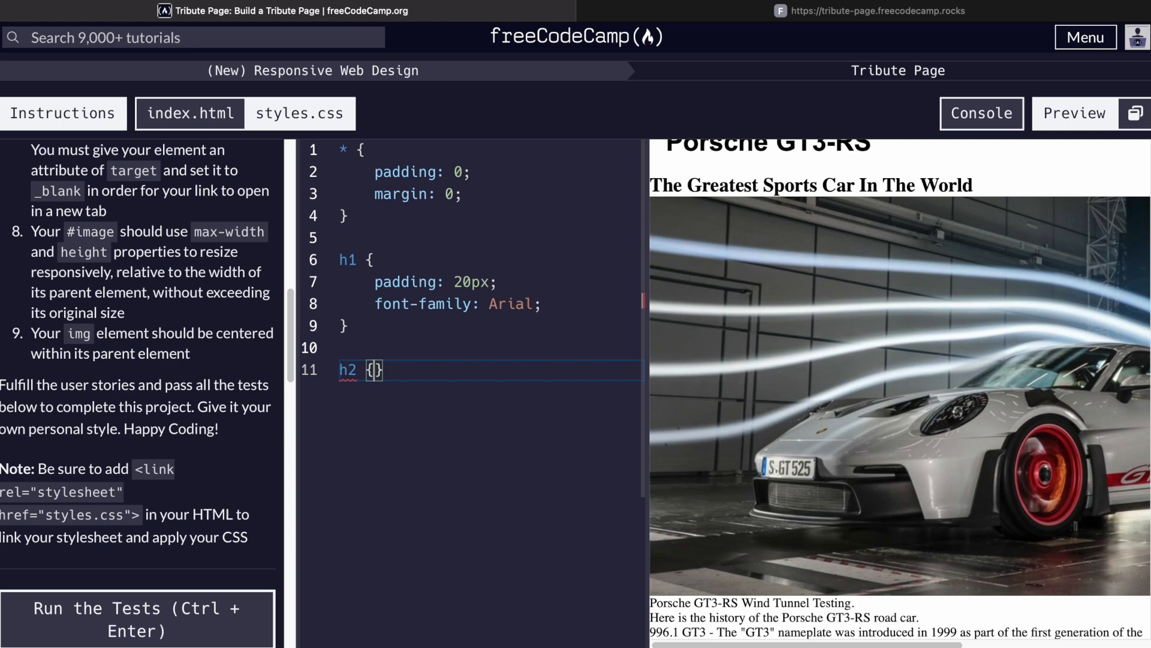
type("font-si")
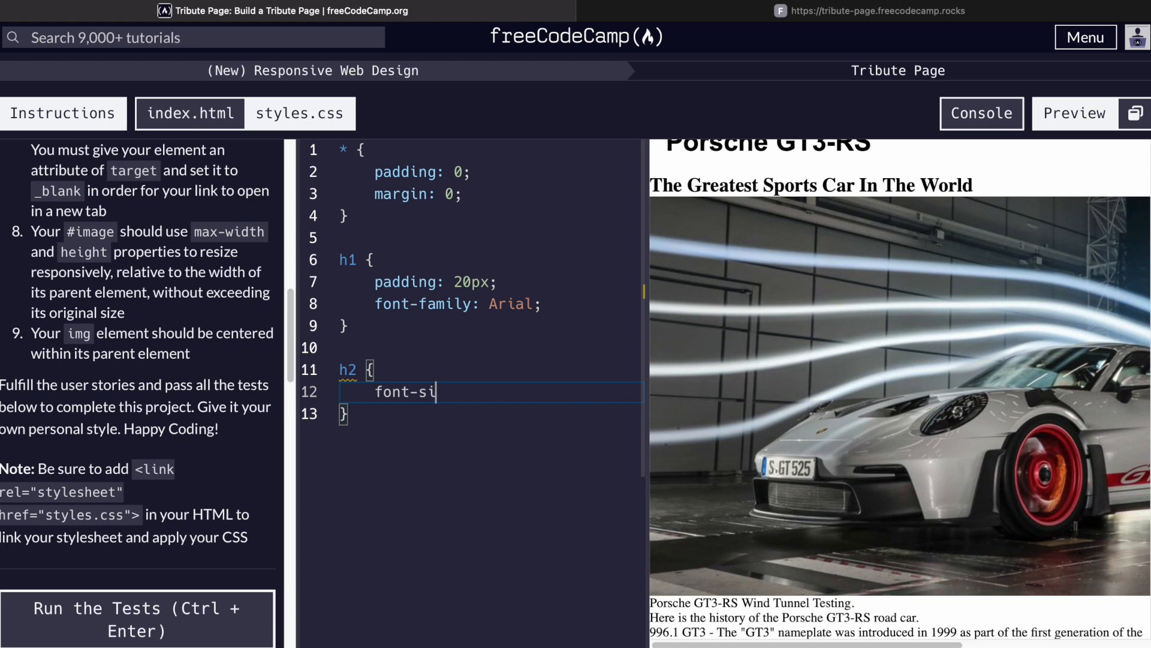
type("ze: 20px;")
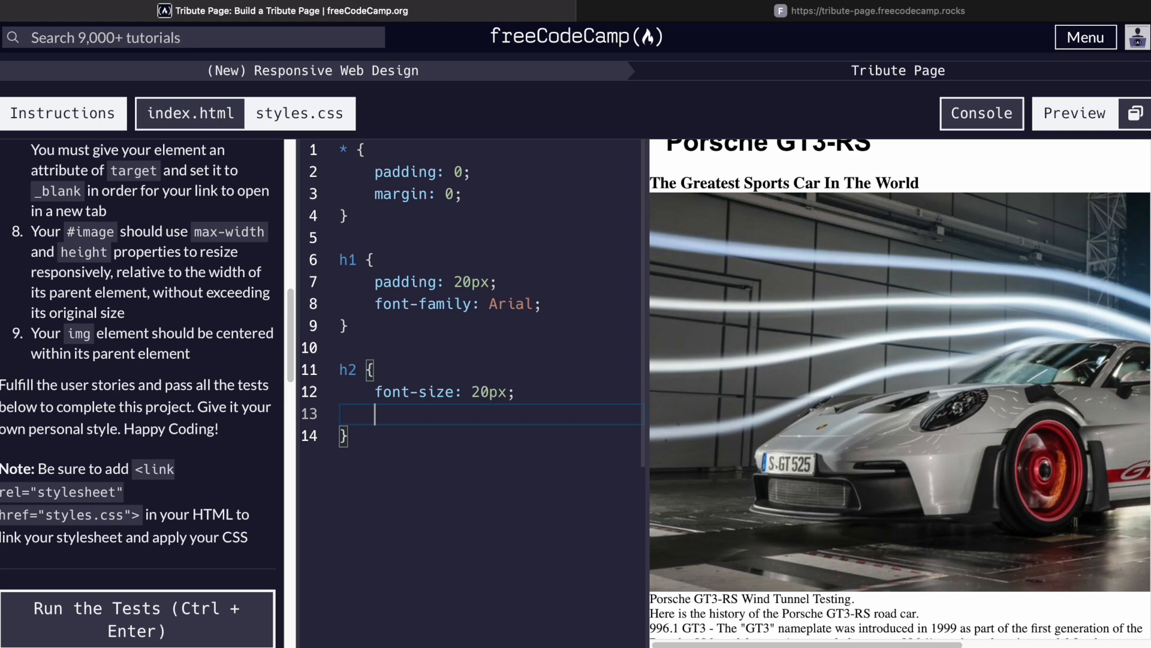
type("background-color: #")
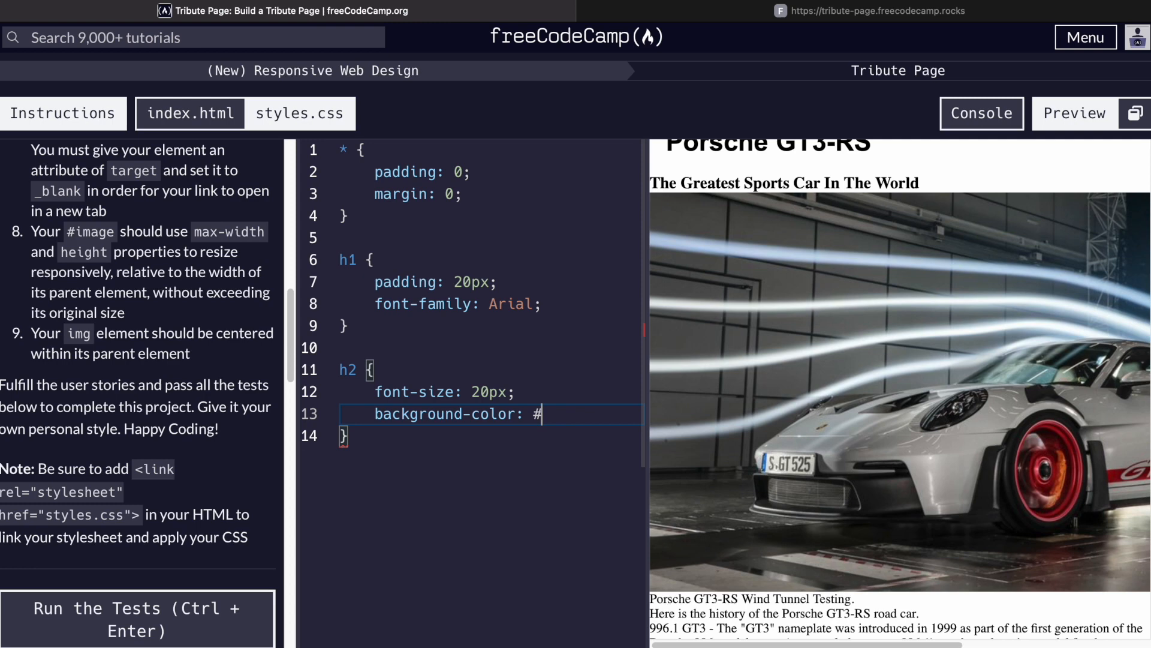
type("13151")
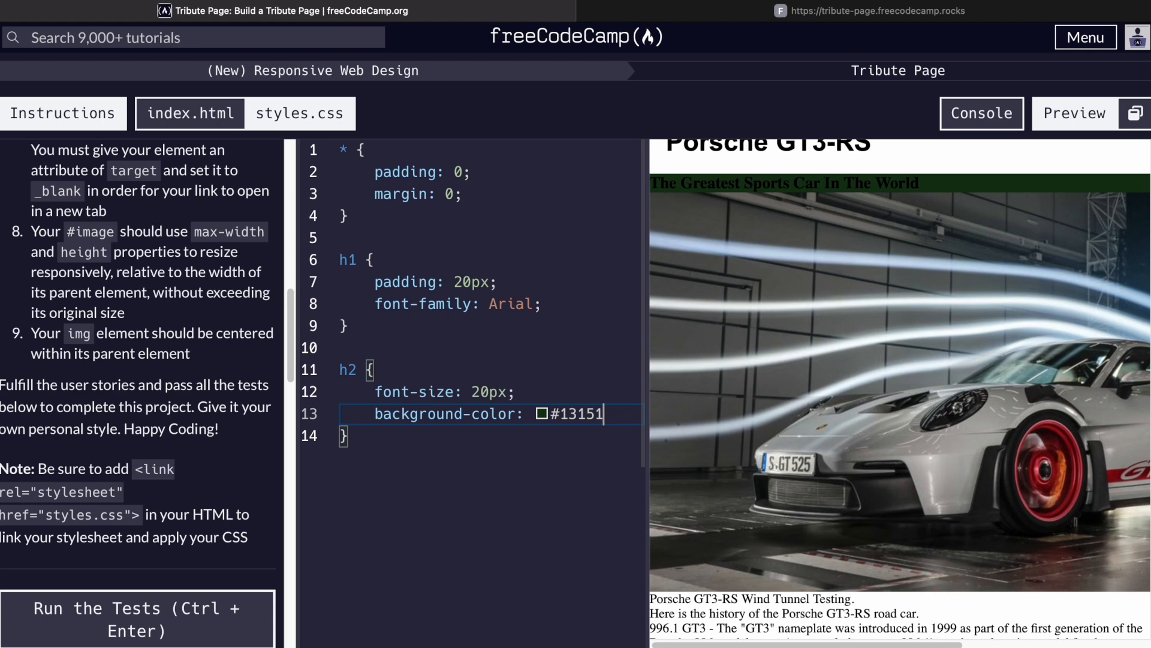
type("f;")
type("margin:")
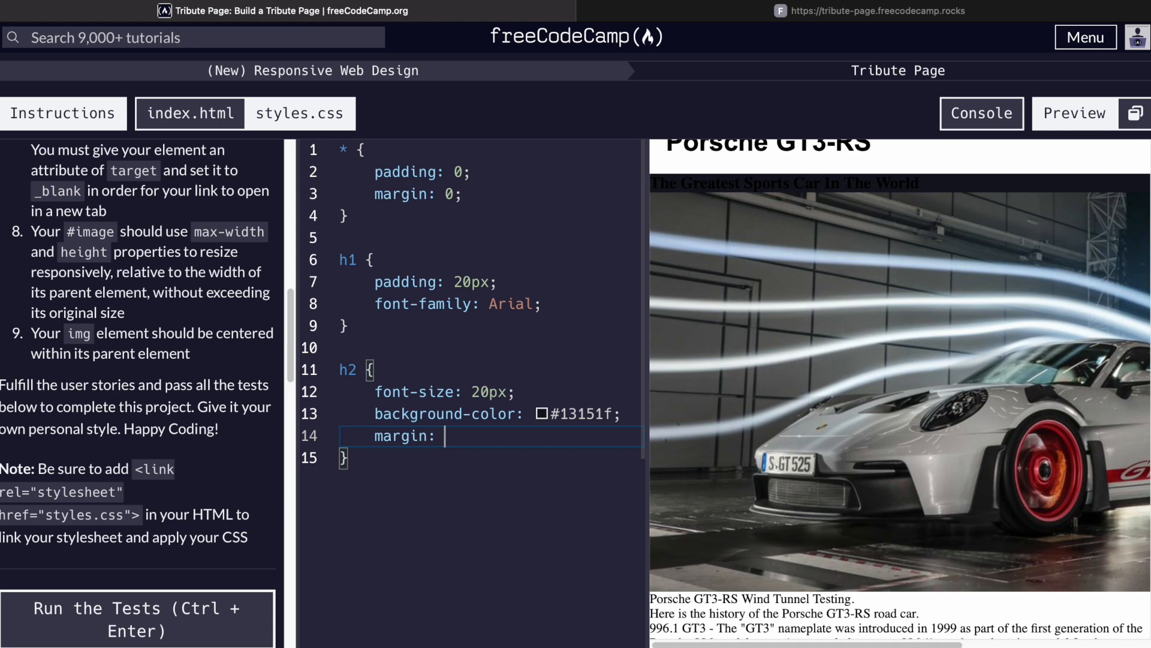
type("10px;")
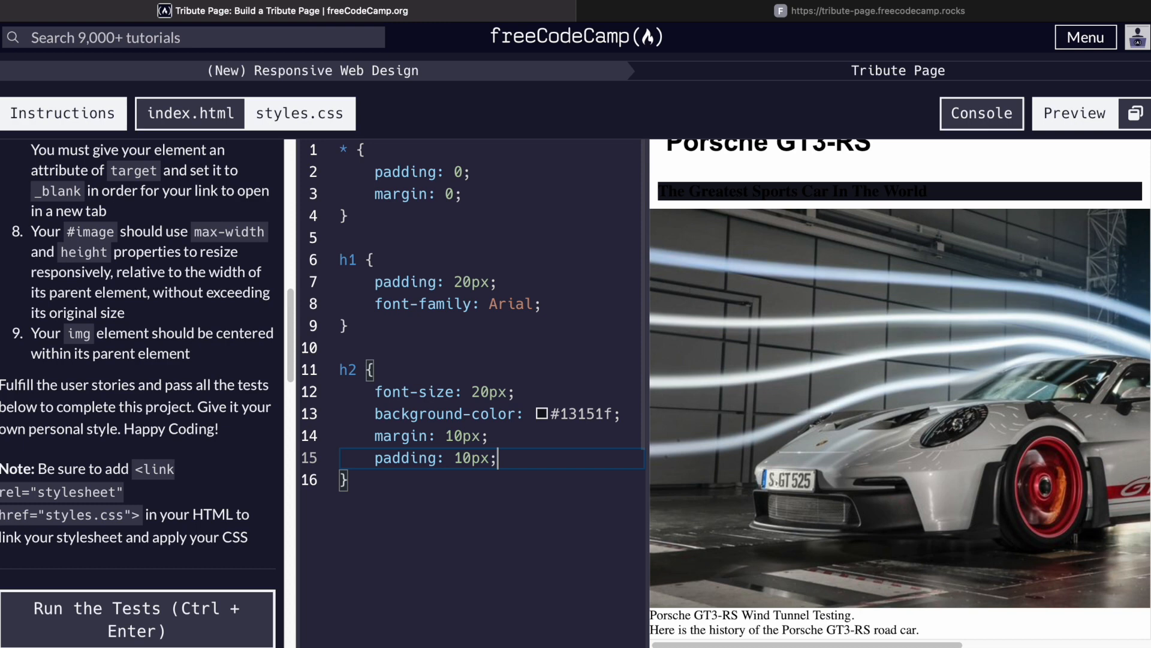
type("border-radius: 10px;")
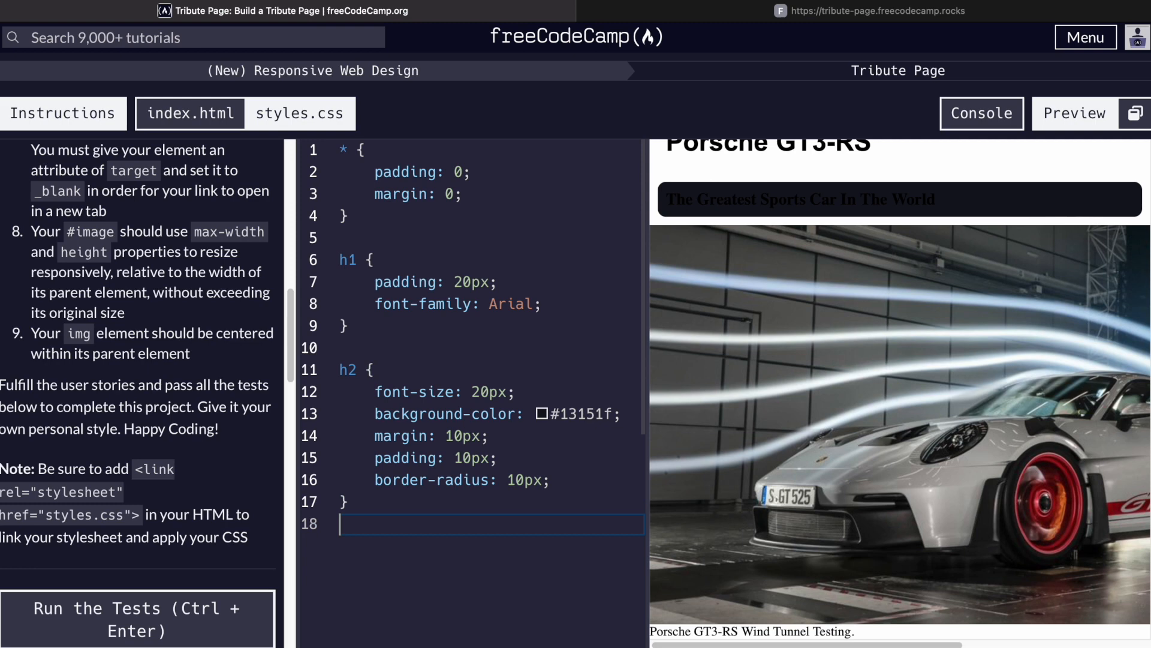
type("body {")
type("background-color")
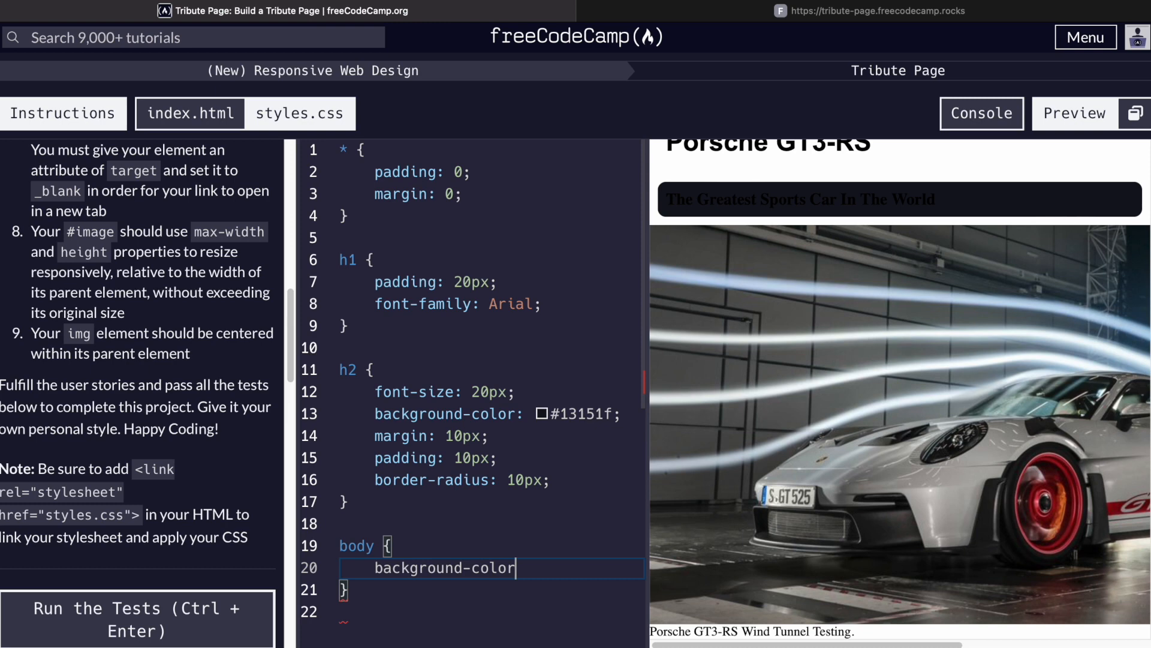
- Give the body a #03050f background, white text and the -apple-system sans-serif font stack
type(":0305")
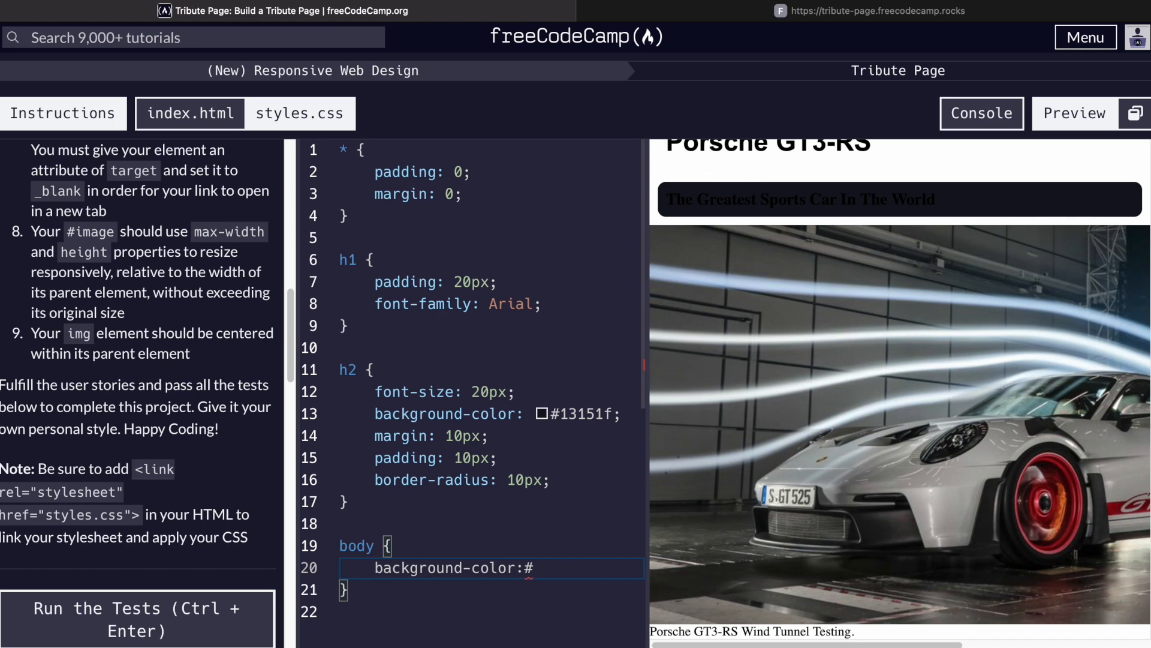
type("03050f;")
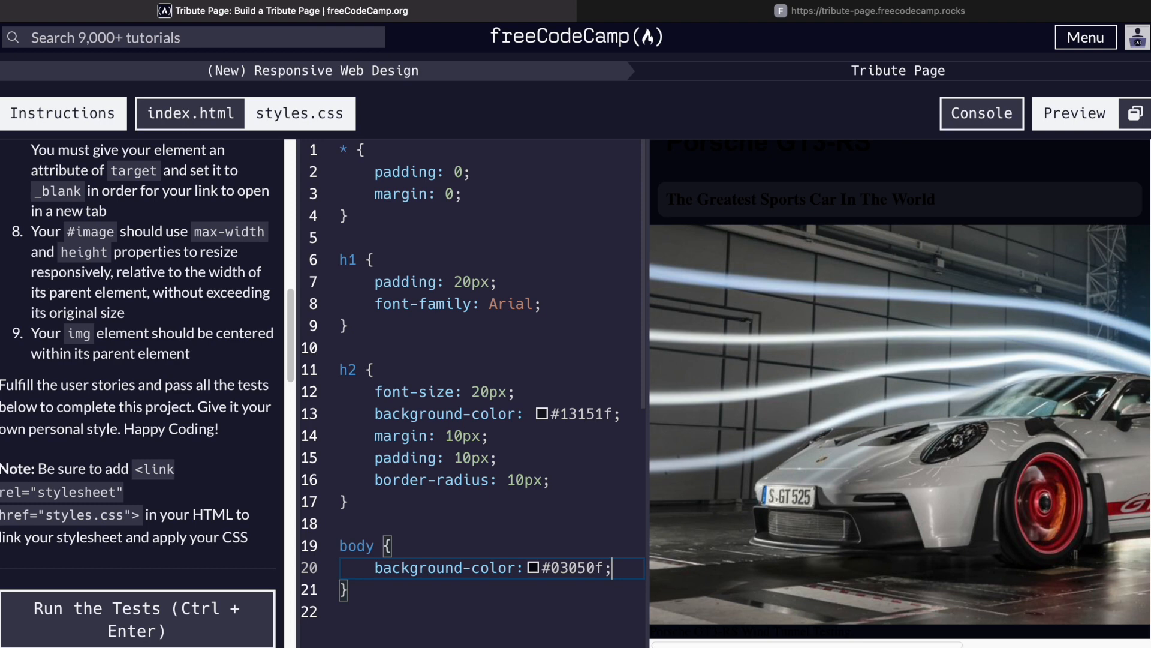
type("color: white")
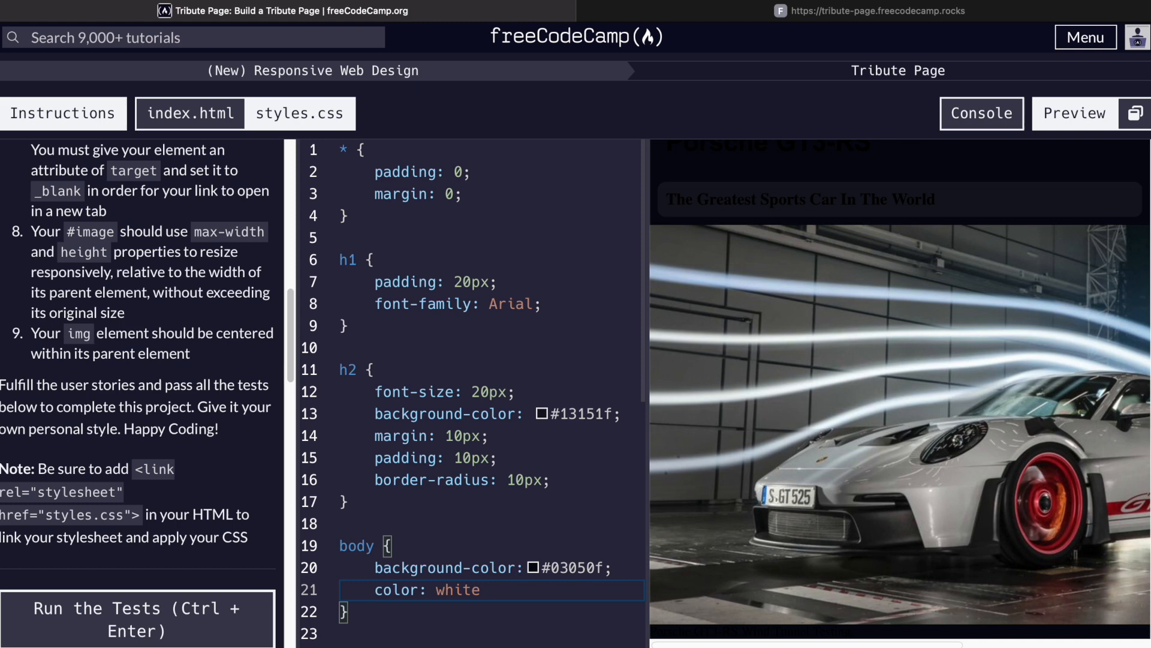
type("font-family:")
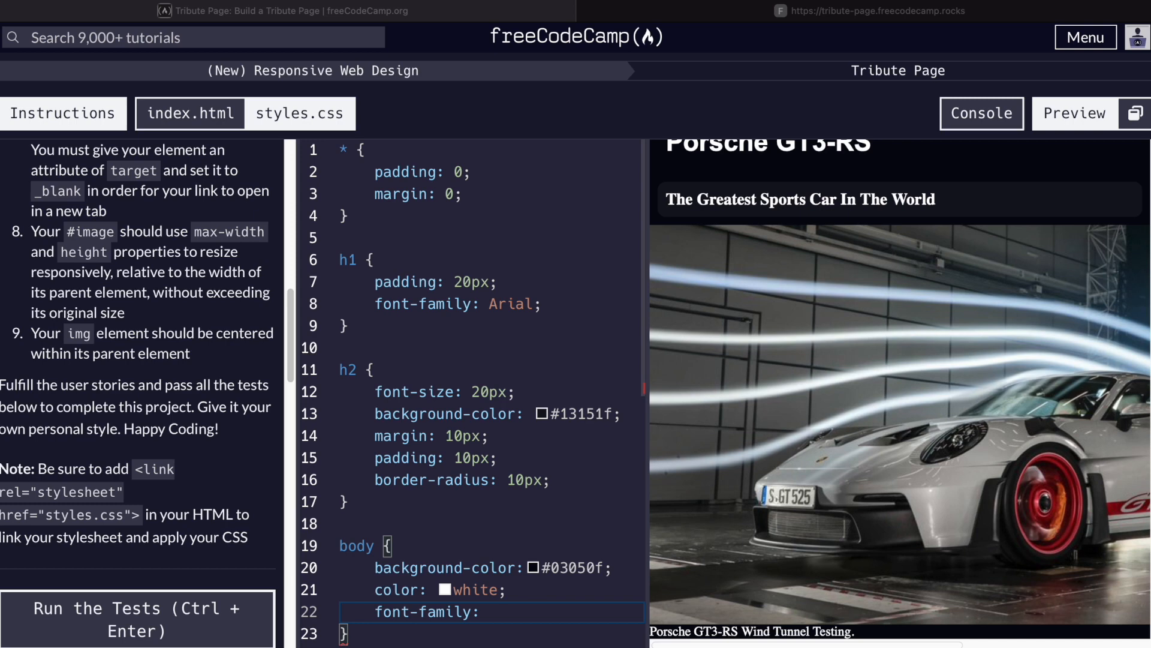
type("-apple-system, BlinkMacSystemFont, 'Segoe UI', Roboto, Oxygen, Ubuntu, Cantarell, 'Open Sans', 'Helvetica Neue', sans-serif;")
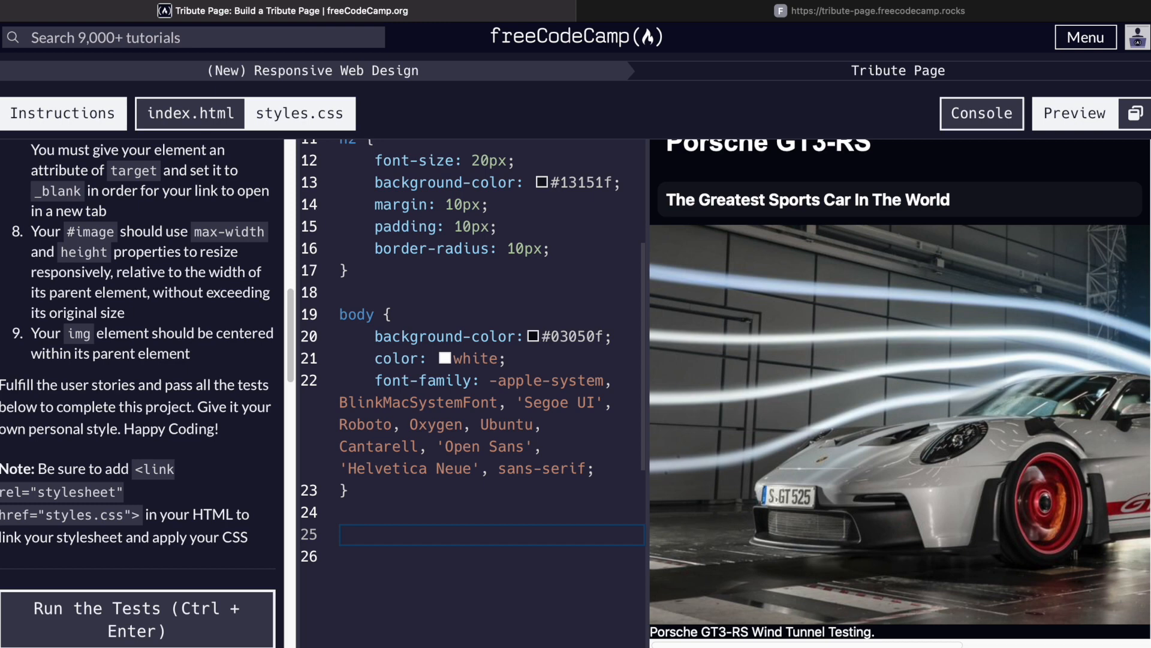
mouse_move(770, 197)
type("text-align: center;")
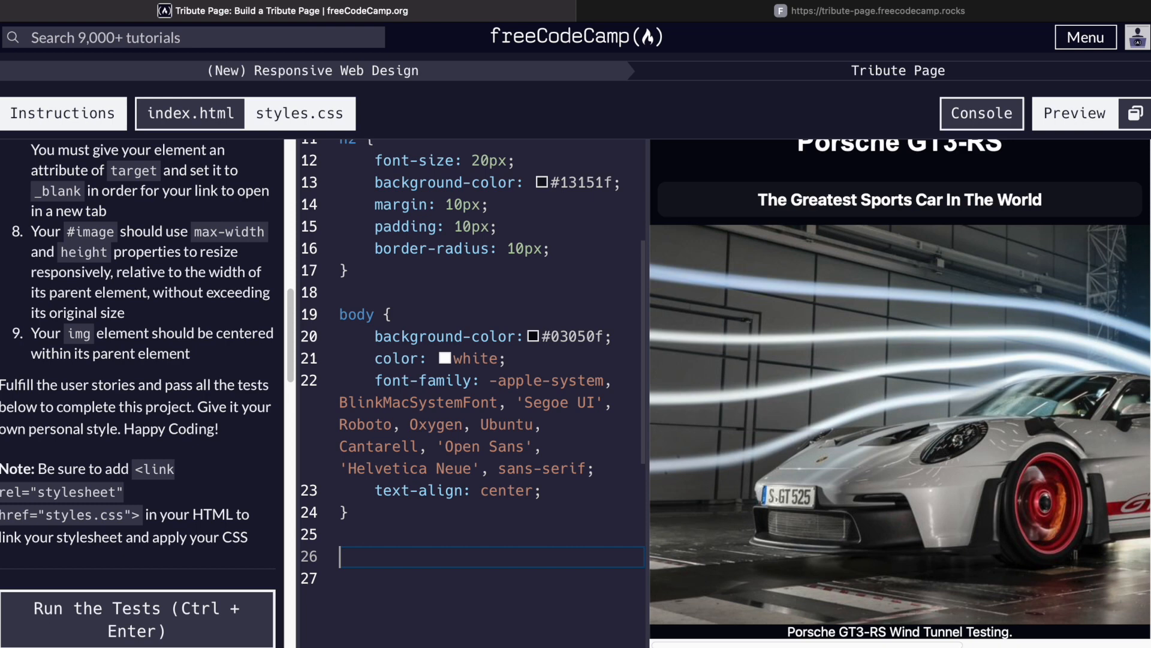
- Style .img-container with auto margin, 30px padding and a #002 background
type(".img-container {")
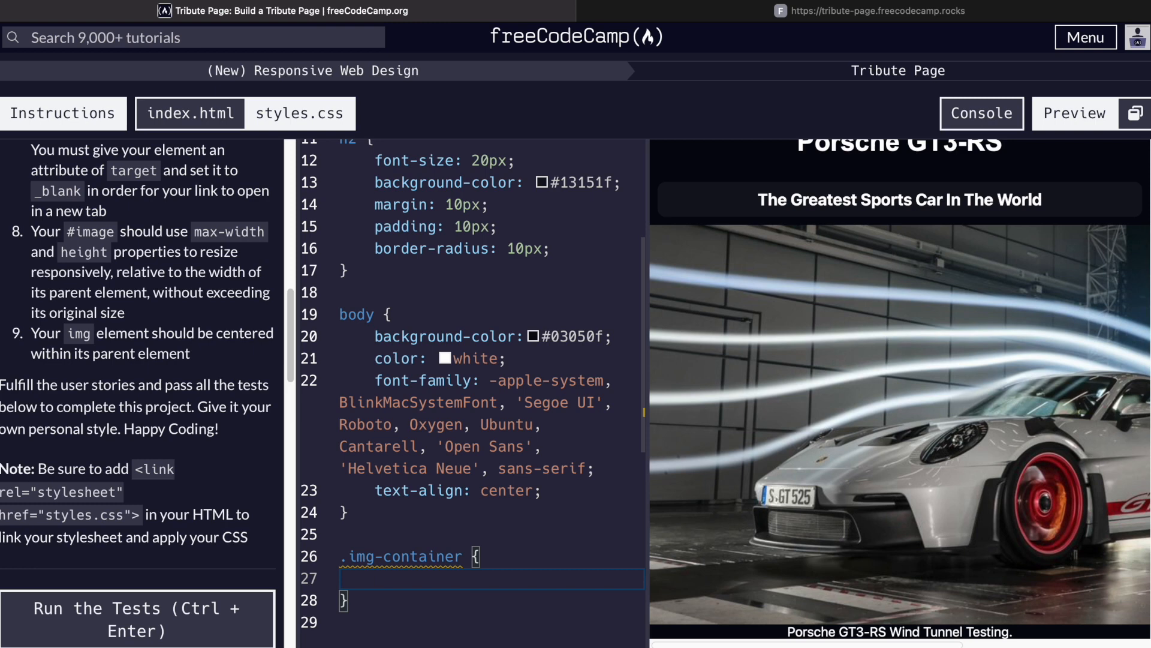
type("margin: auto;")
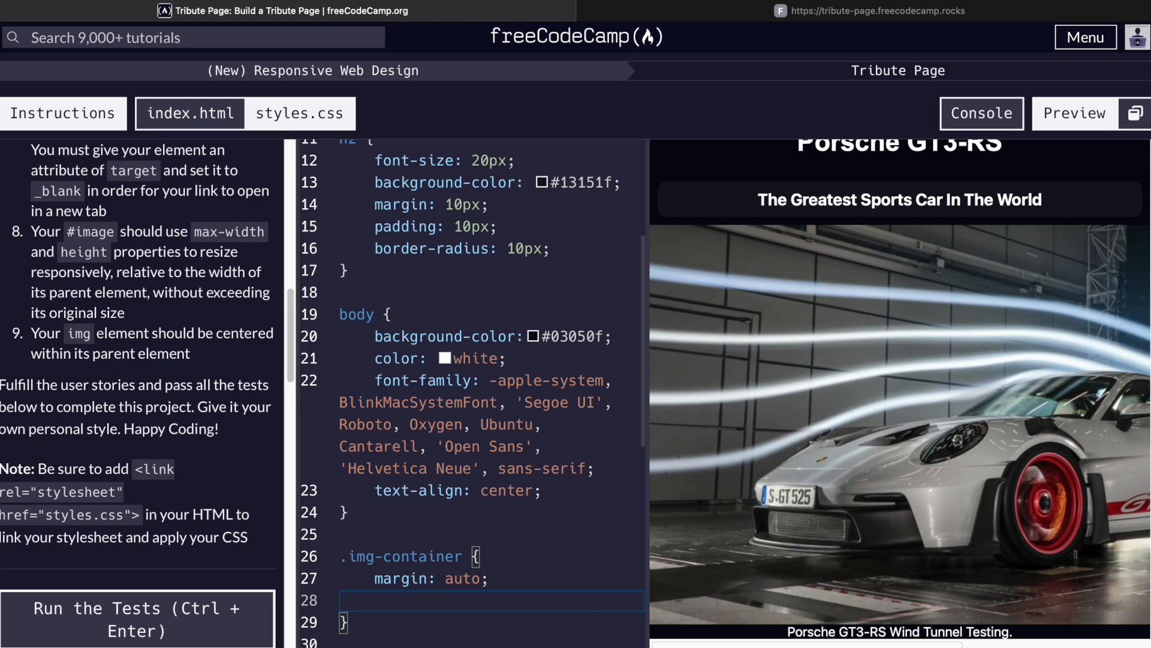
type("padding: 30px;")
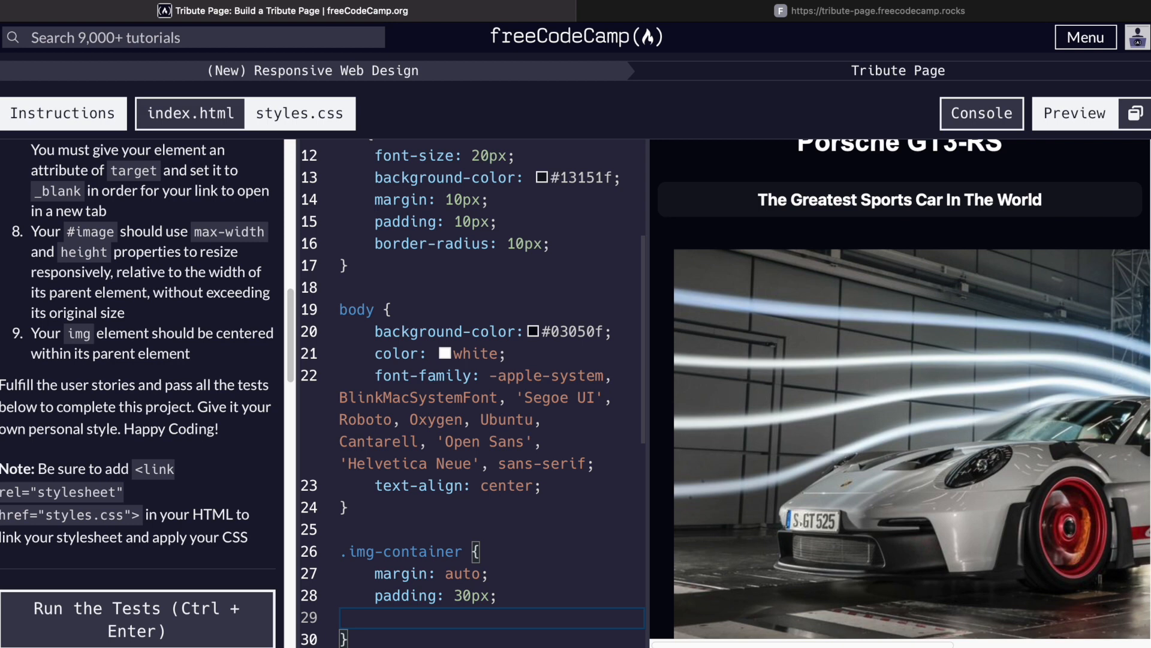
type("background-color: #")
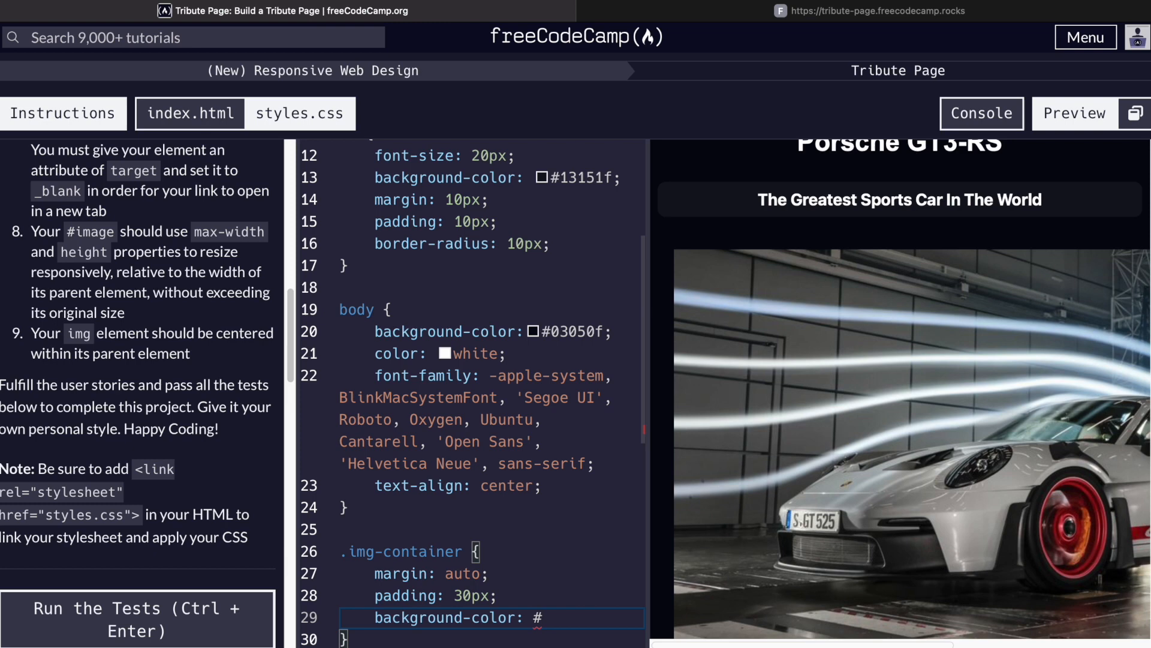
type("002;")
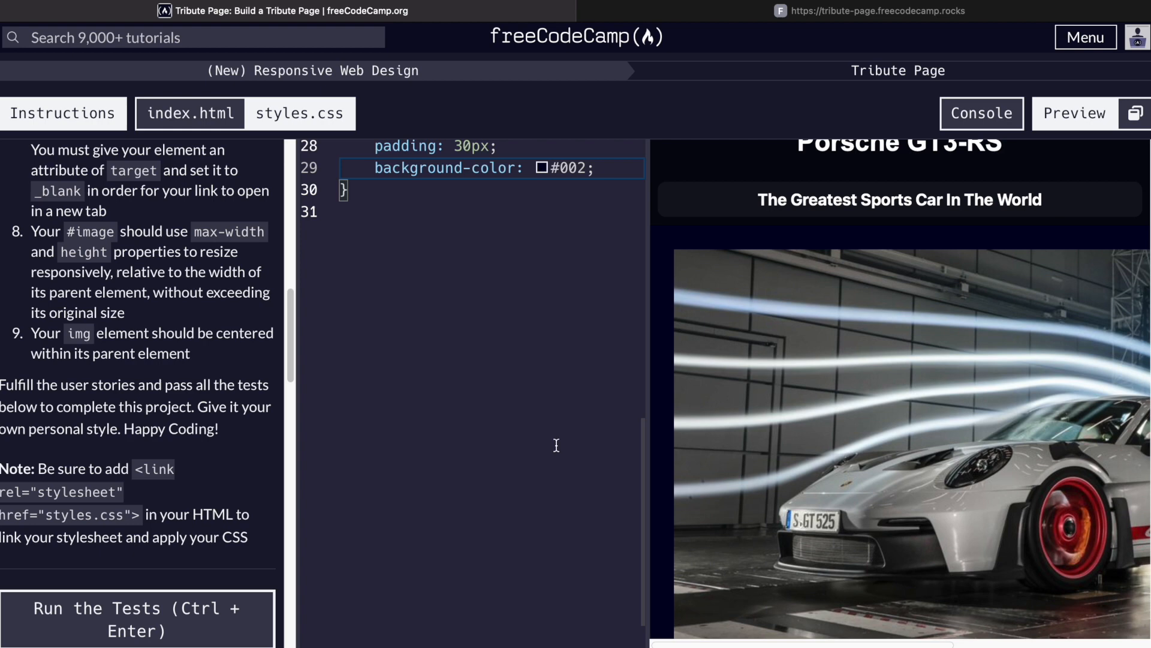
key("enter")
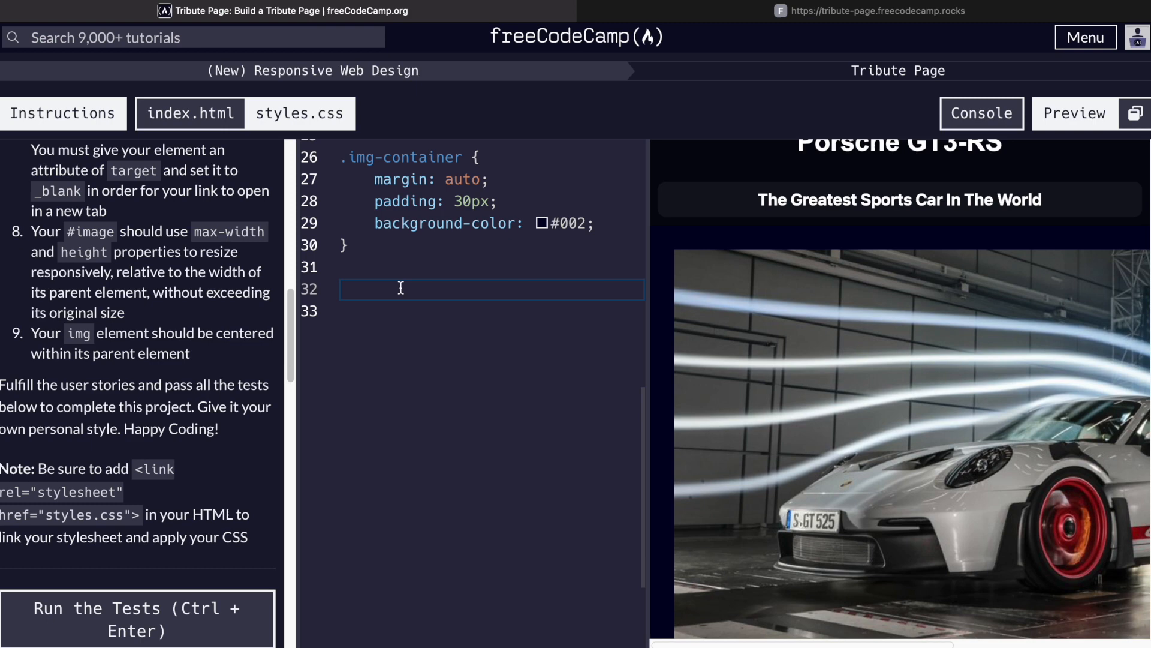
- Start a .porsche-image rule with object-fit contain, 10px border-radius and 100% max-width
type(".porsche-im")
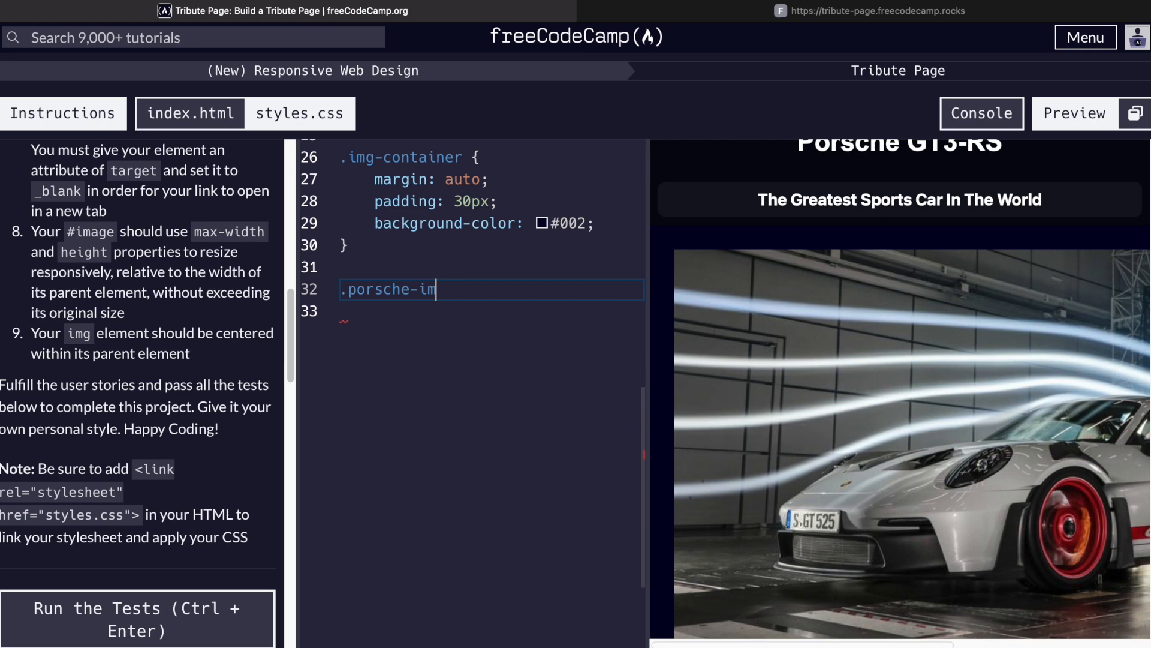
type("age {")
left_click(490, 311)
type("object-fit")
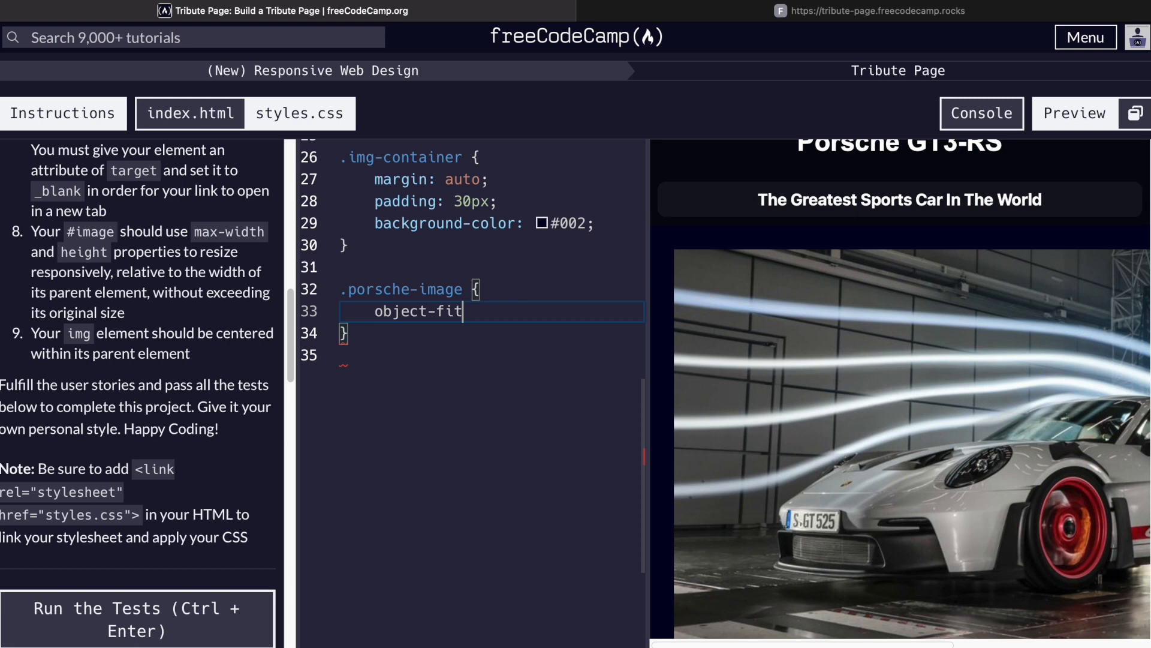
type(": contain;")
type("bor")
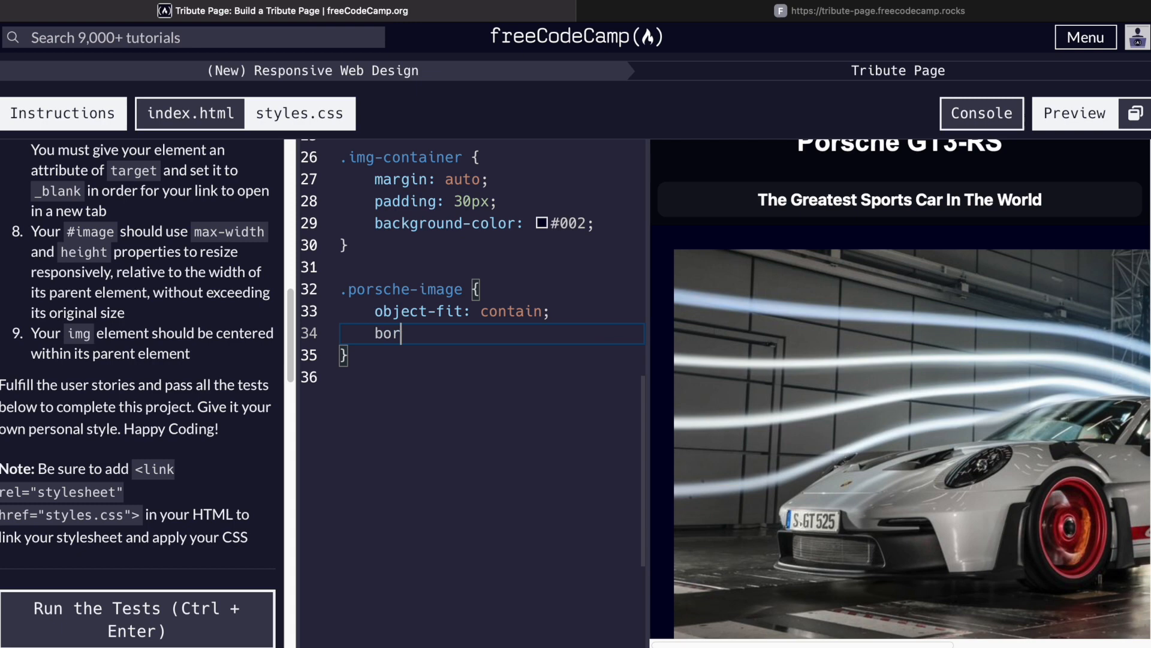
type("der-radius: 10px;")
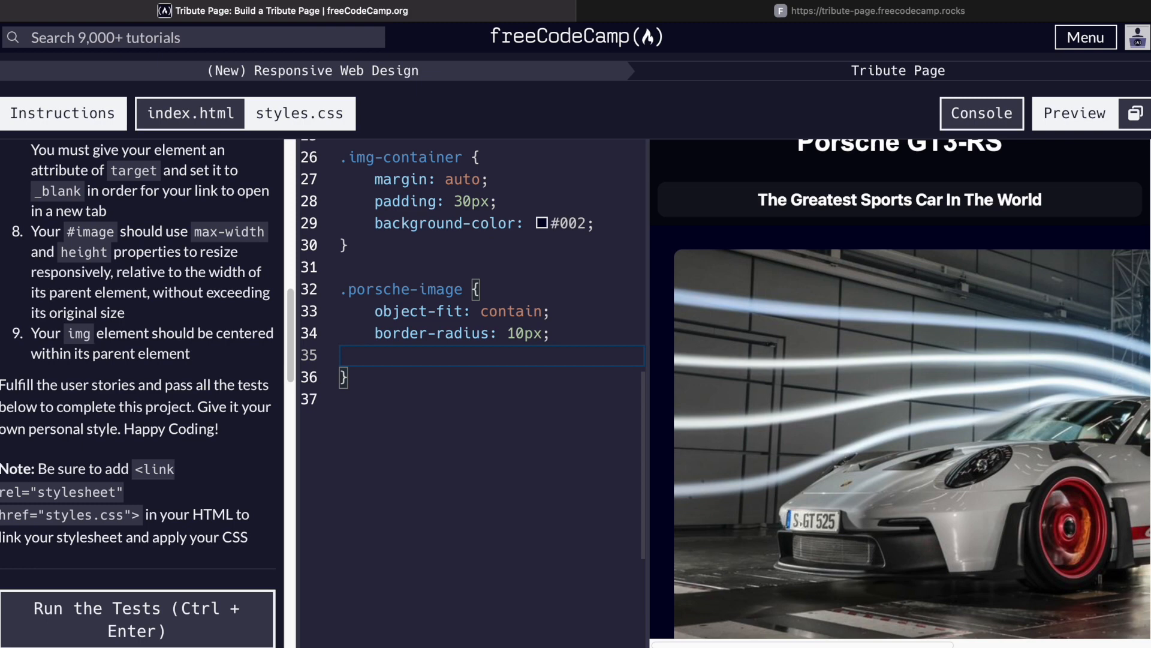
type("max-width: 100%")
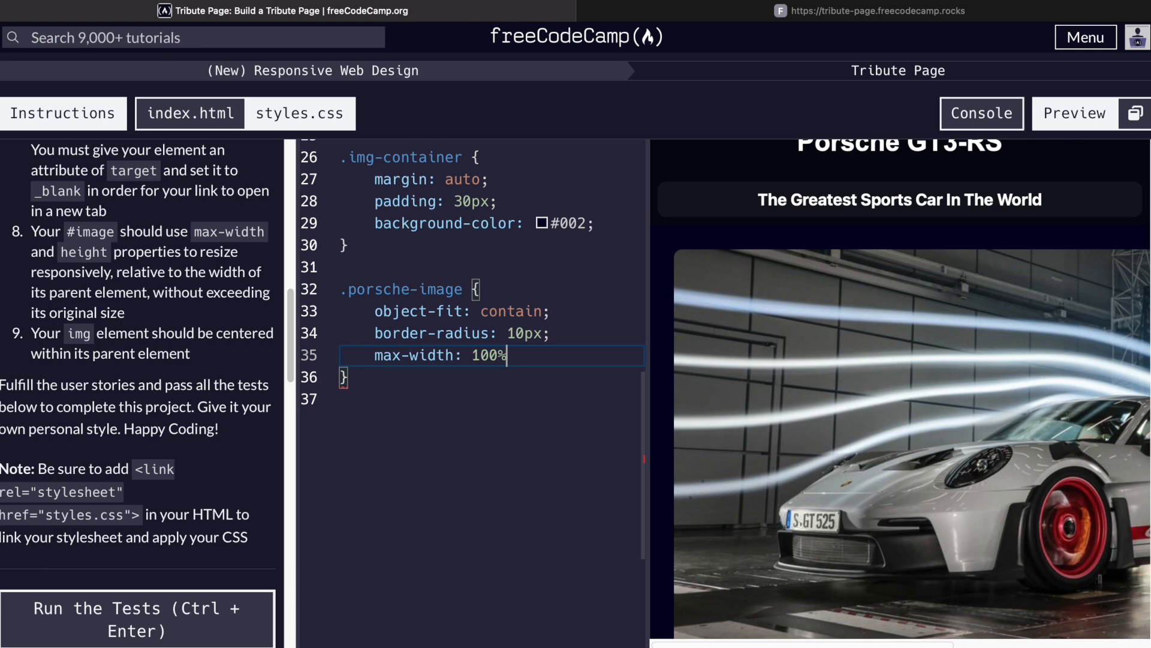
- Finish .porsche-image with block display, auto height and auto margin, then begin .caption
type("display: block;")
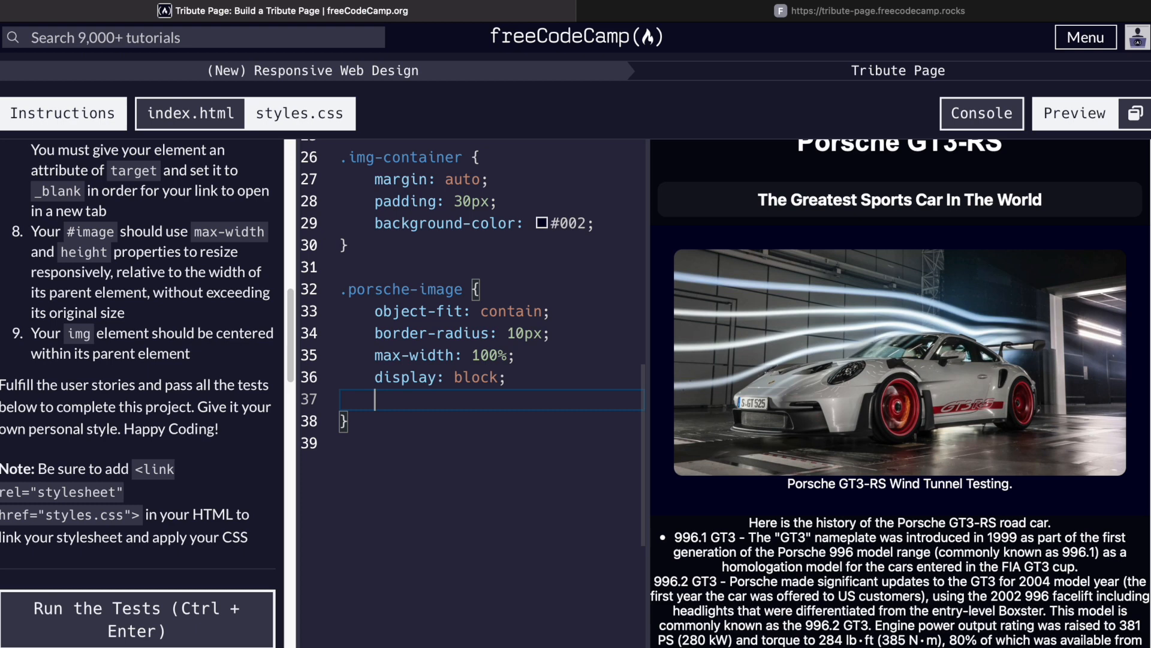
type("height: auto;")
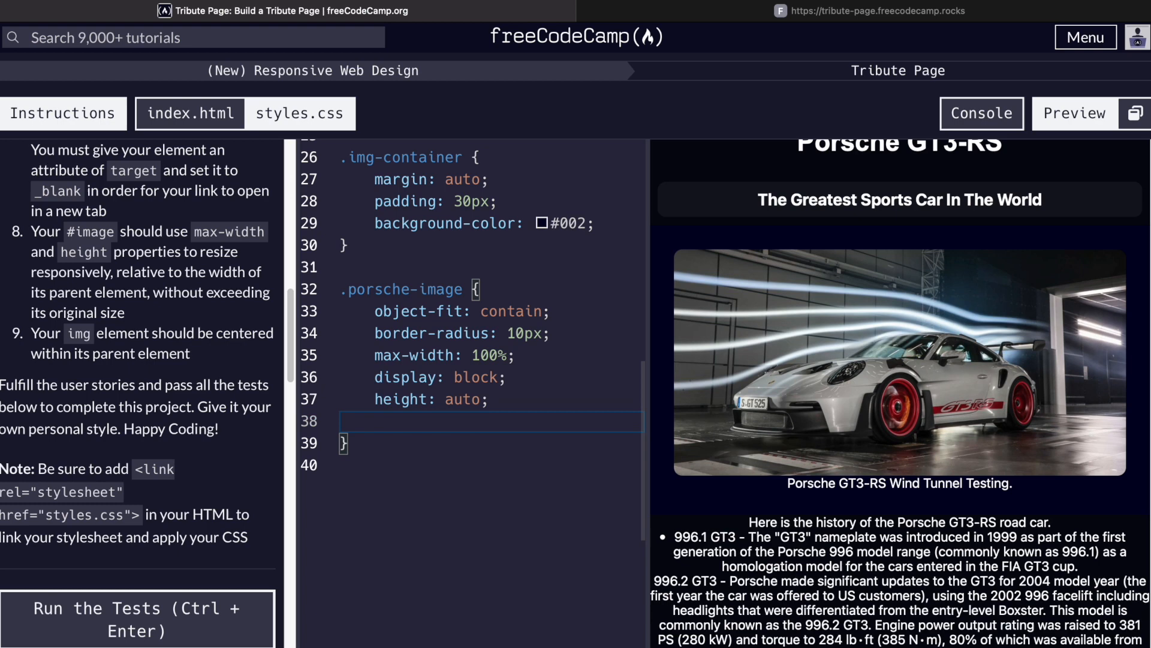
type("margin: auto;")
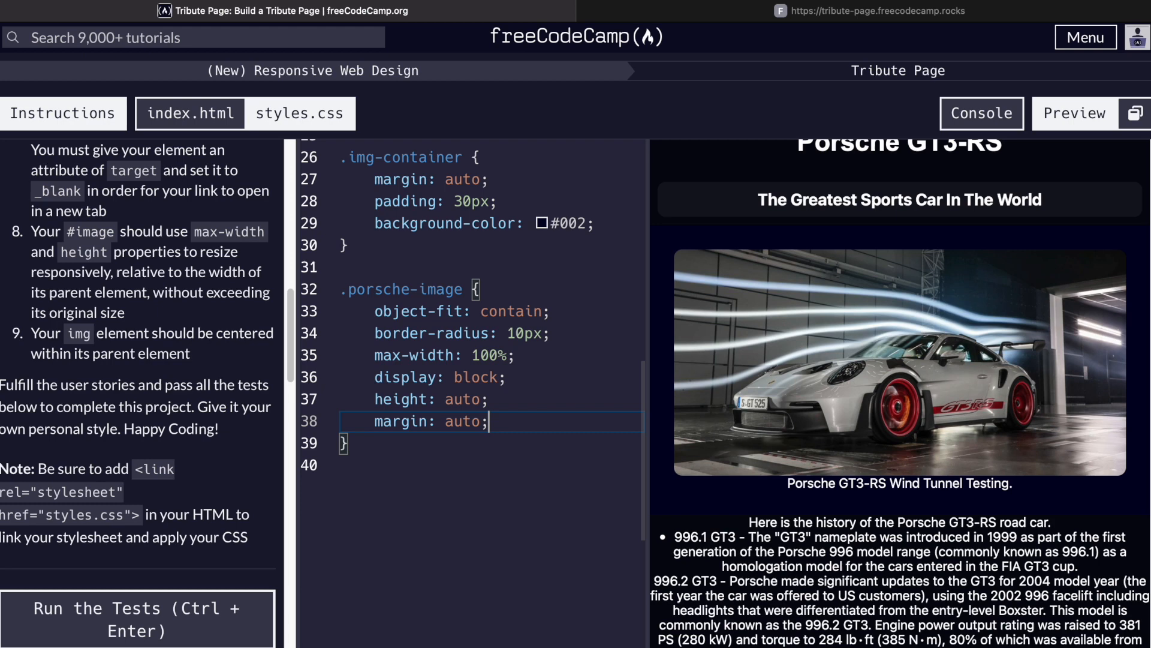
type(".caption {")
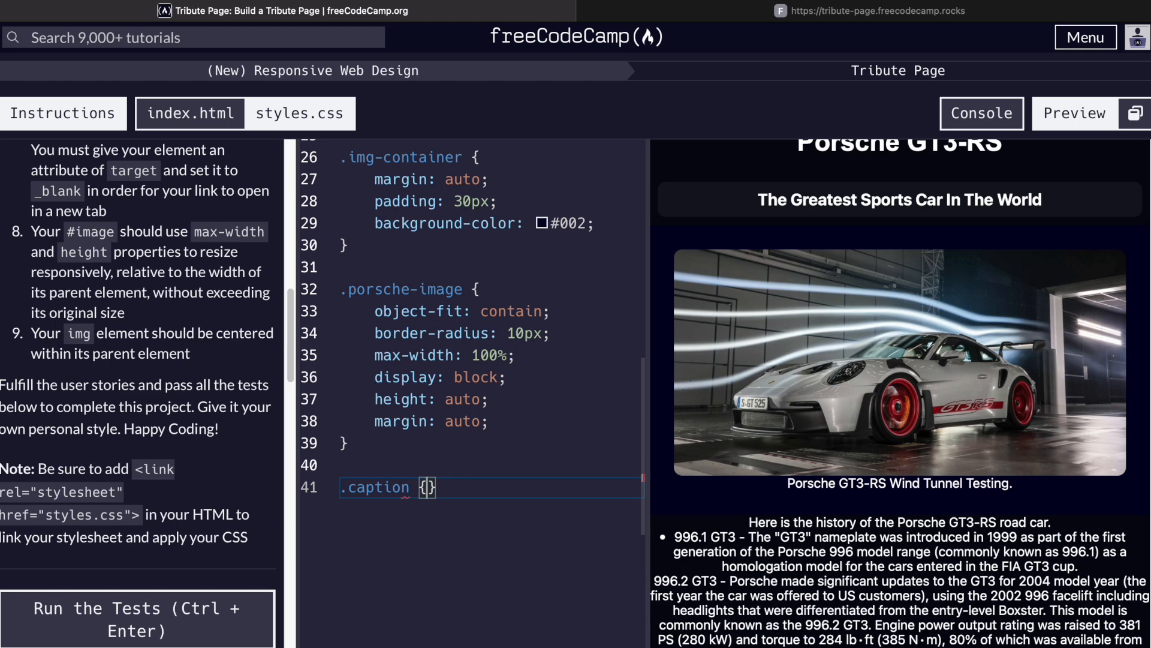
- Give .caption padding-top of 5px and begin the .tribute selector
type("padding-top")
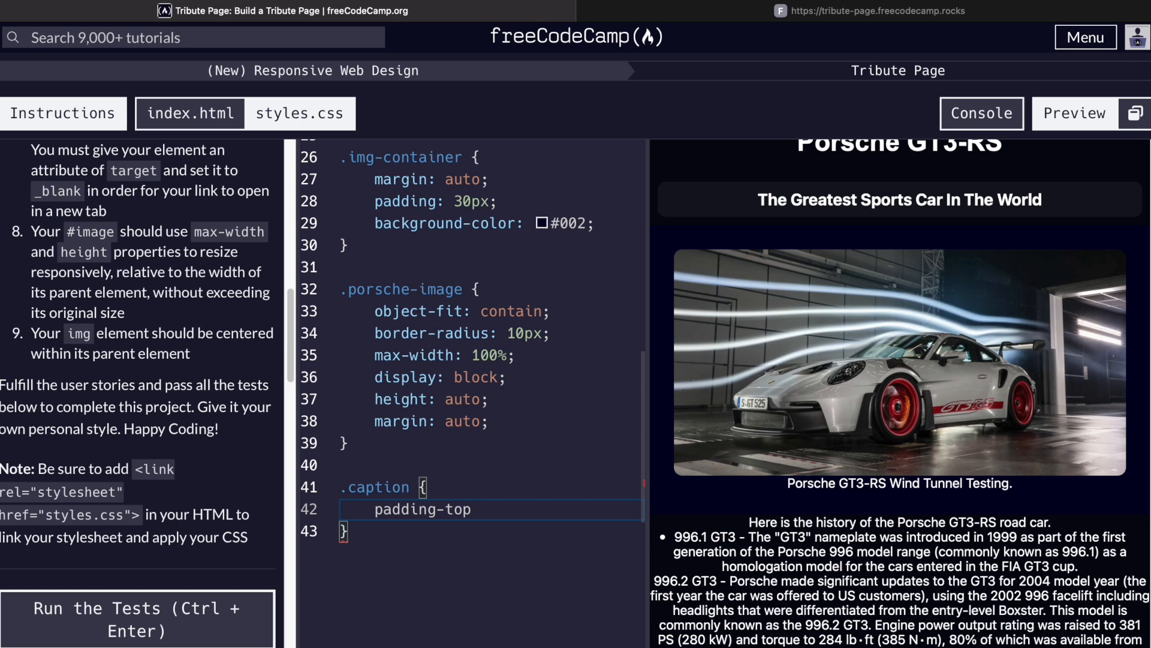
type("5px;")
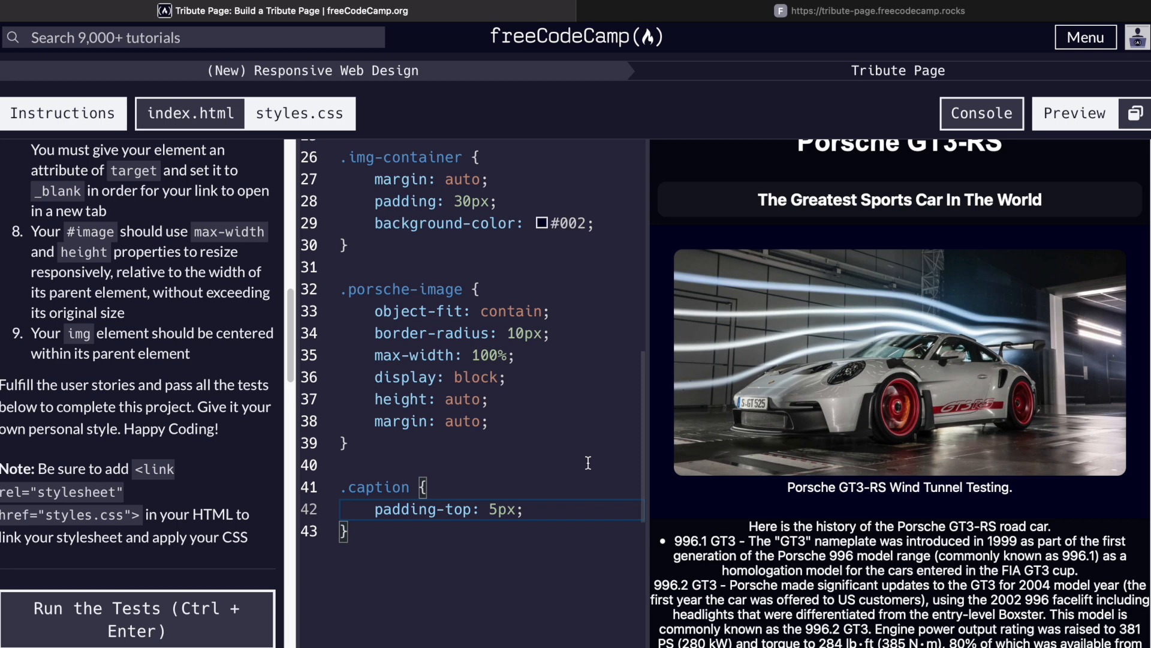
type(".tribut")
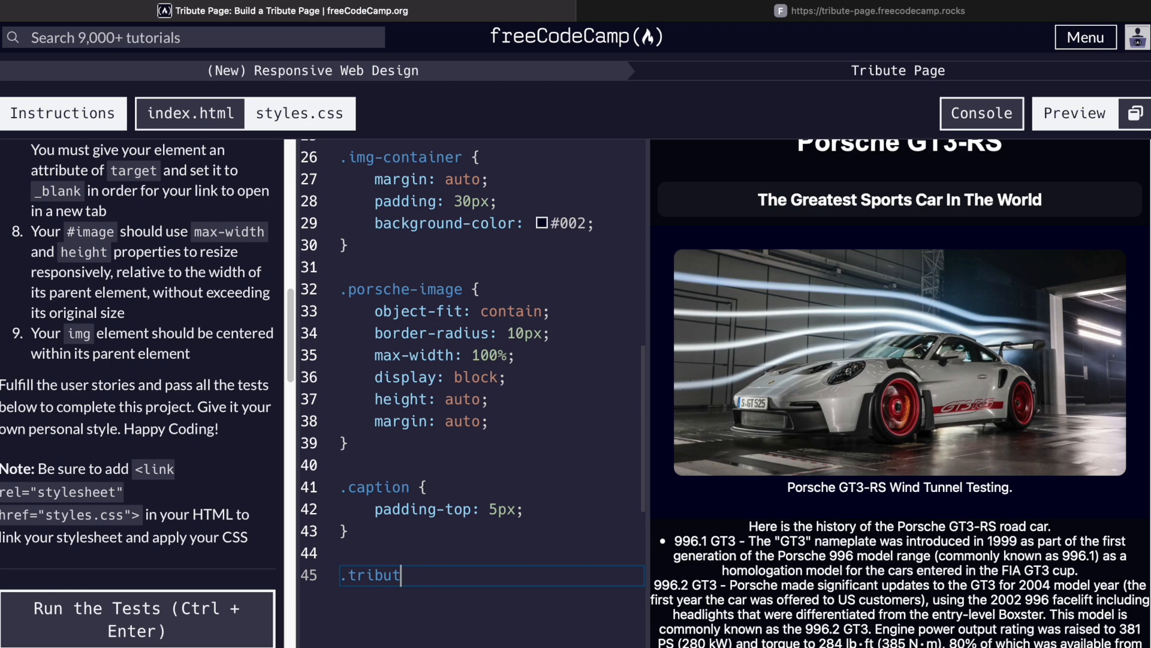
- Open the .tribute rule with text alignment, 30px 70px padding and 600px max-width
type("e {")
type("text-align:")
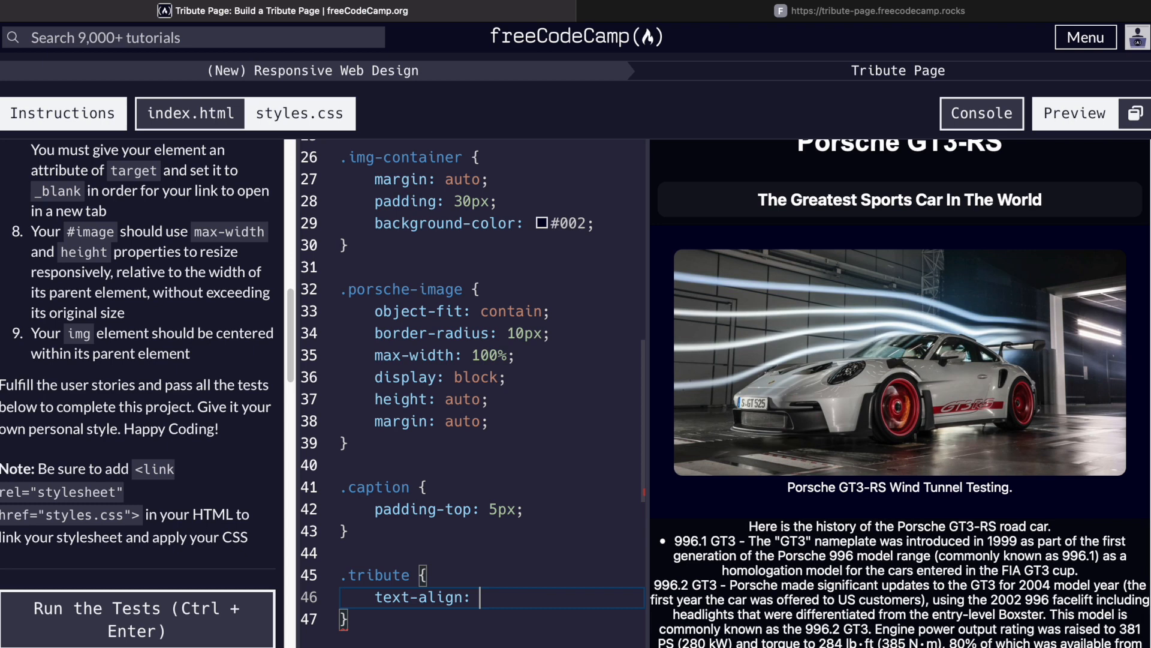
type("left;")
type("padding:")
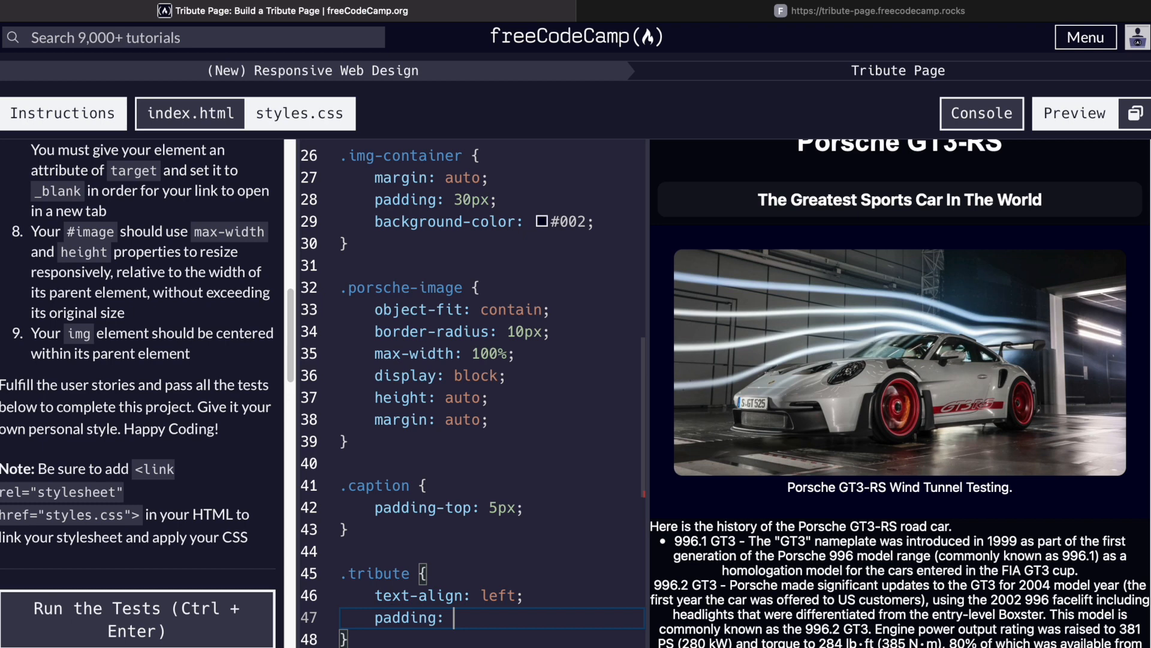
type("30px 70px")
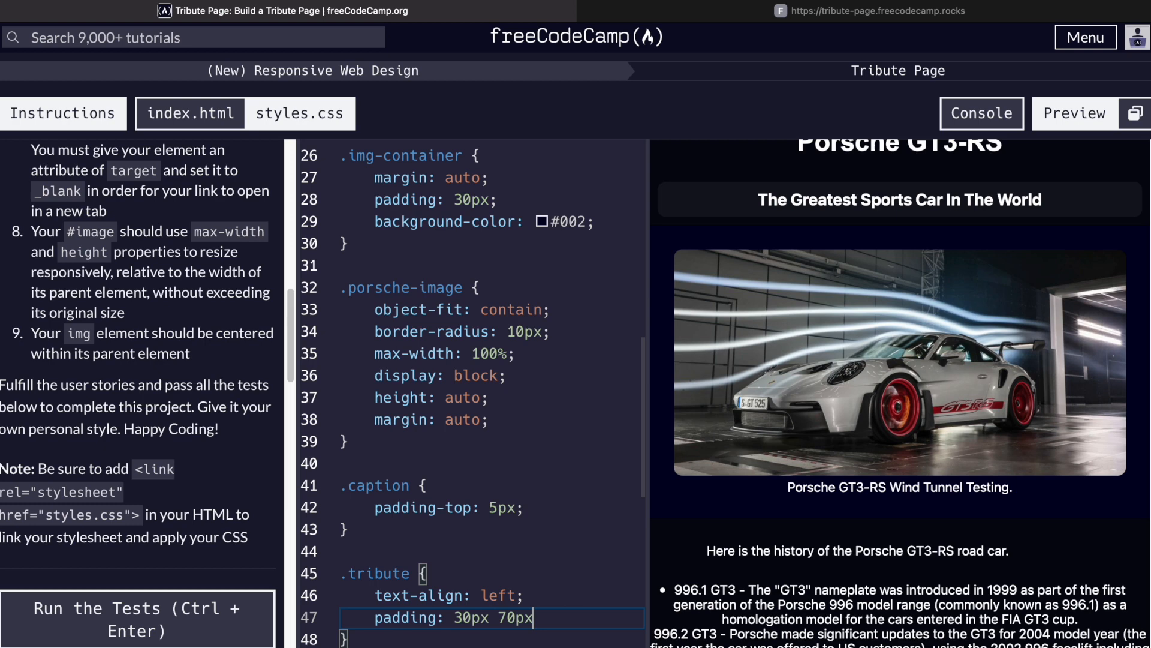
type("max-width:")
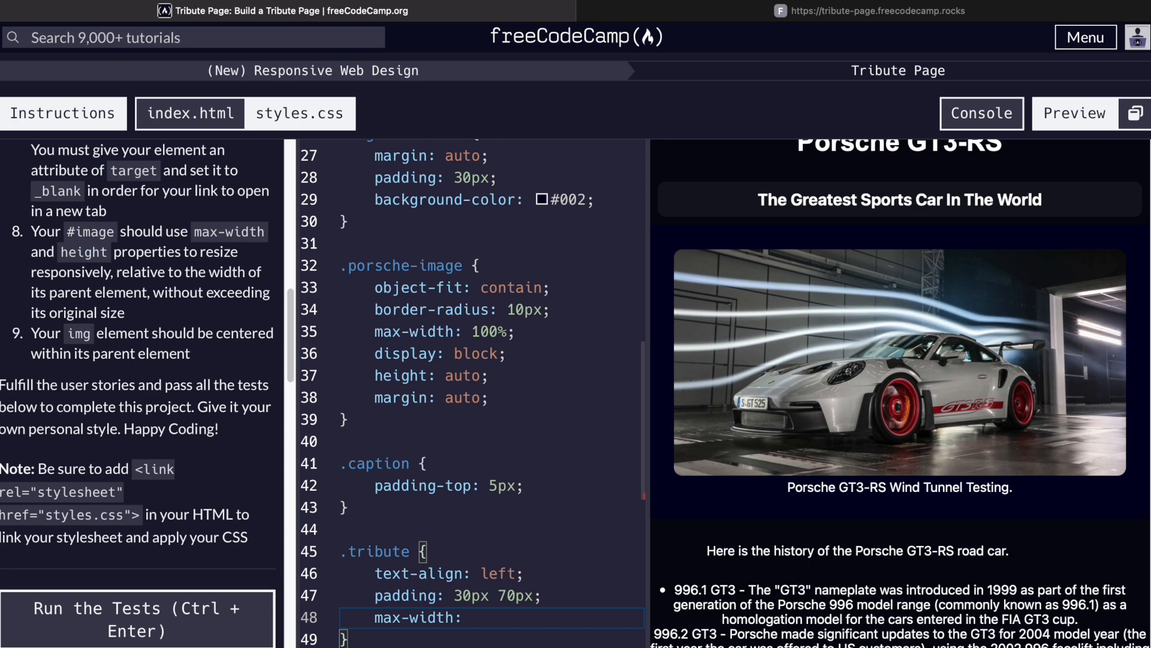
type("600px;")
type("margin:")
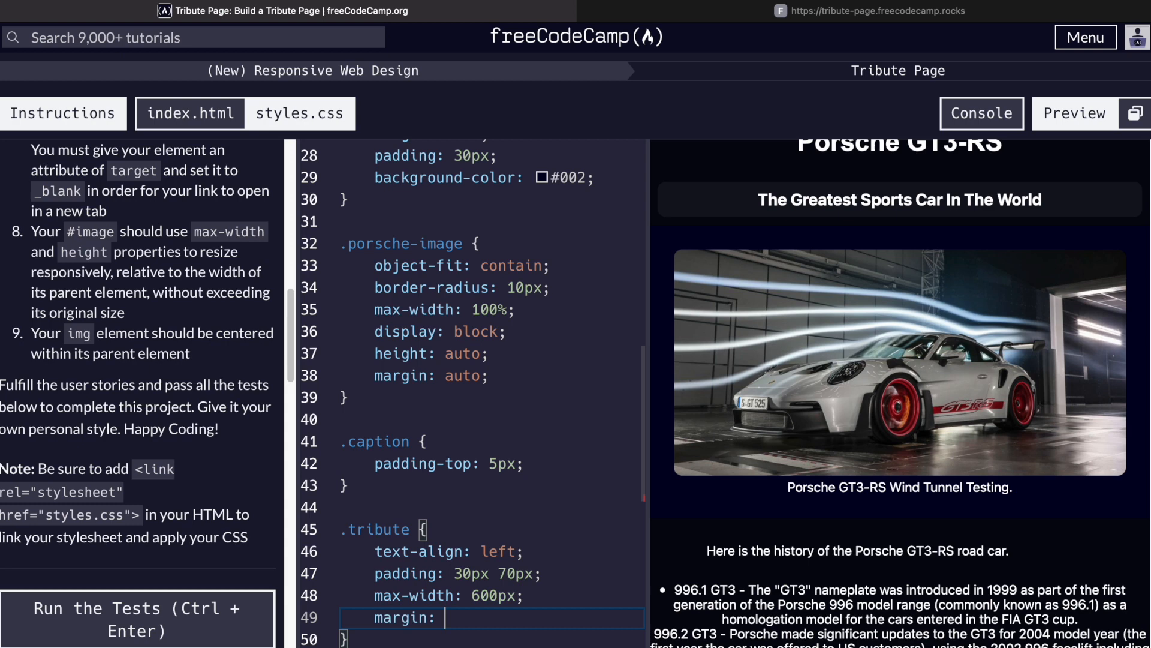
- Add 10px auto margin and #002 background to .tribute, then start .tribute-info
type("10px auto;")
left_click(492, 551)
type("center")
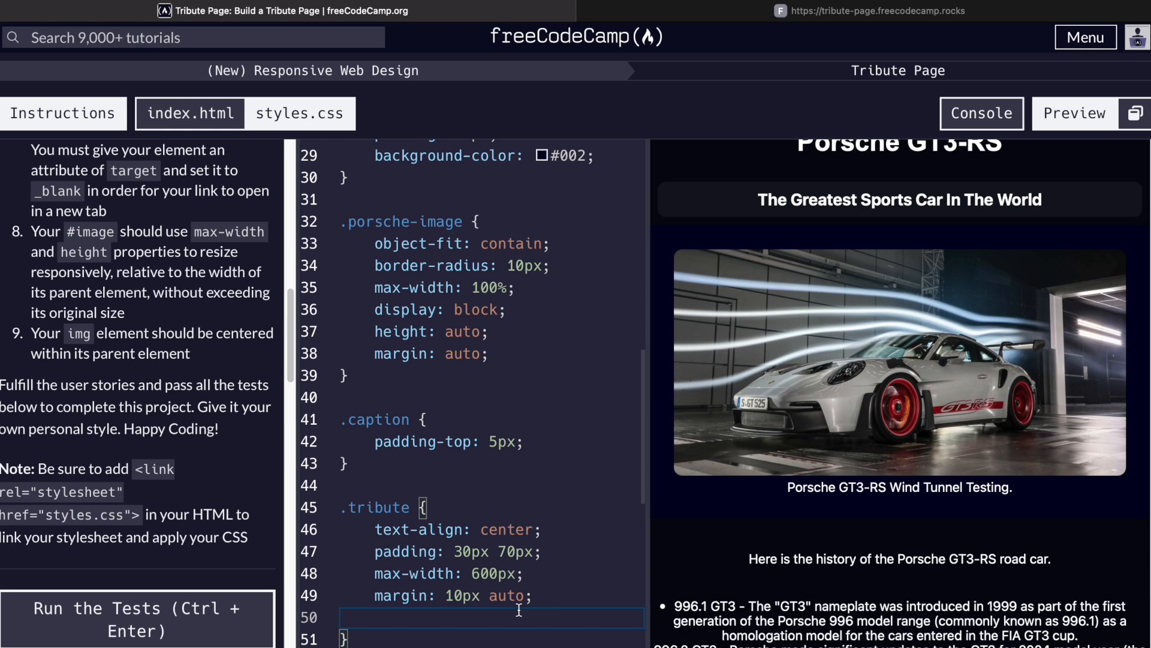
type("background-color:")
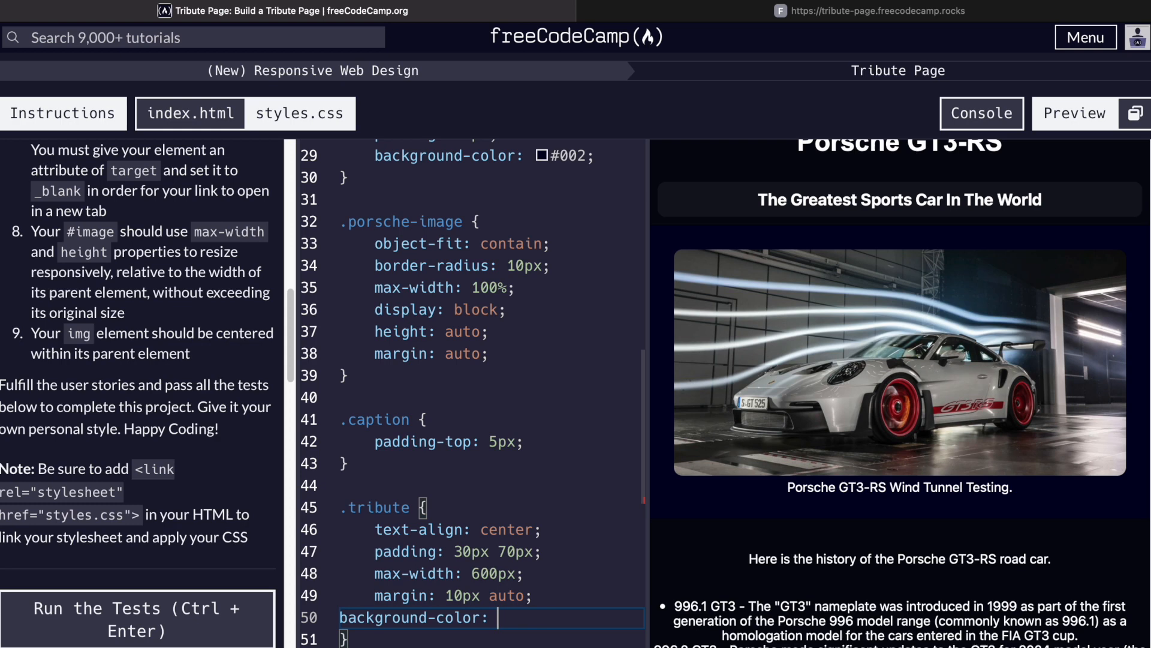
type("#002;")
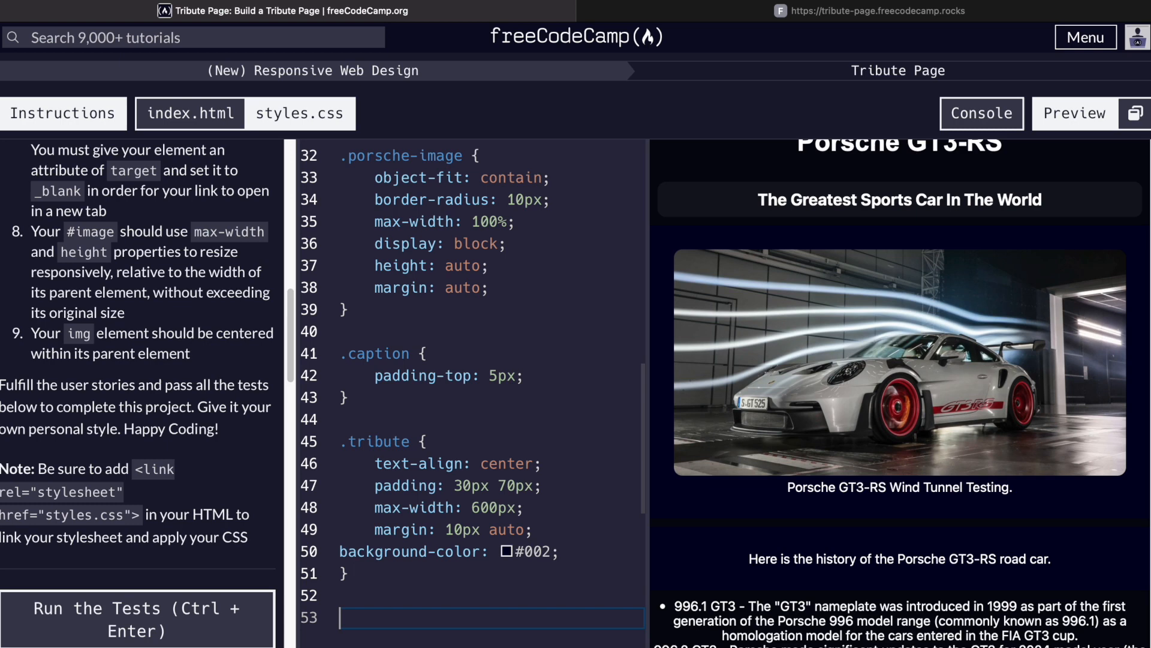
type(".tribute-info {")
type("text-align:")
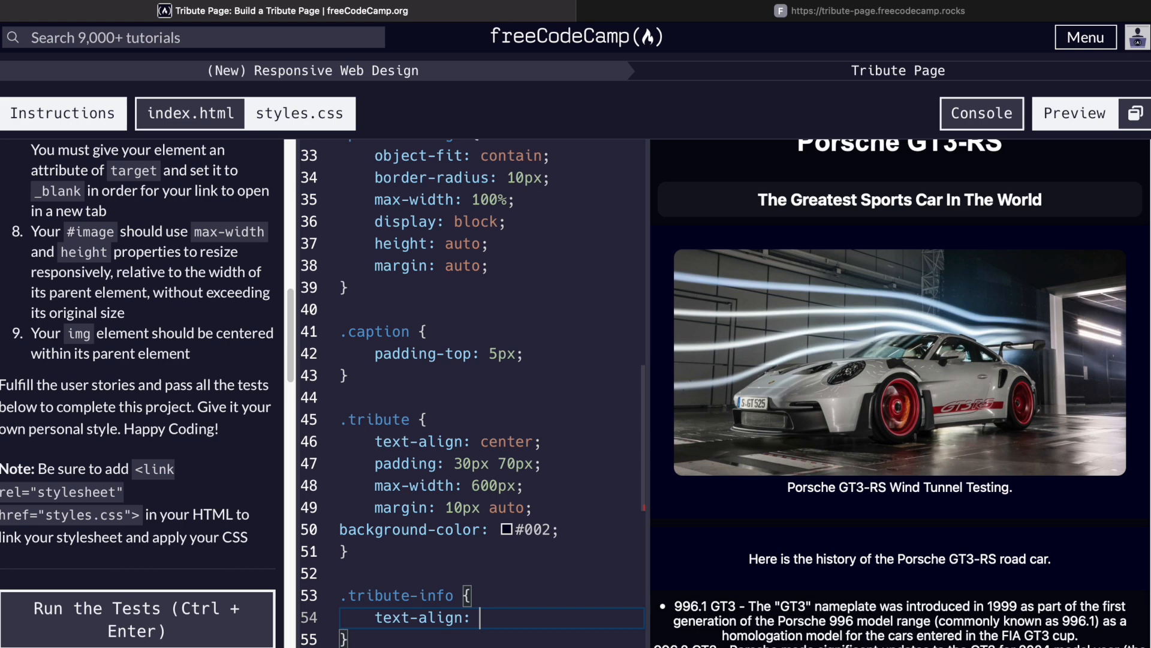
- Fill .tribute-info with left text-align, 30px padding and a #002 background-color
type("left;")
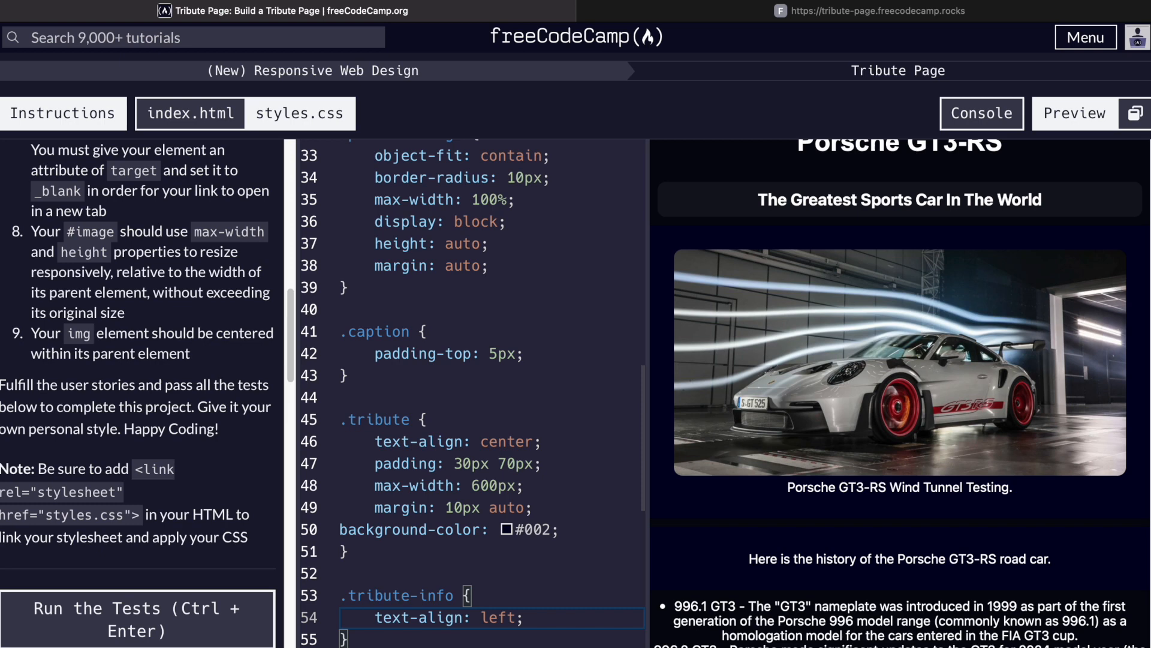
type("padding: 30px 70px;")
type("max-width: 600px;")
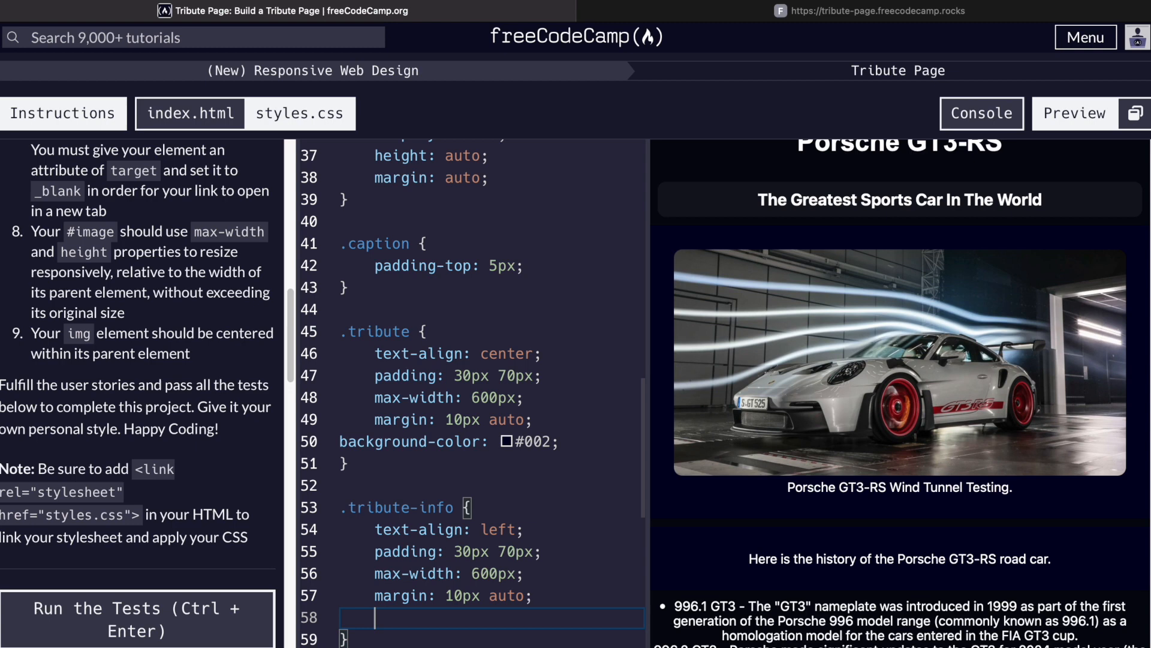
type("background-color: #002")
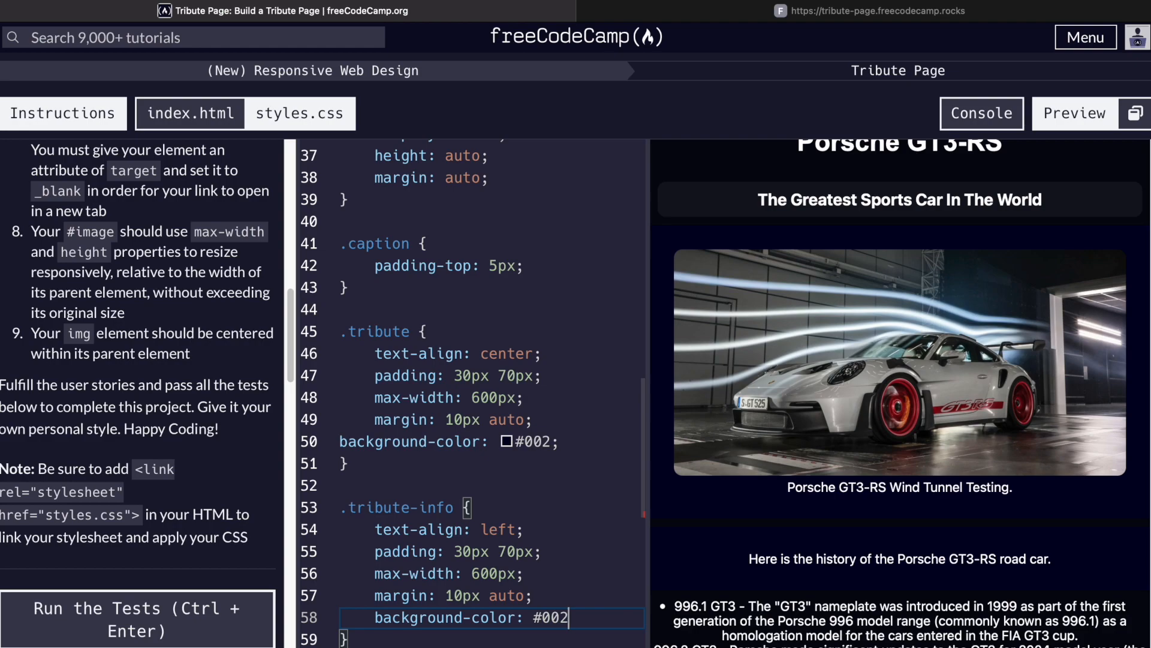
scroll("down", 3)
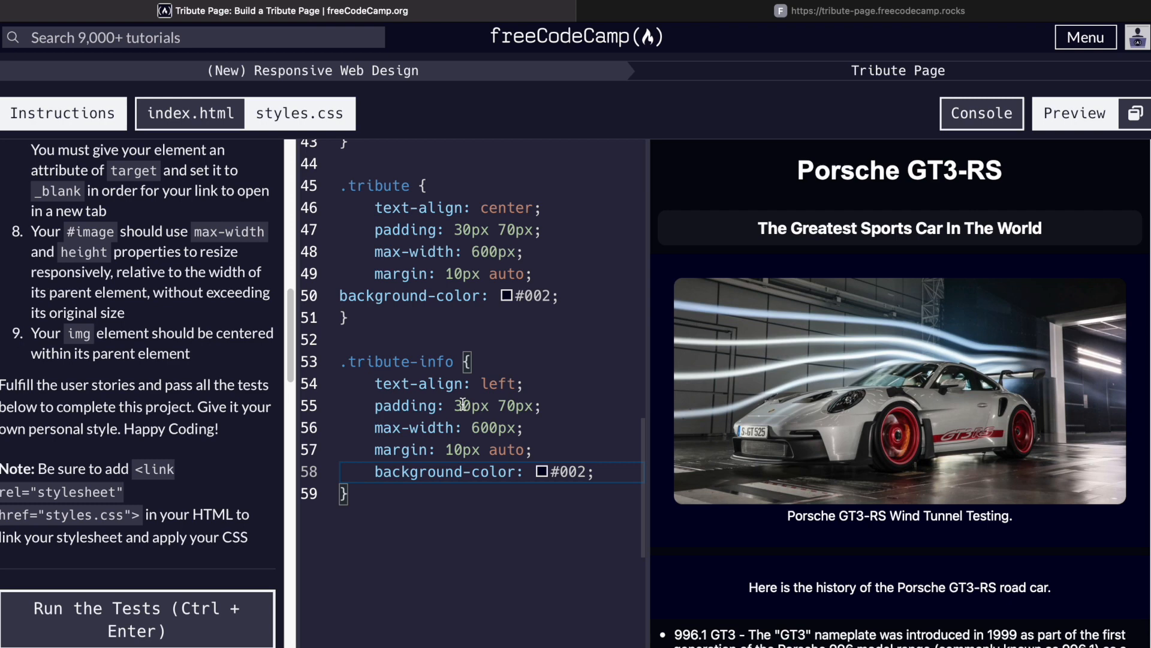
- Replace .tribute-info declarations with font-size 20px, font-family Arial and 30px padding
double_click(498, 383)
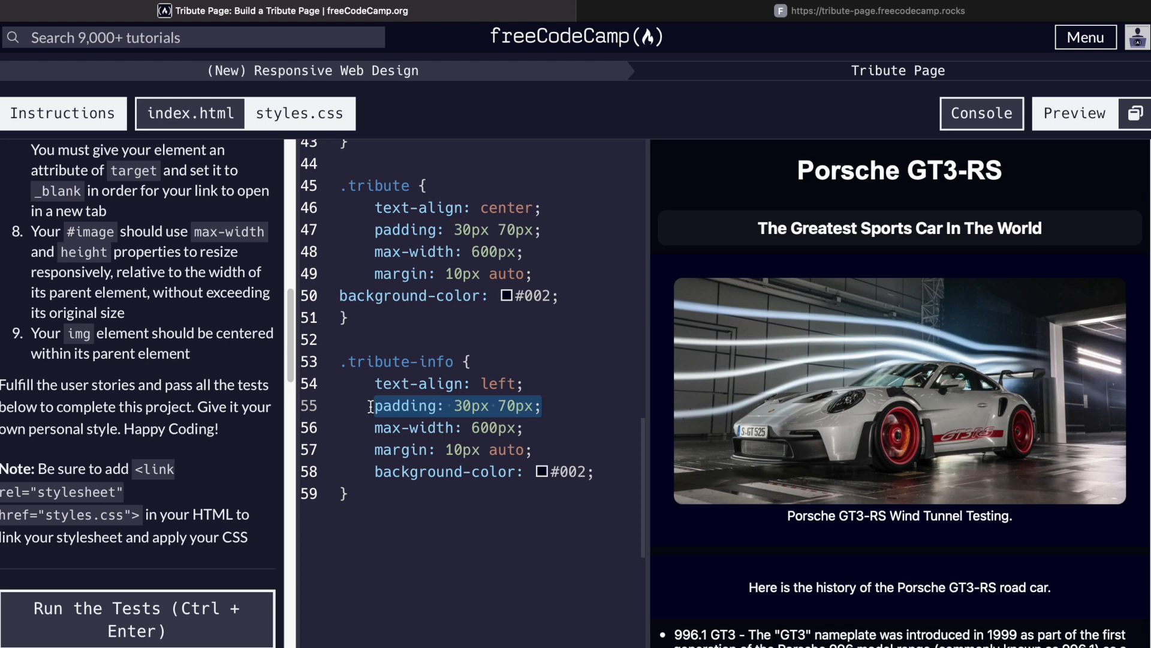
type("font-size: 20px")
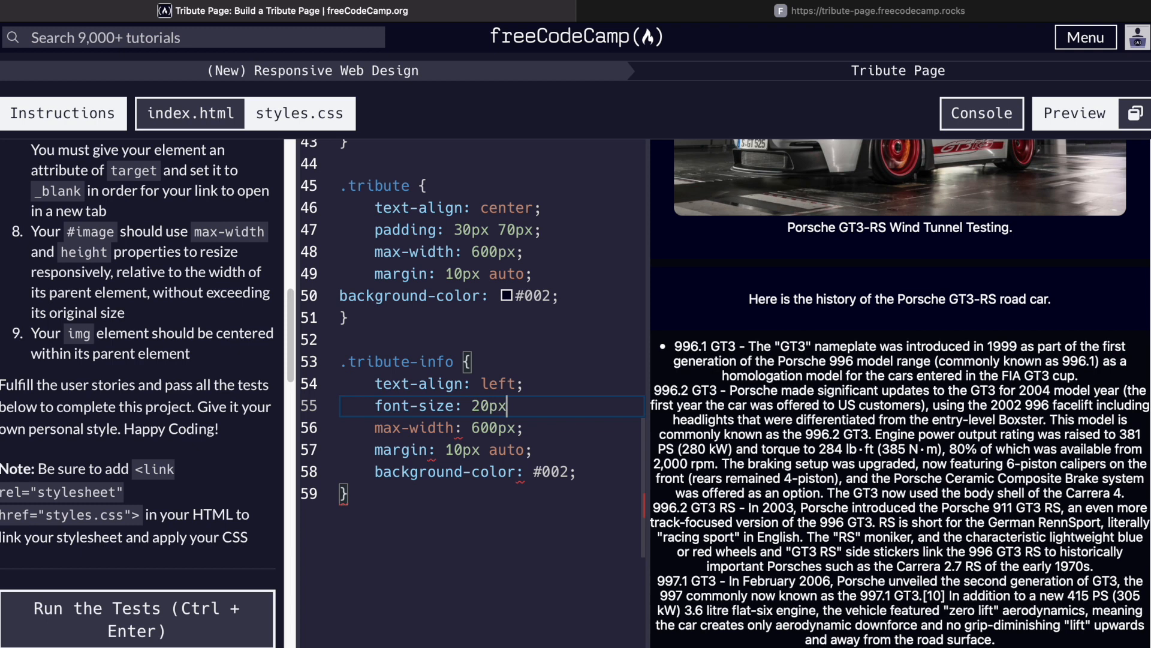
double_click(413, 426)
type("font-family:")
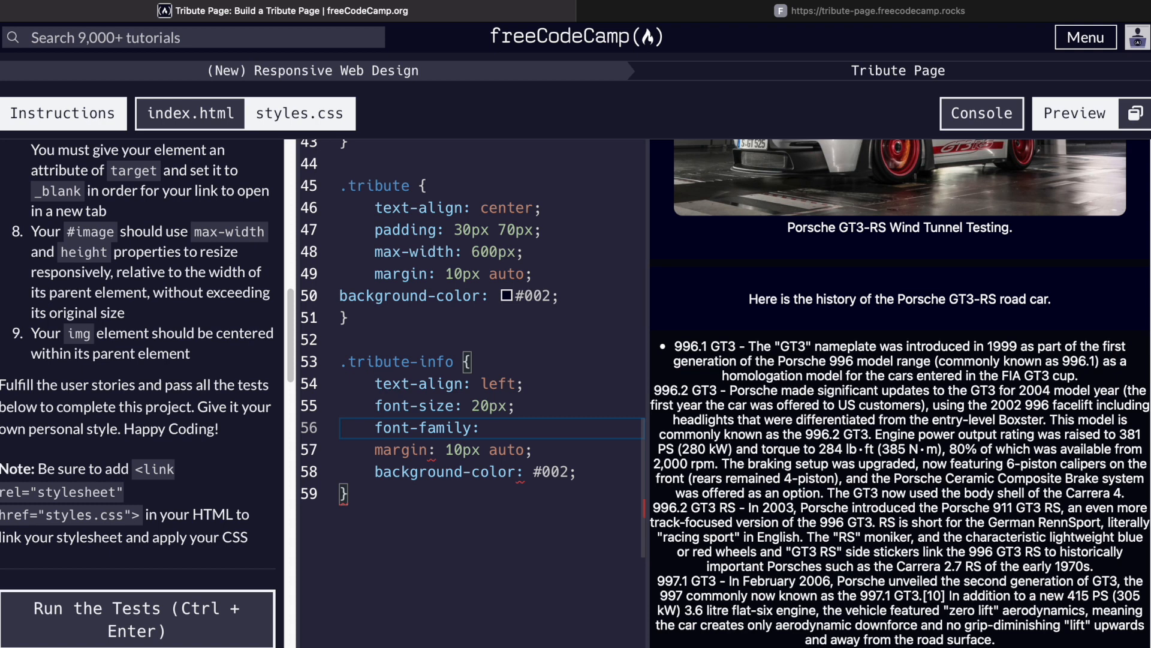
type("Arial;")
type("padding:")
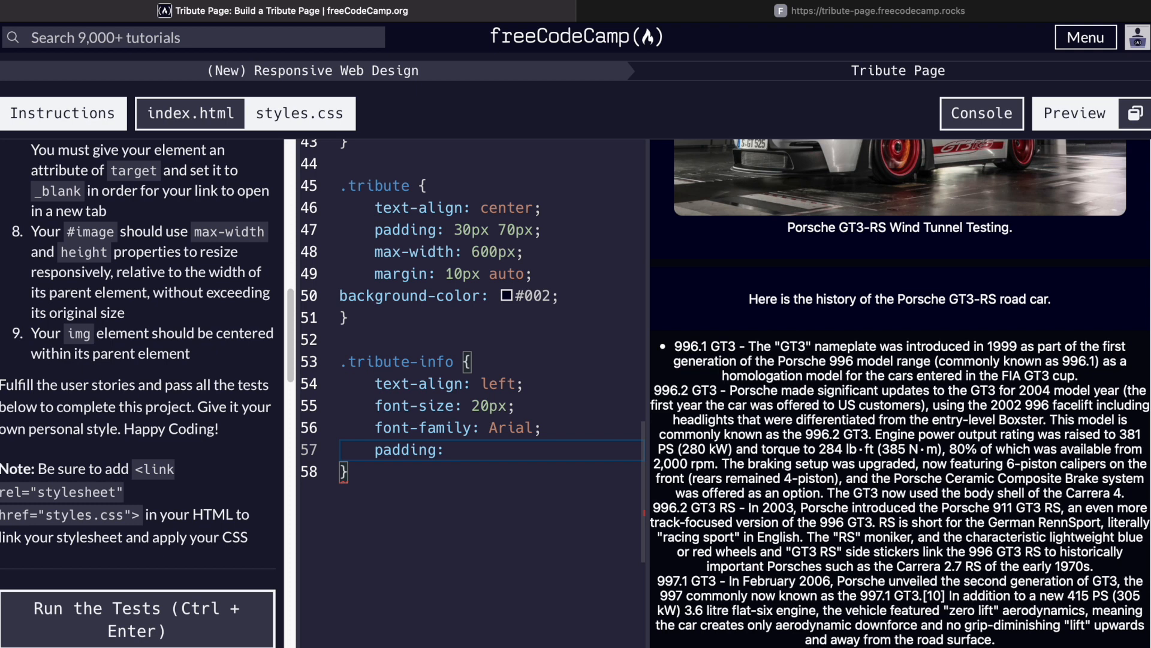
type("30px;")
type("font-weight")
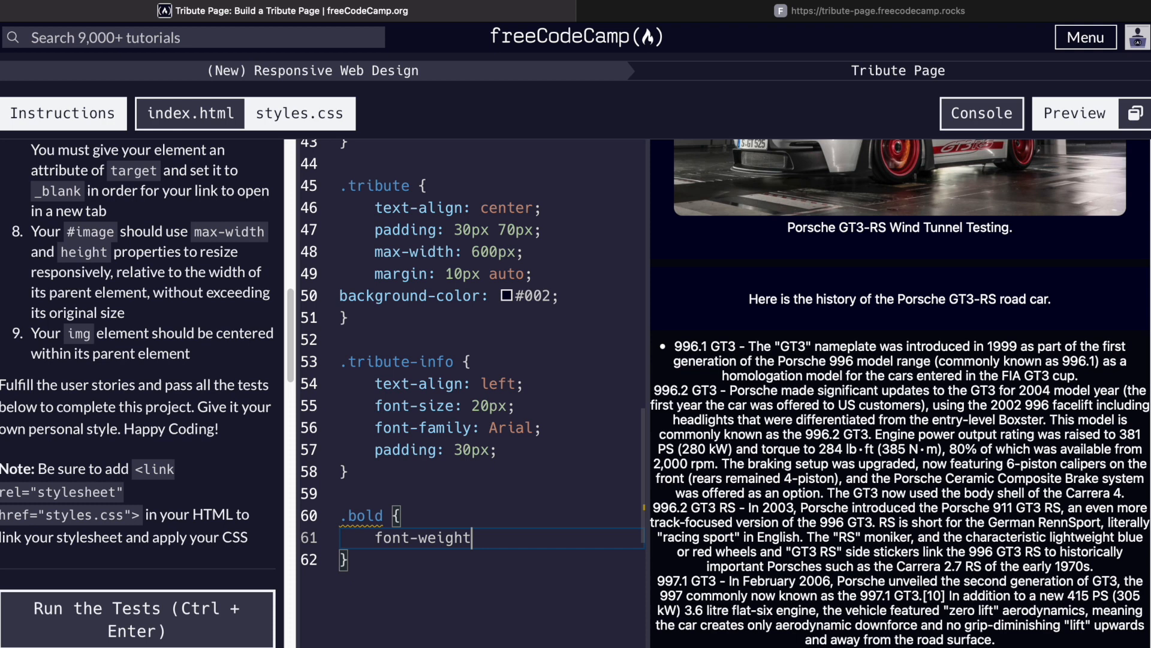
- Set .bold to font-weight bold and give li elements a 20px margin
type(": bold;")
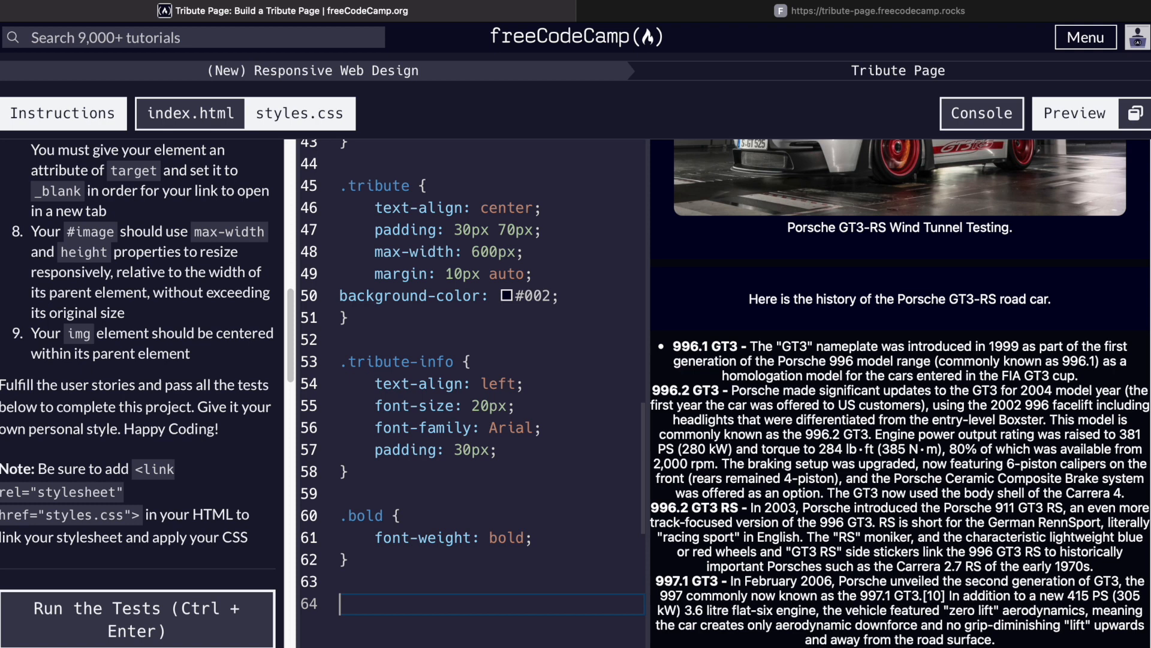
type("li {")
type("margin:")
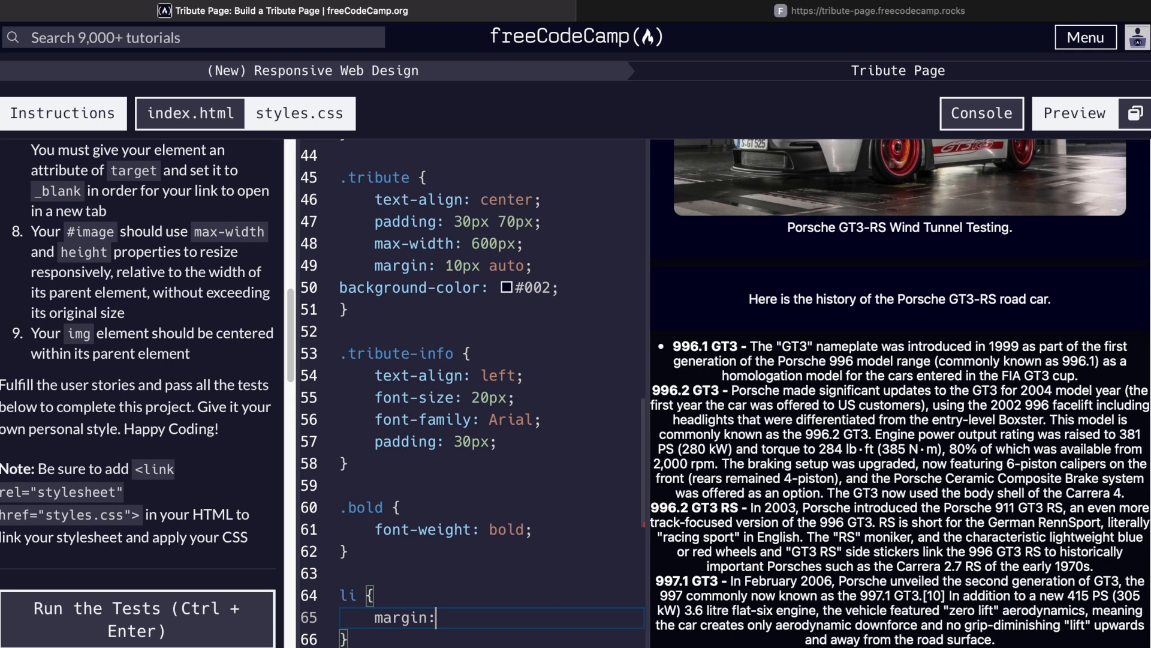
type("20px;")
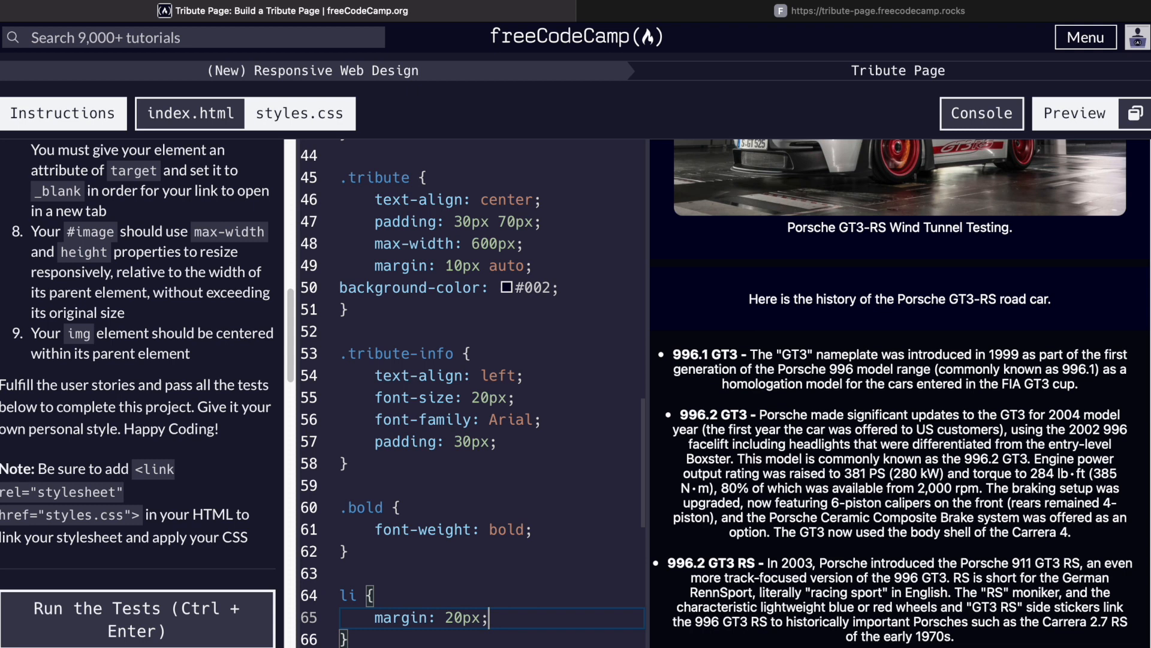
- Add a .qoute rule with 30px 30px 5px margin and italic font-style
type(".qoute {")
type("margin: 30")
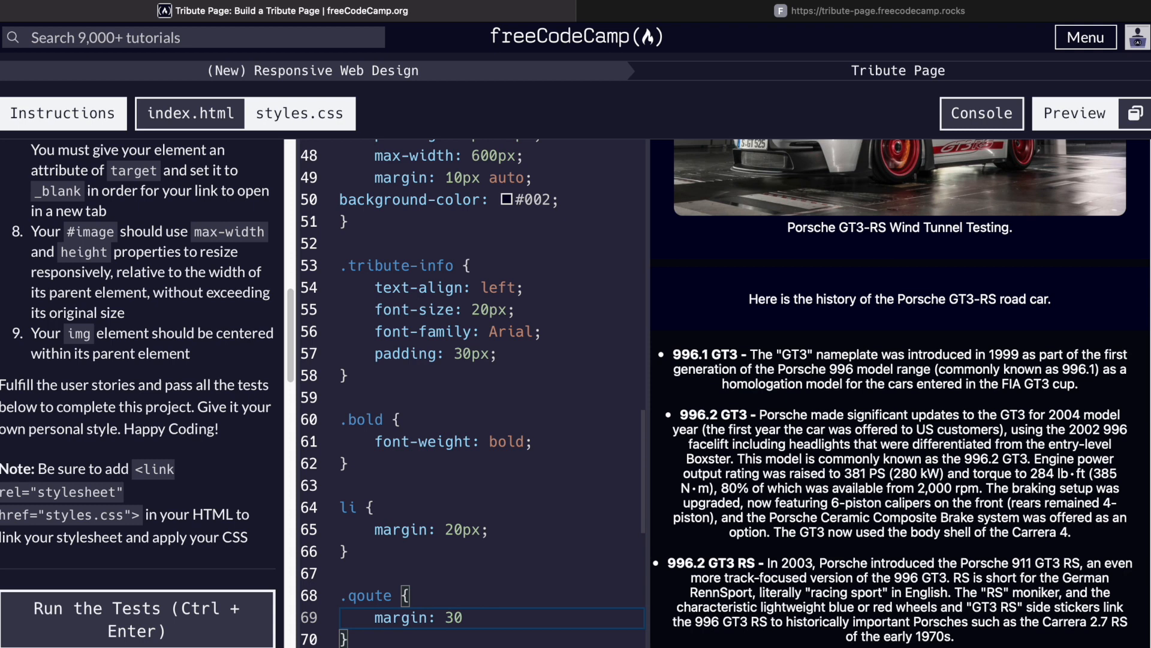
type("px 30px 5px")
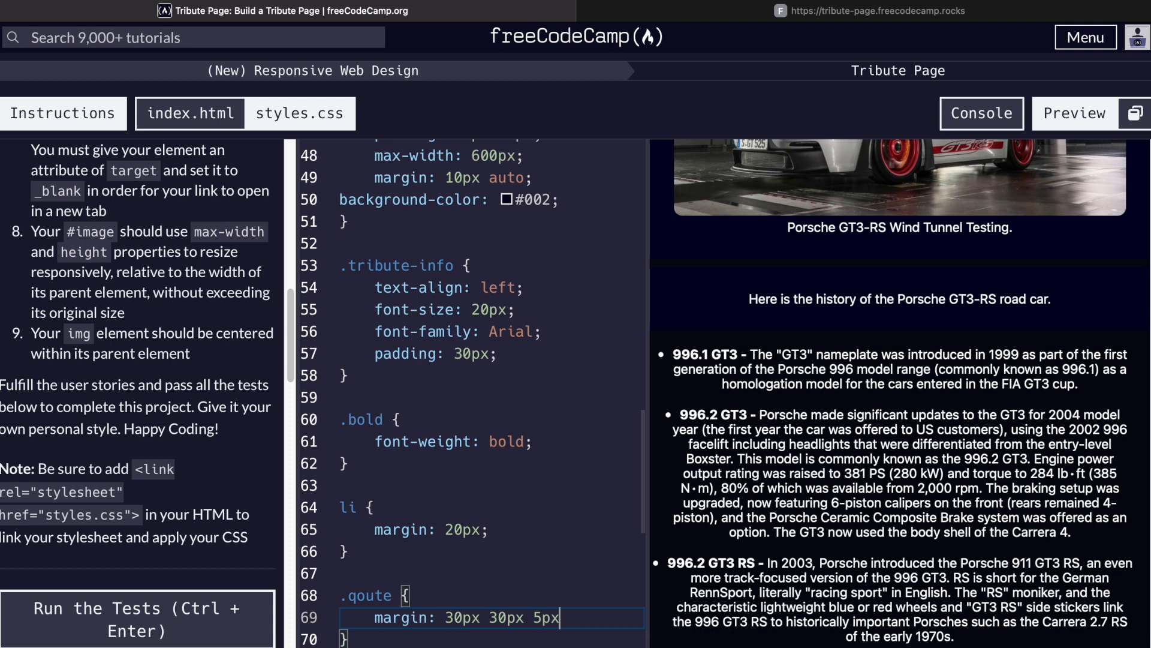
type("font-style: il")
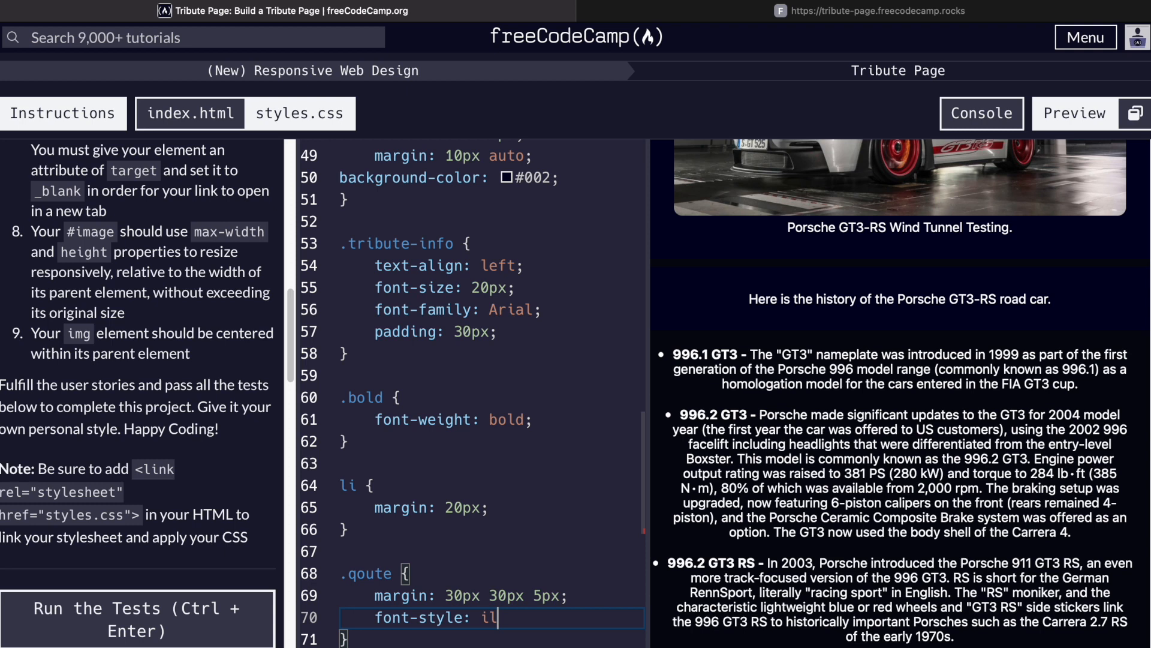
type("alic;")
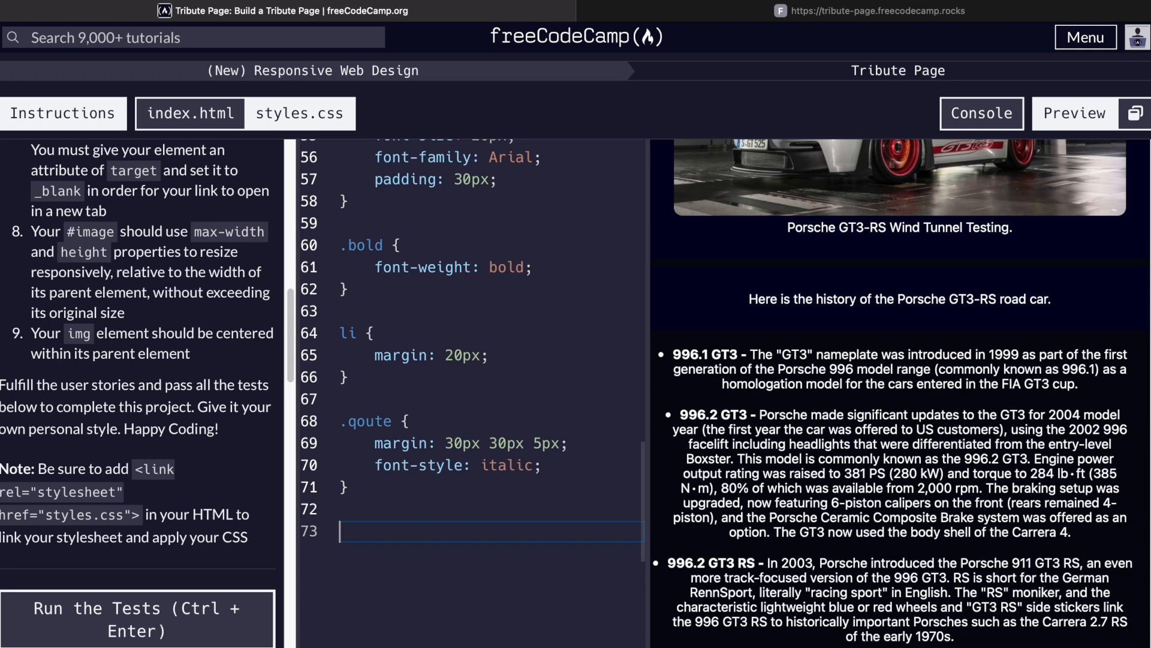
- Add .qoute-author with 30px text-indent and an A rule colouring links #99f
type(".qoute-")
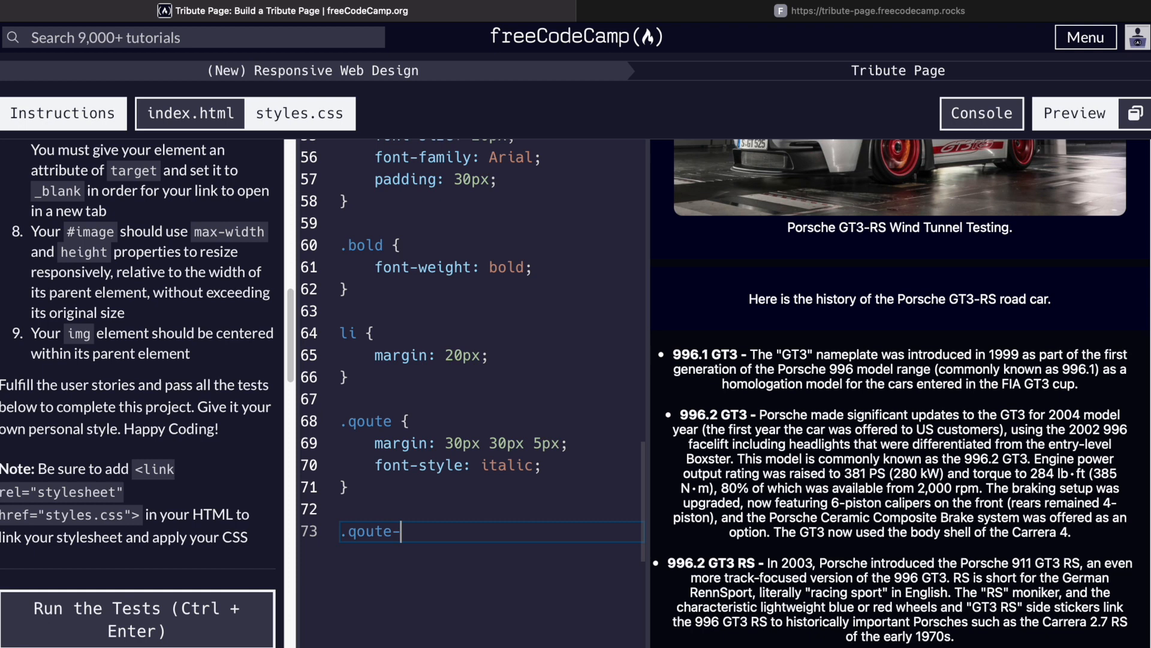
type("author {")
type("text-indent: 30px")
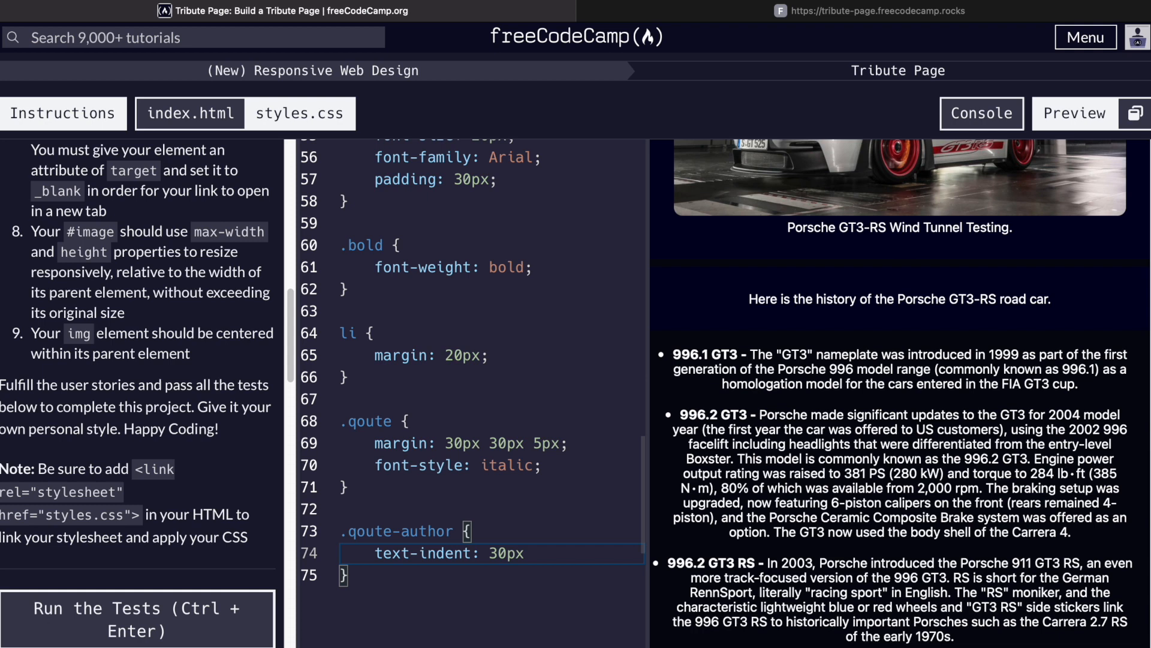
type("A")
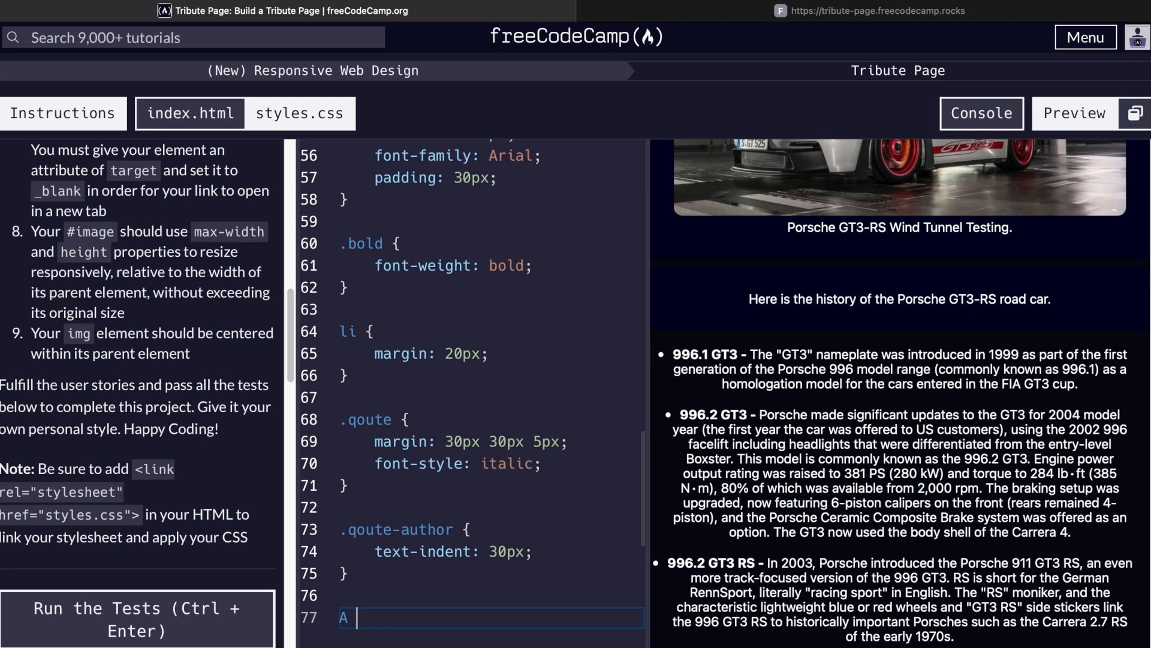
type("{")
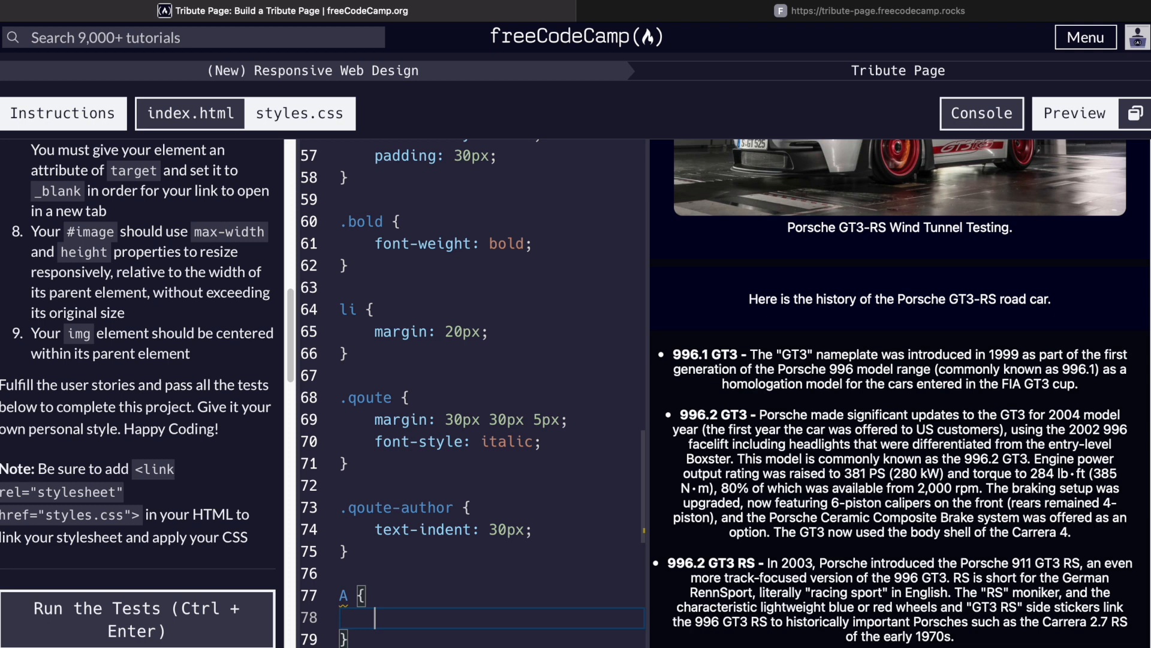
type("color: #99f;")
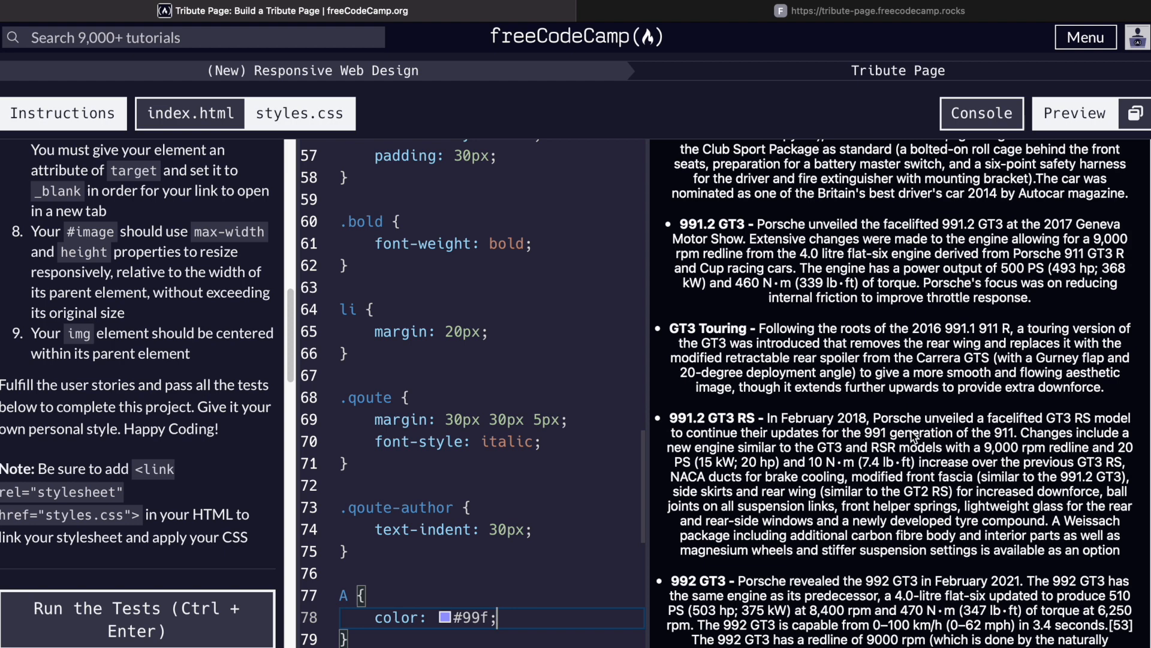
scroll("down", 3)
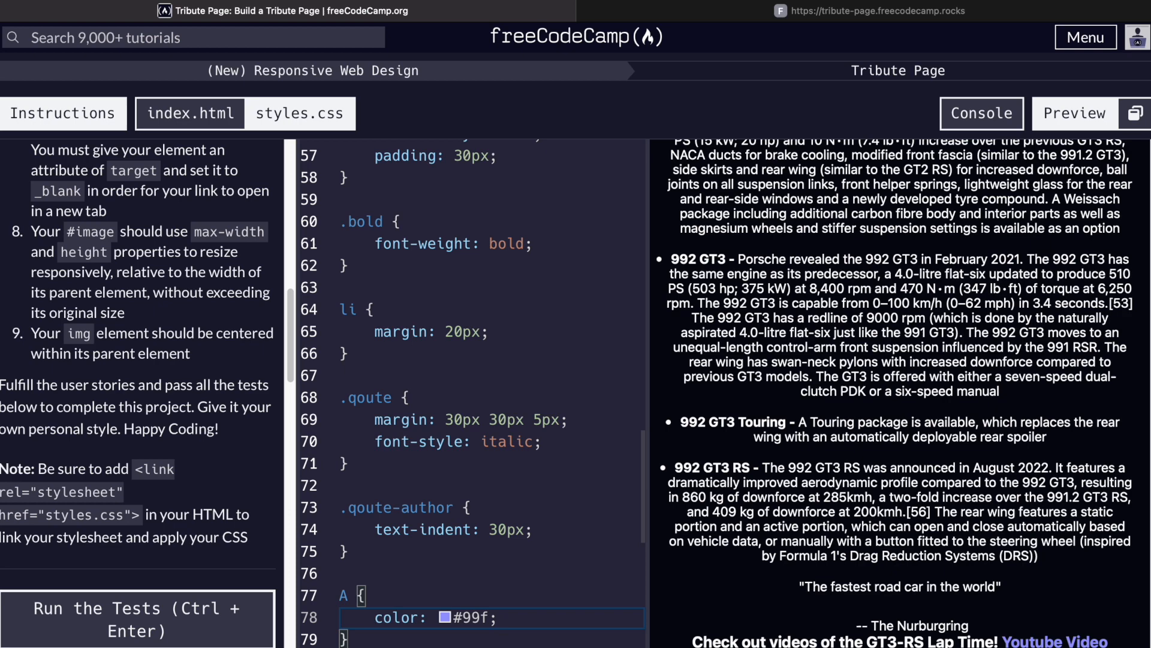
- Review index.html alongside the stylesheet, then give h3 20px padding and view the tests
left_click(299, 113)
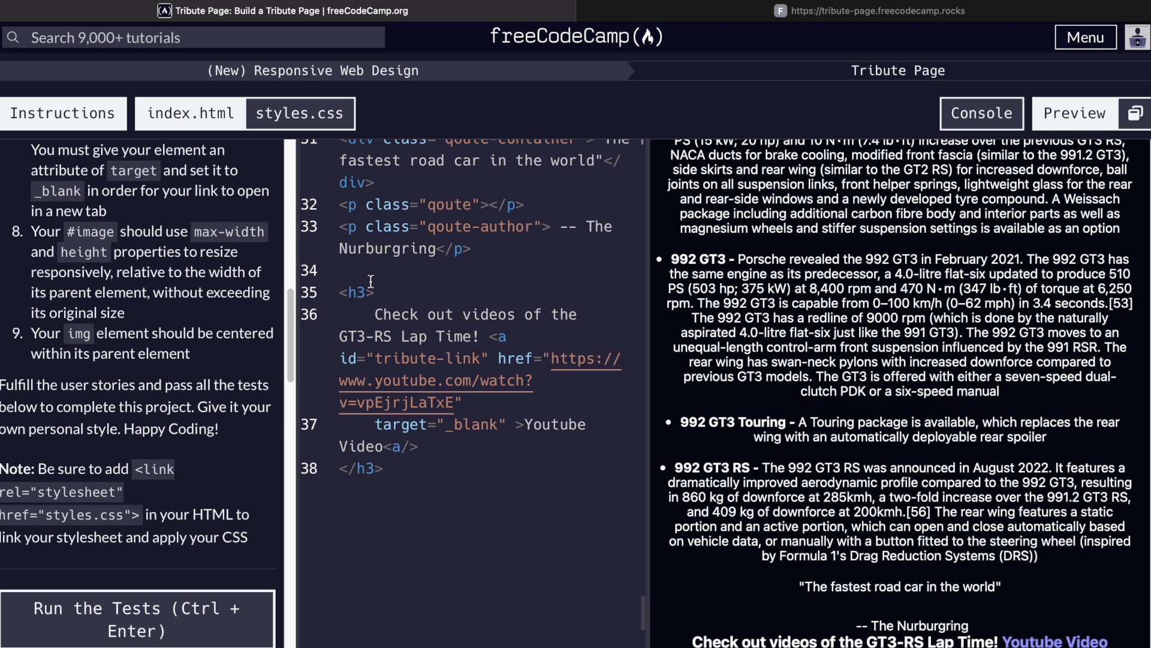
left_click(300, 113)
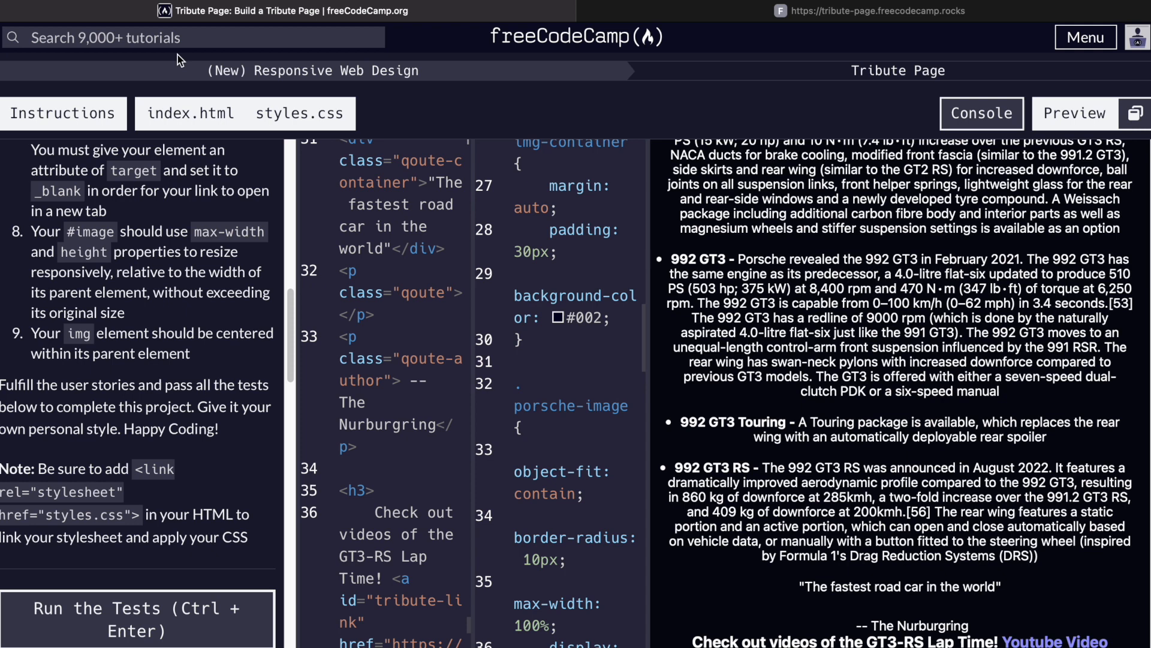
left_click(298, 112)
type("padding:")
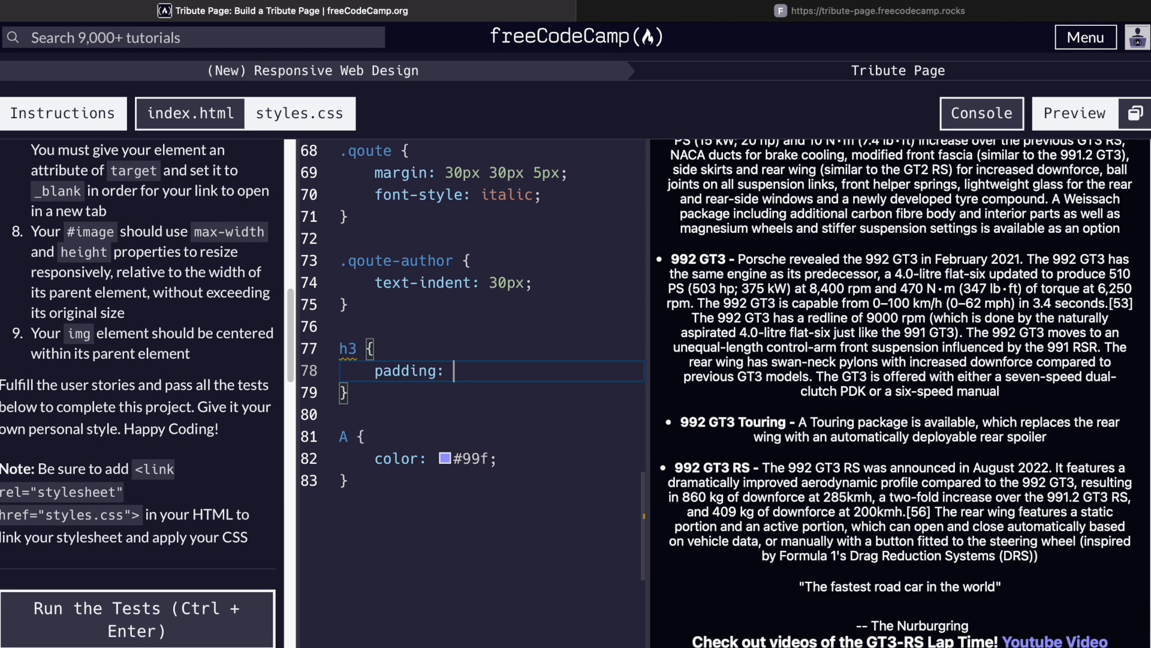
type("1")
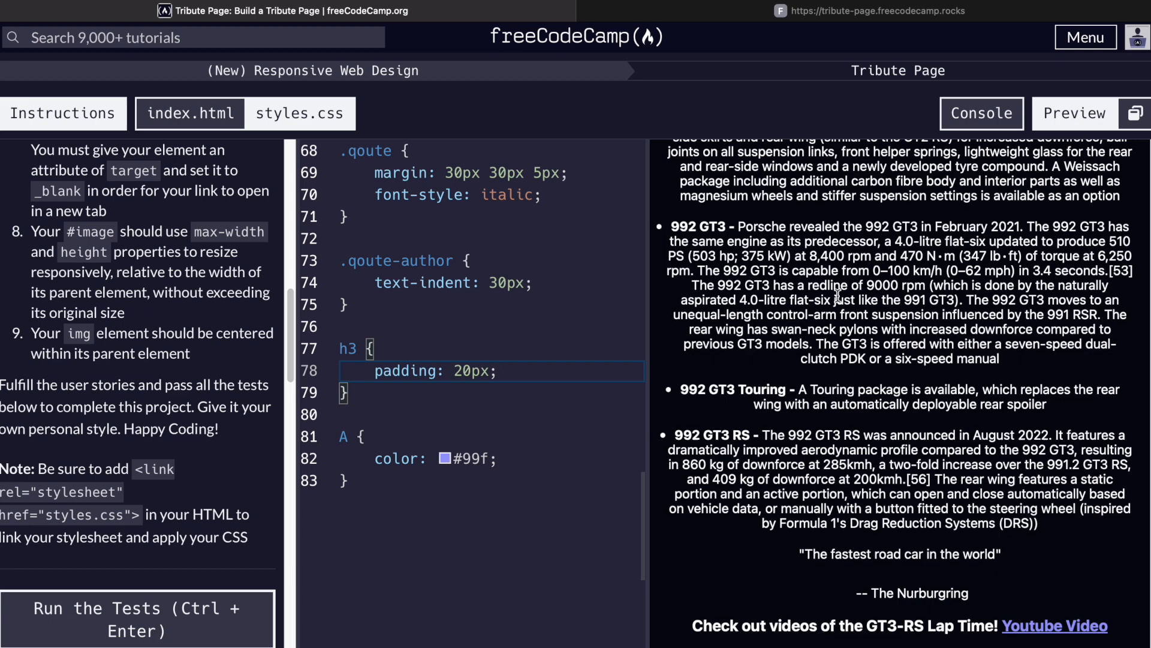
scroll("down", 3)
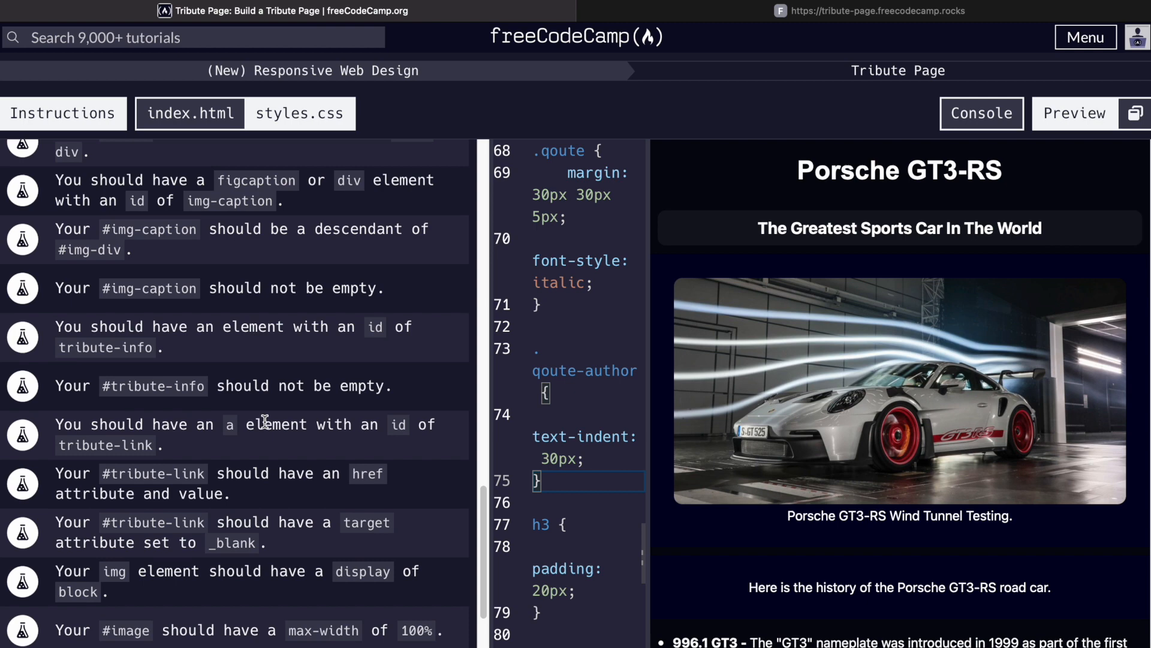
- Run the Tribute Page tests so all pass and the completion dialog appears
scroll("down", 3)
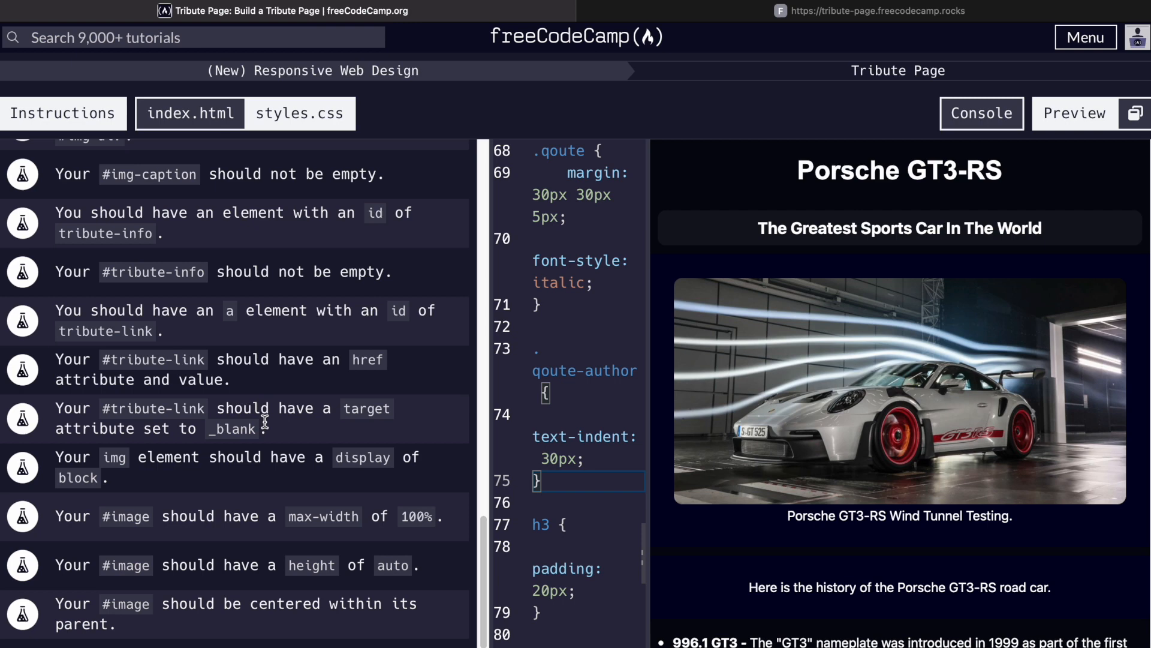
left_click(63, 113)
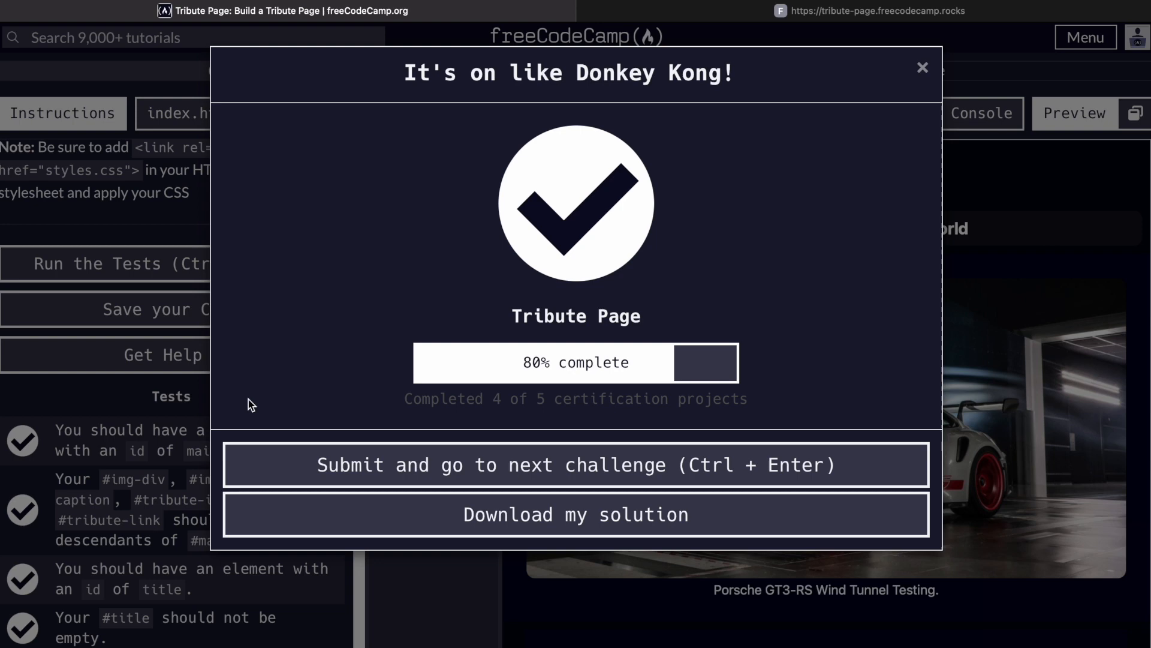
mouse_move(760, 156)
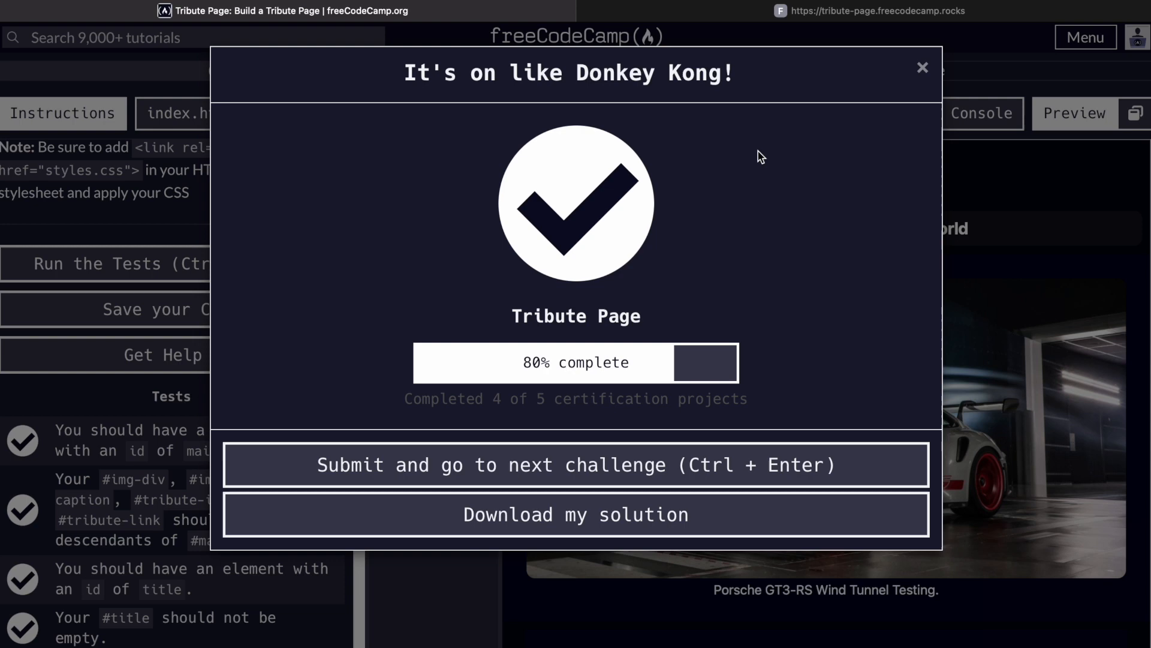